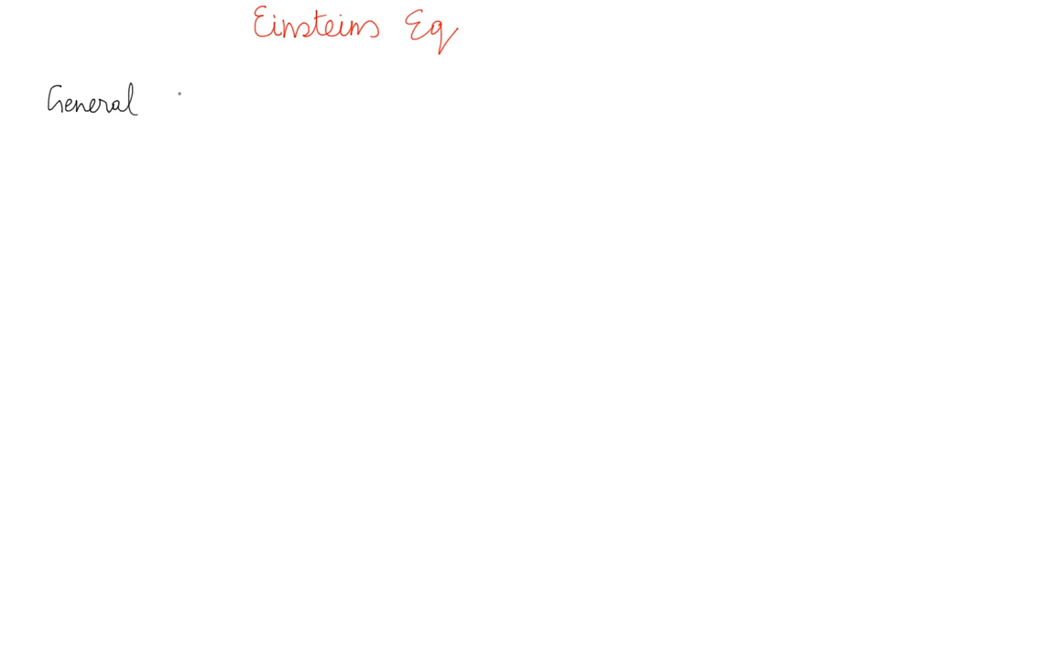
- Write 'General Covariance and foundations of general relativity' under the Einsteins Eq title
text(Covar)
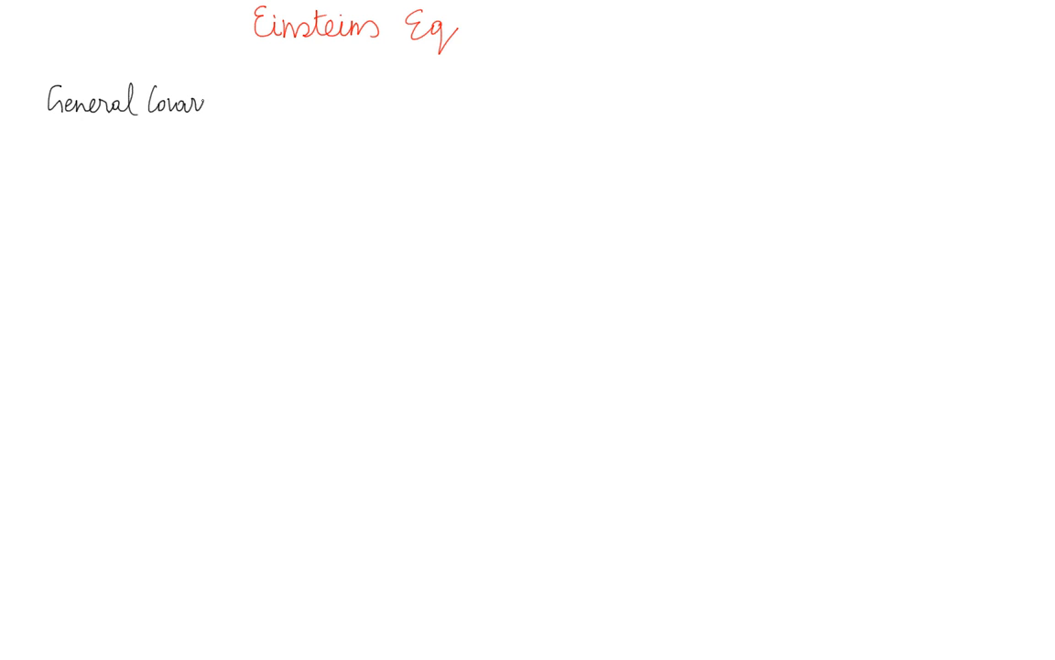
text(iance)
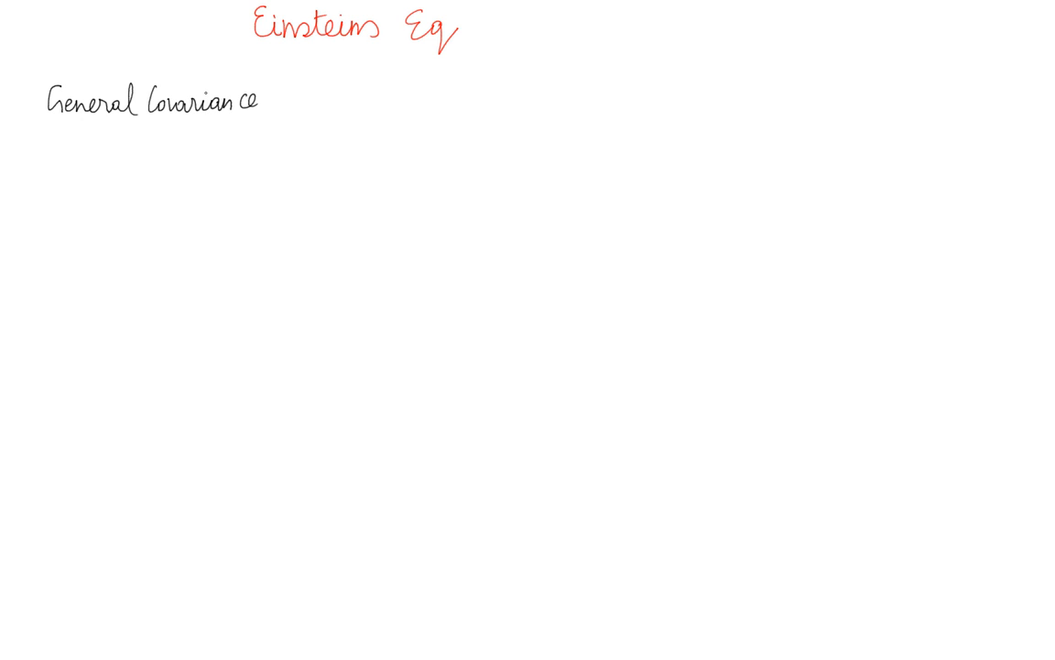
text(an)
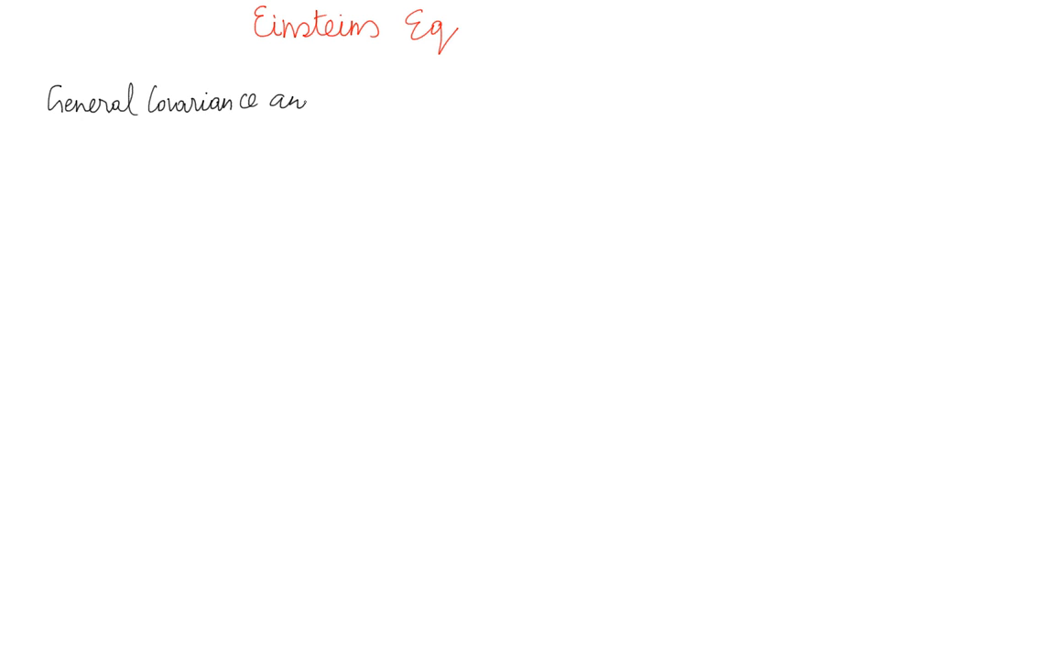
text(and fo)
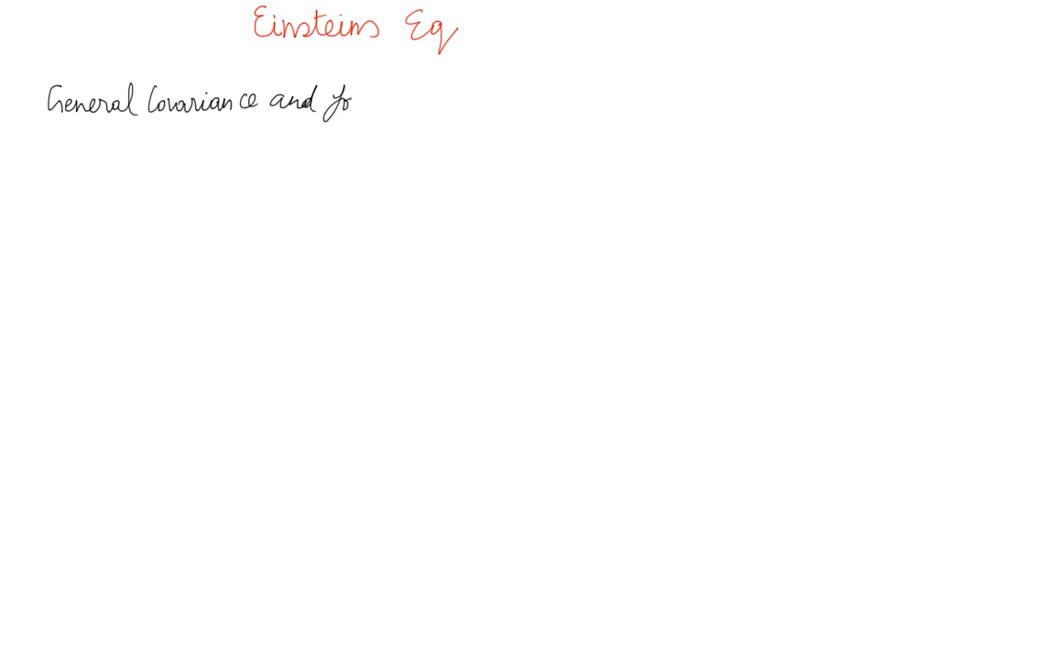
text(unda)
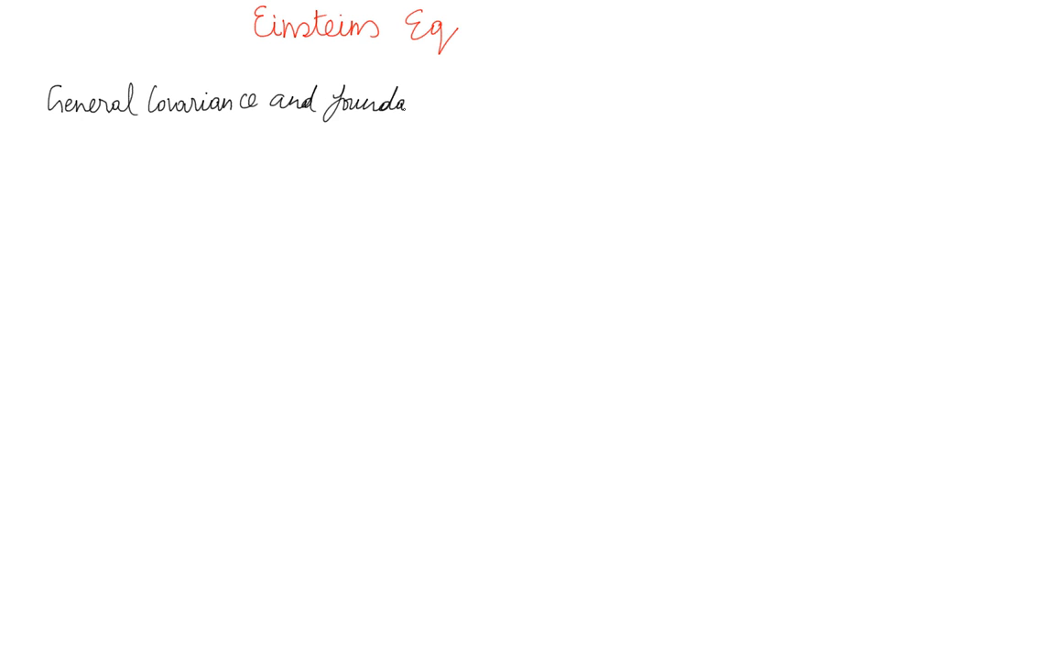
text(tions)
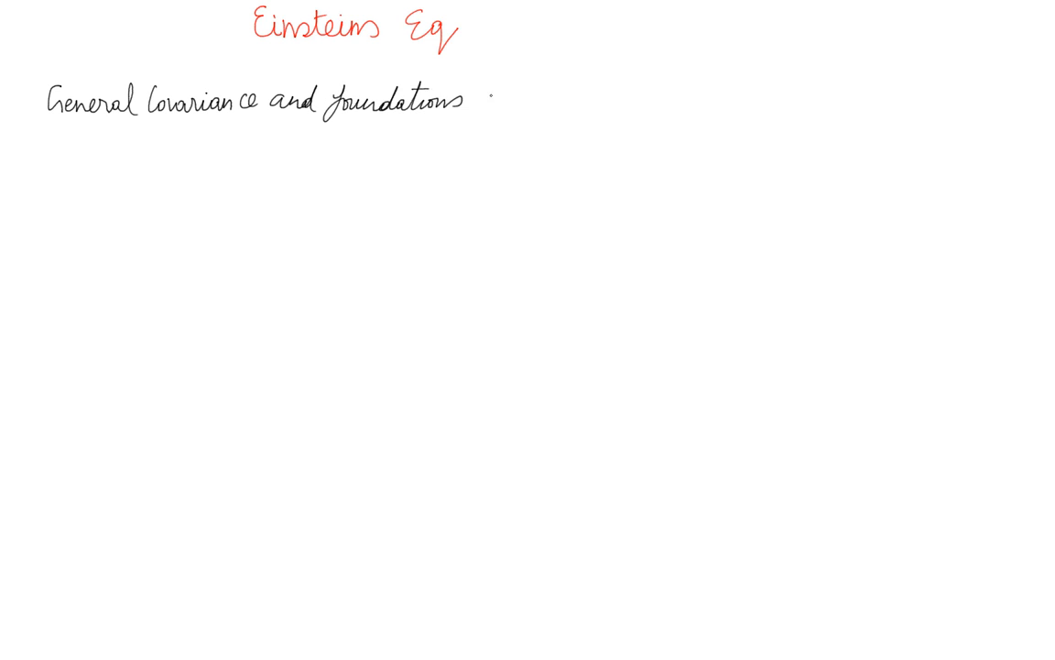
text(of)
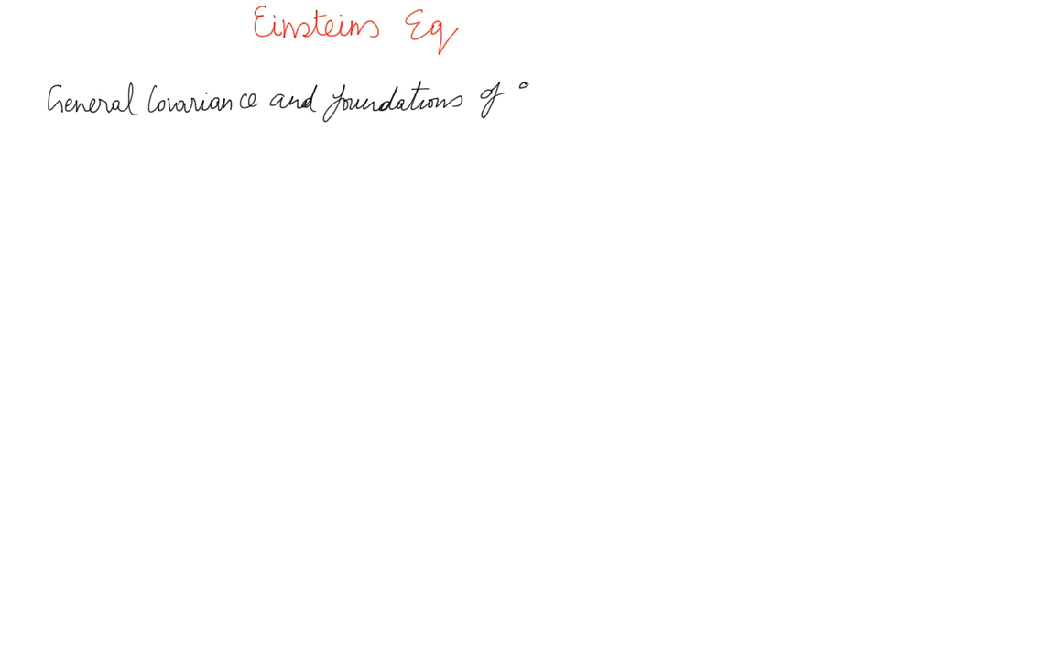
text(general)
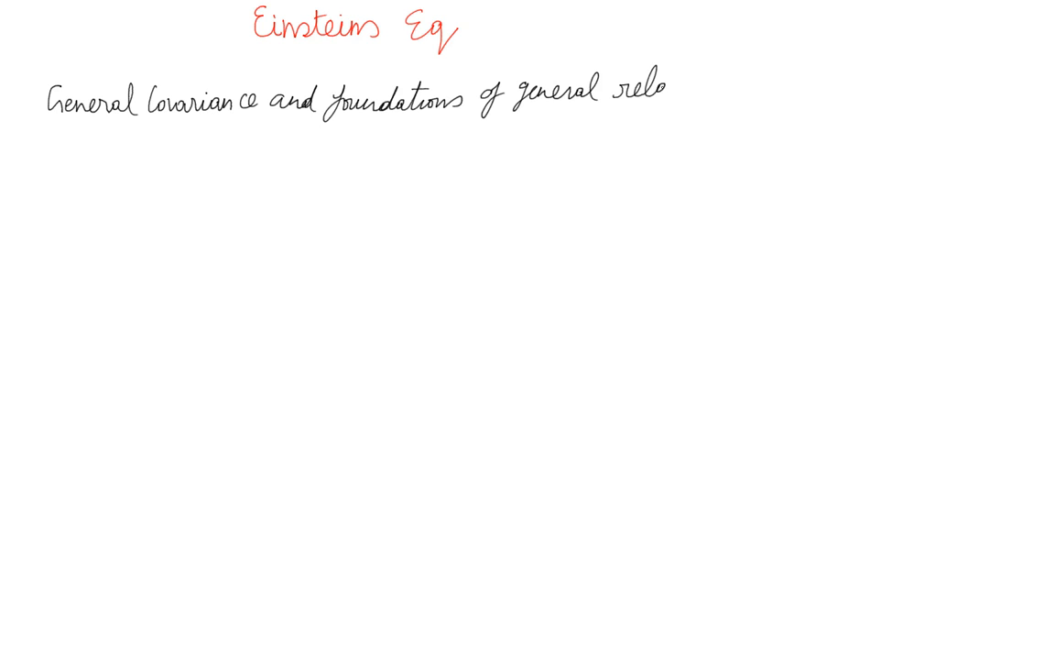
text(relati)
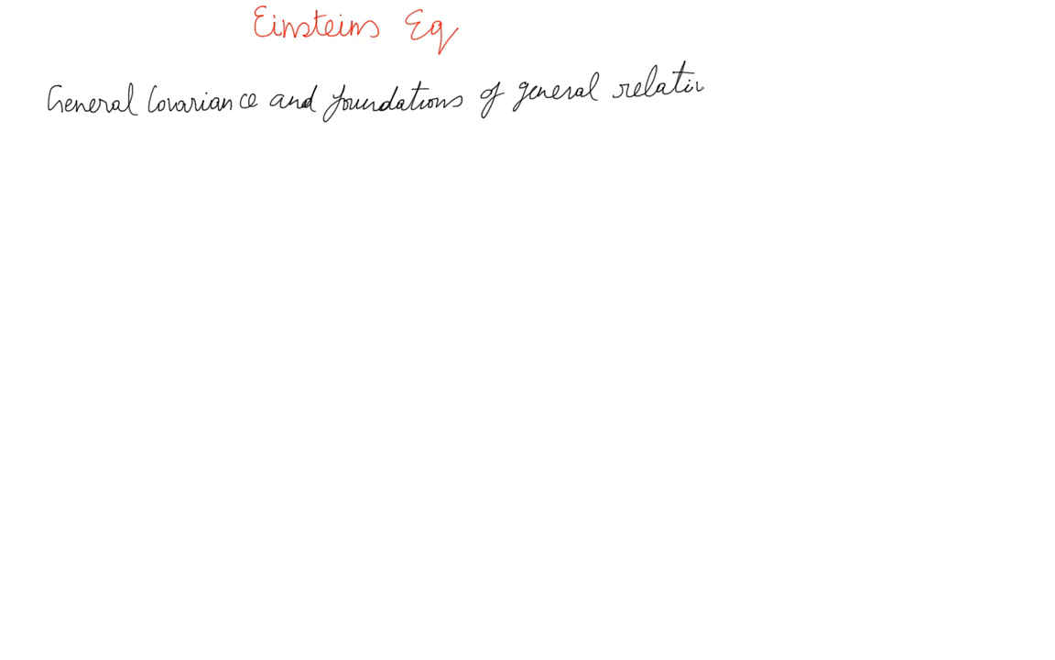
text(ity)
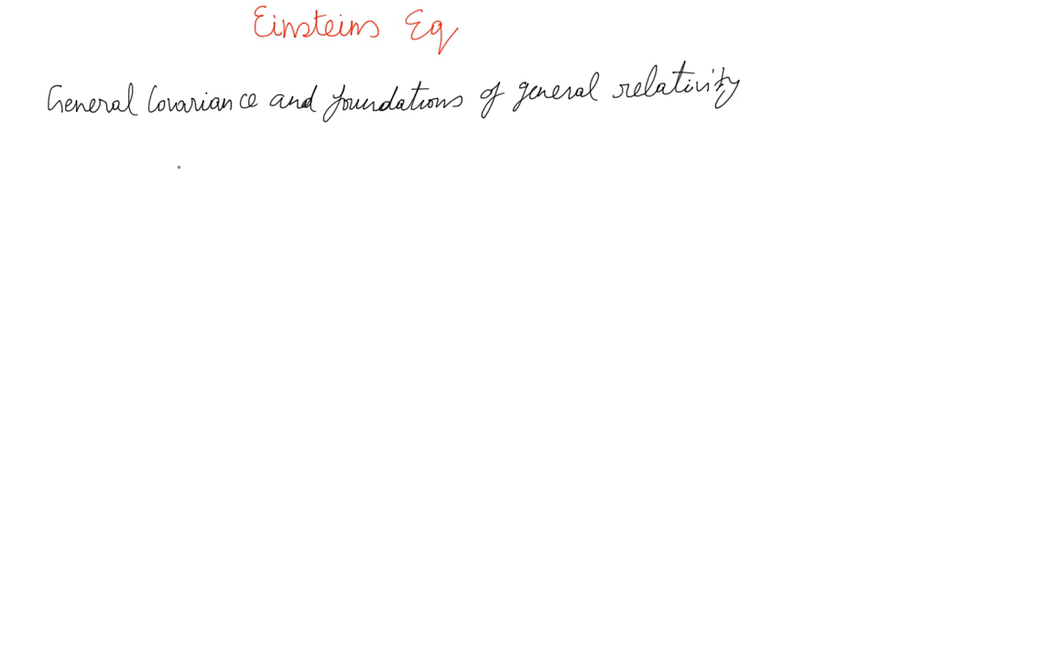
- Write ∇²φ = 4πGρ(x⃗) and label it 'Poissons equation'
text(∇²)
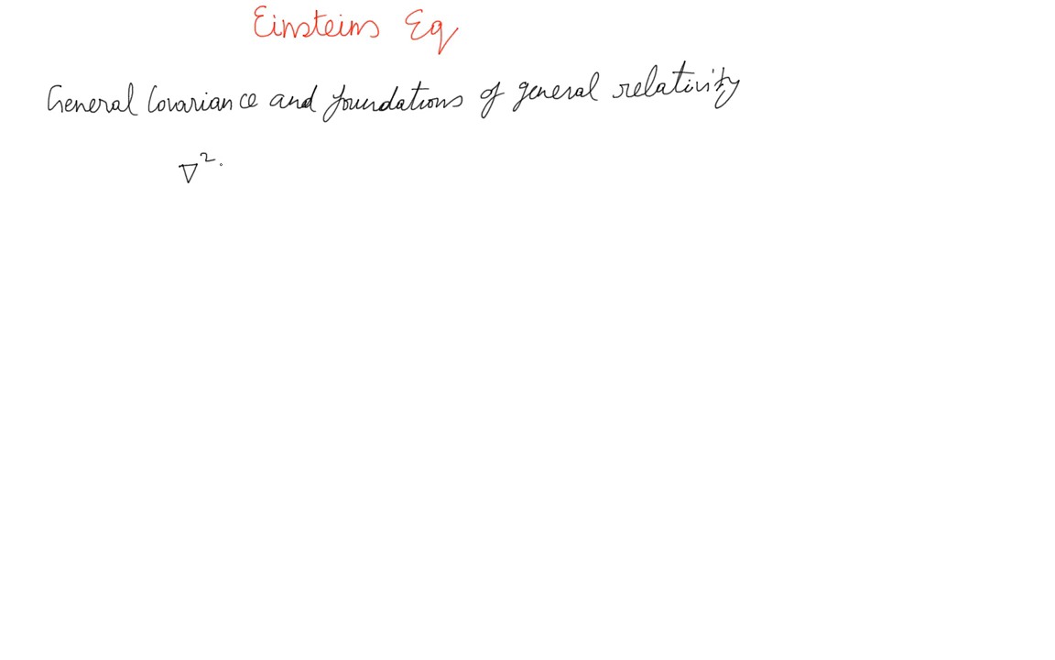
text(φ)
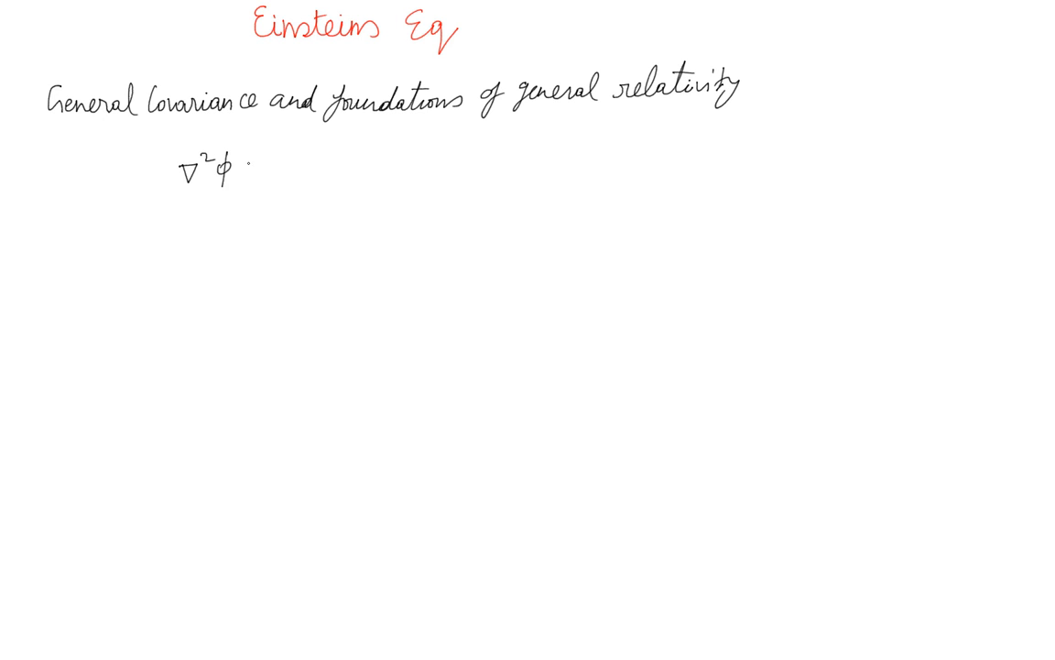
text(= 4πGρ)
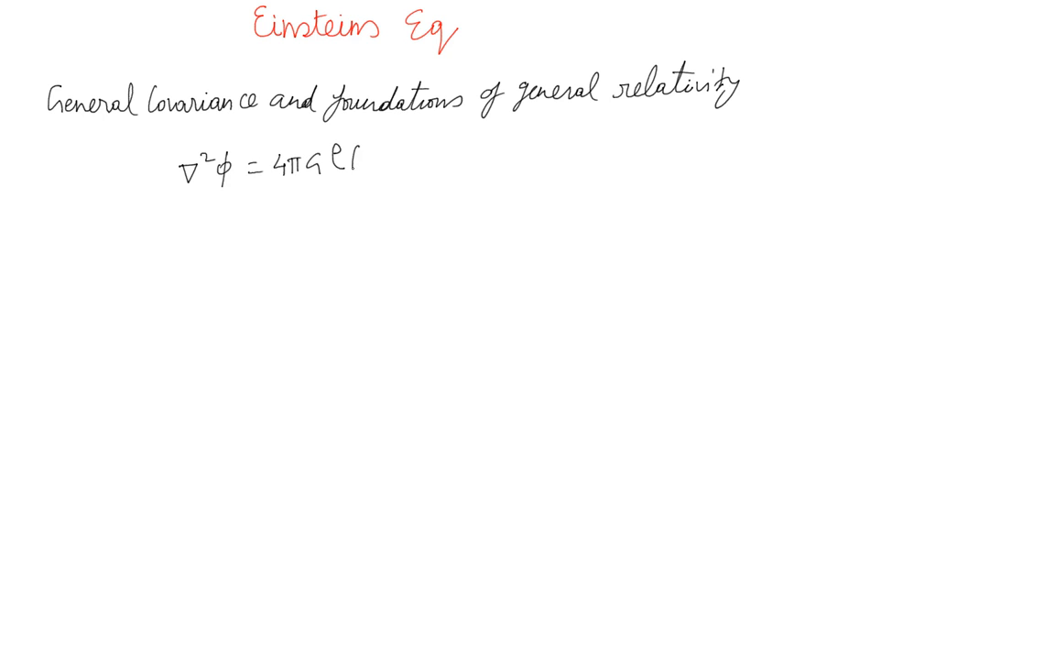
text((x⃗) Poissons)
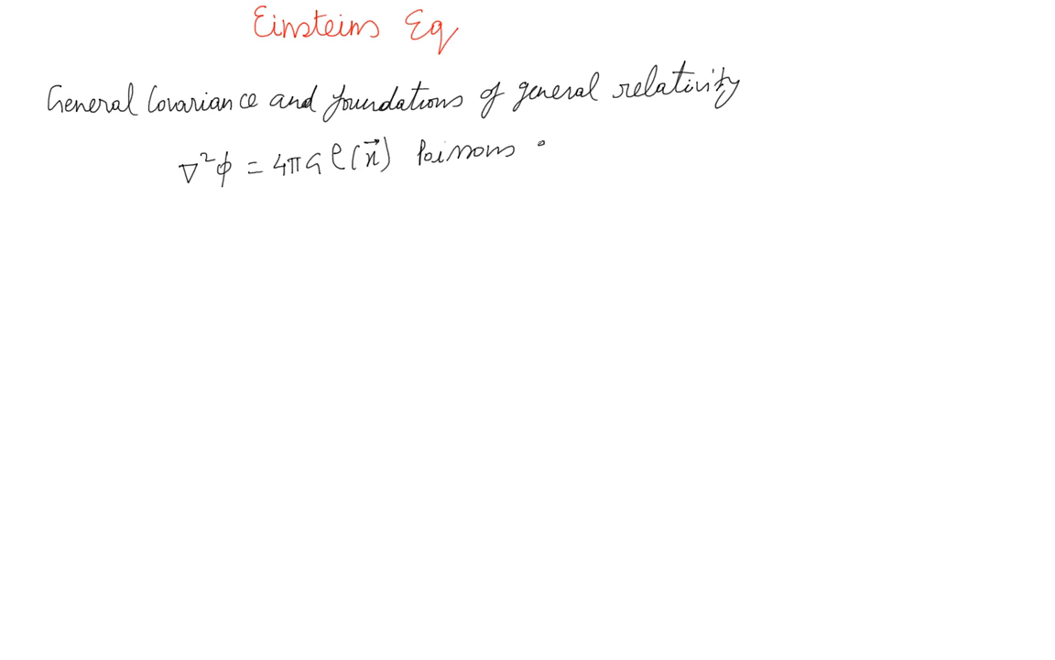
text(equa)
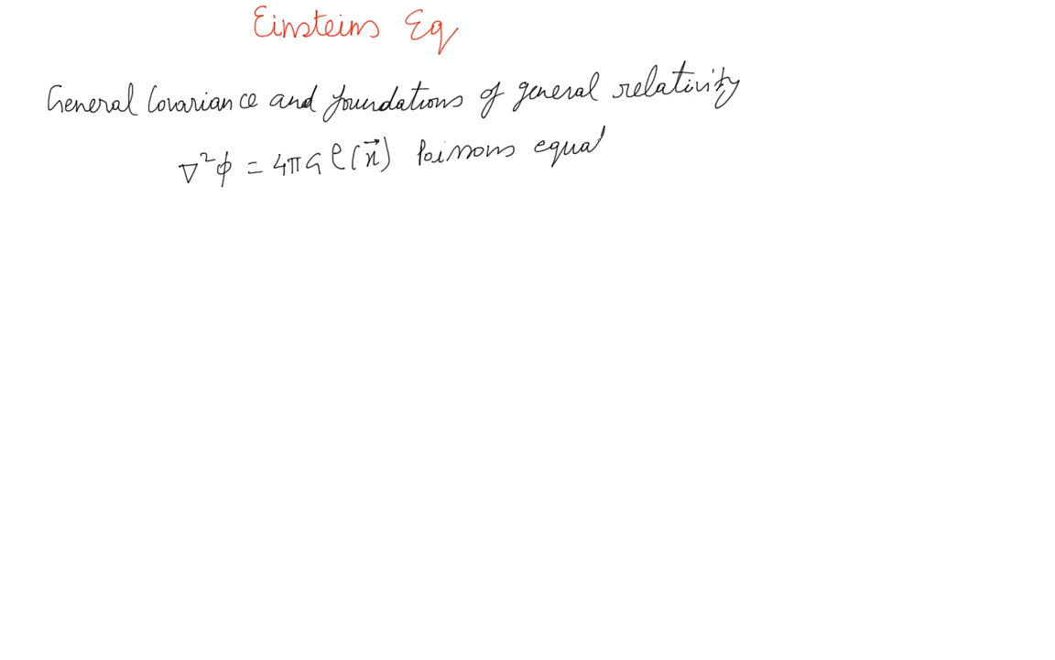
text(tion)
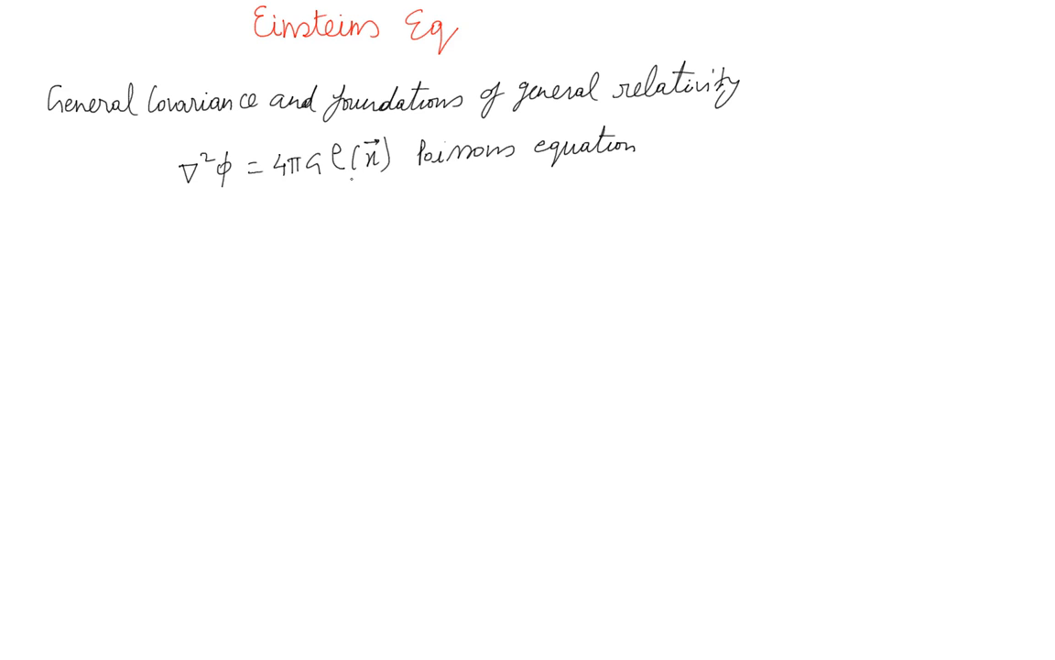
- Draw a downward arrow and a brace under ∇²φ, then write R_μν ∝ T_μν below
click(396, 165)
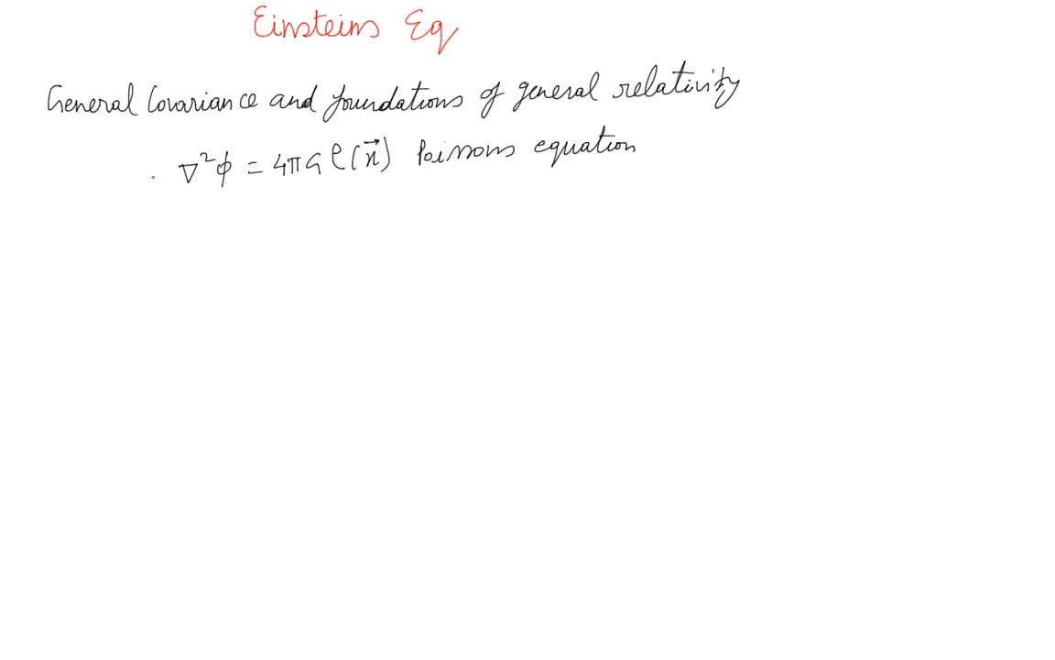
drag(157, 169, 158, 218)
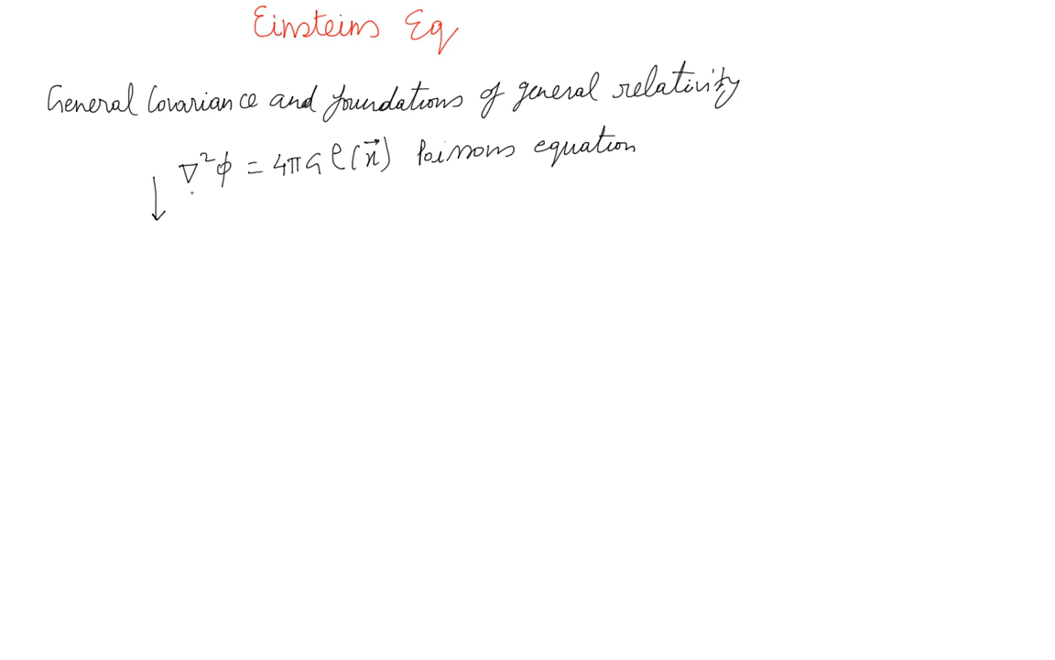
drag(187, 198, 234, 195)
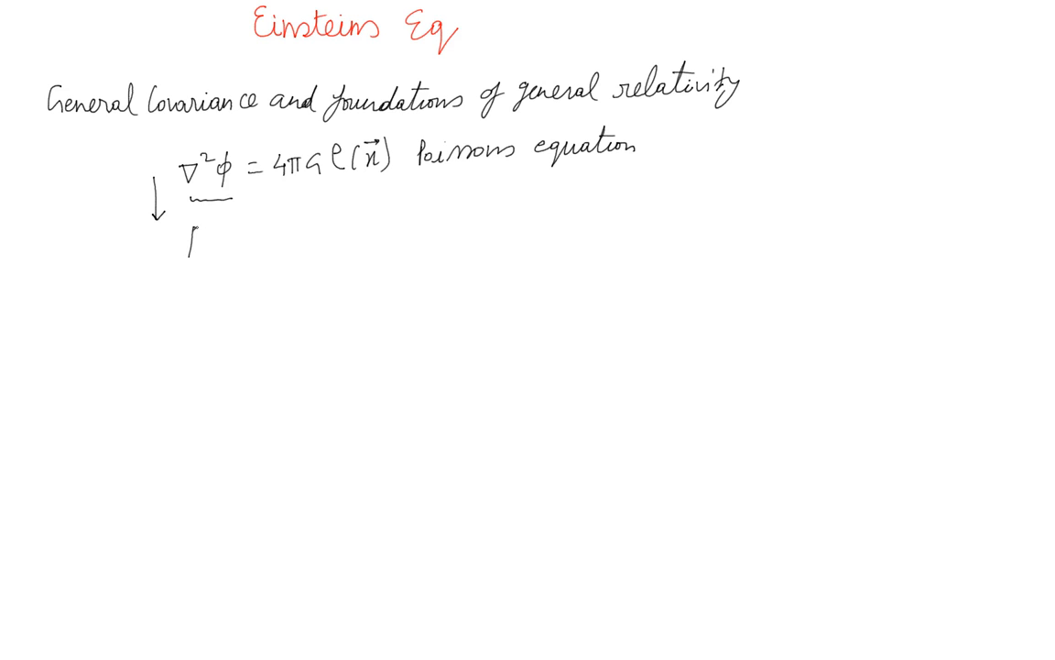
text(Rμν = α.Tμν)
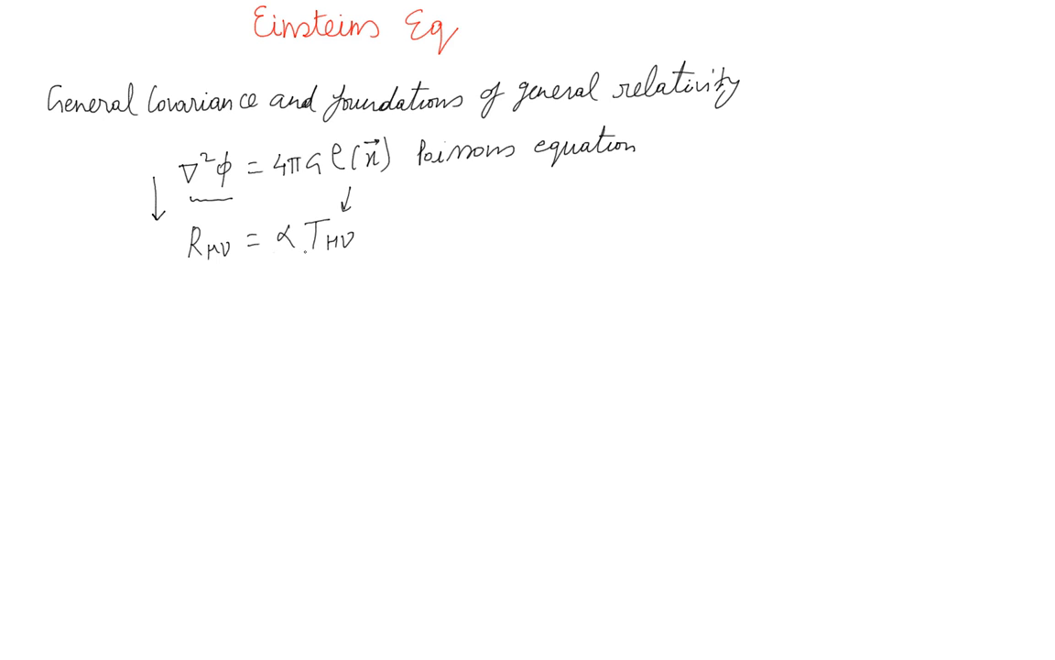
- Write the conservation law ∂μT^μν = 0 and begin G_μν = on the next line
click(312, 242)
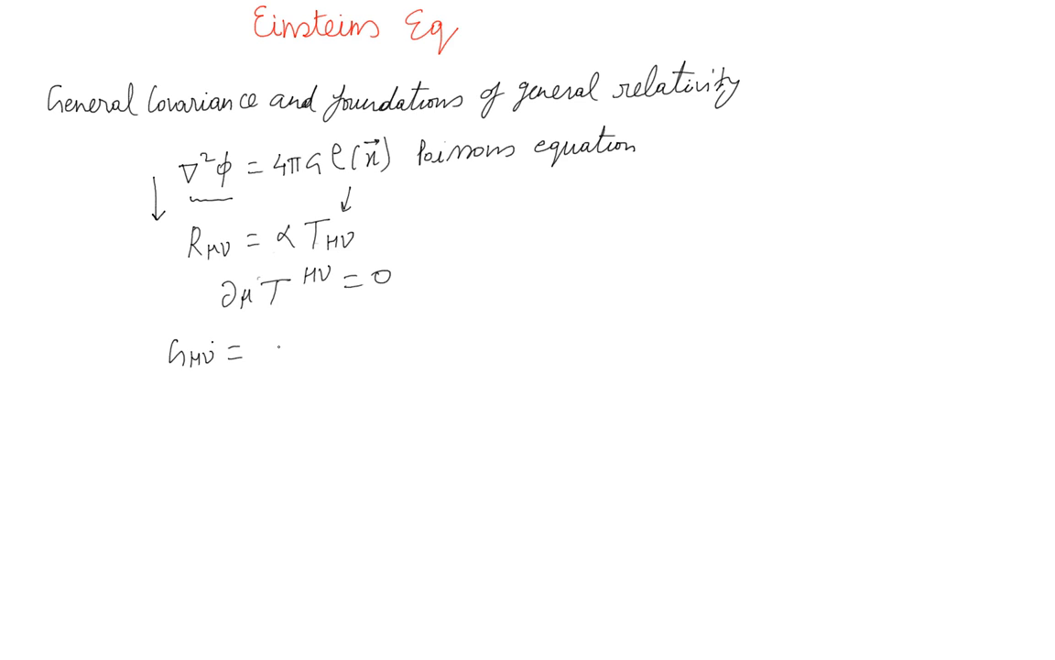
- Complete G_μν = 8πG/c⁴ T_μν, box it and label it 'Einstein Eq'
text(8)
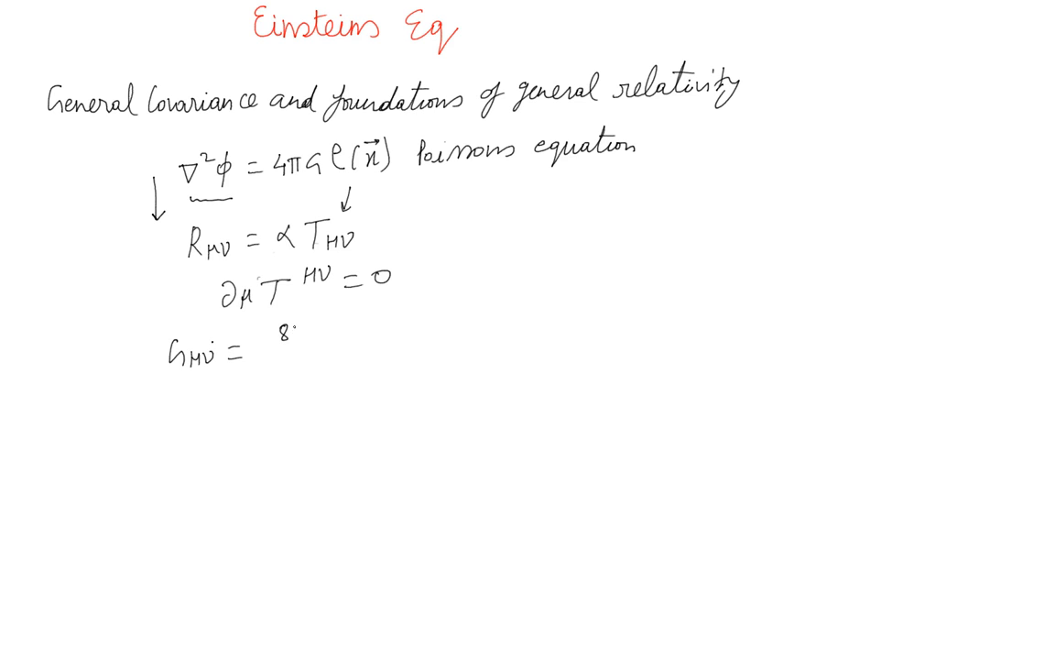
text(πG/c⁴ Tμν)
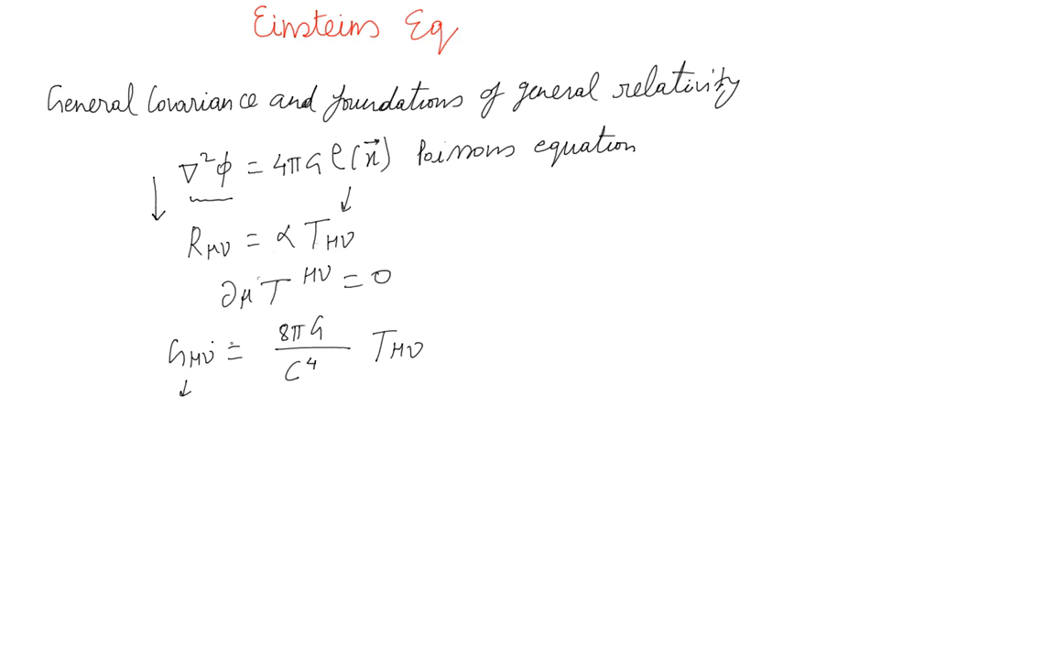
drag(145, 327, 265, 382)
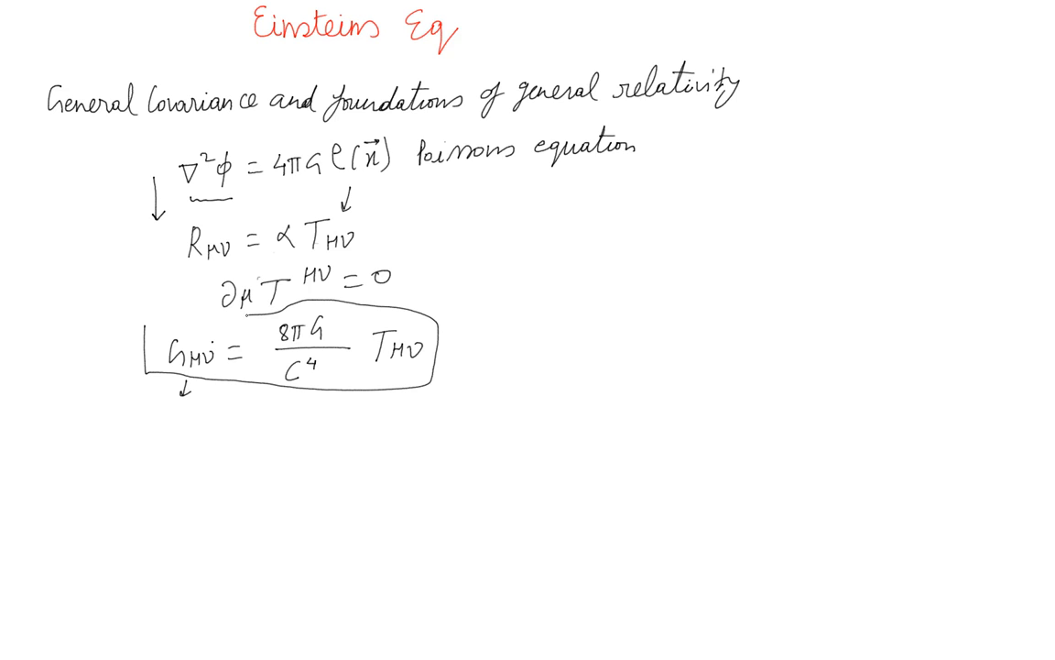
text(ε)
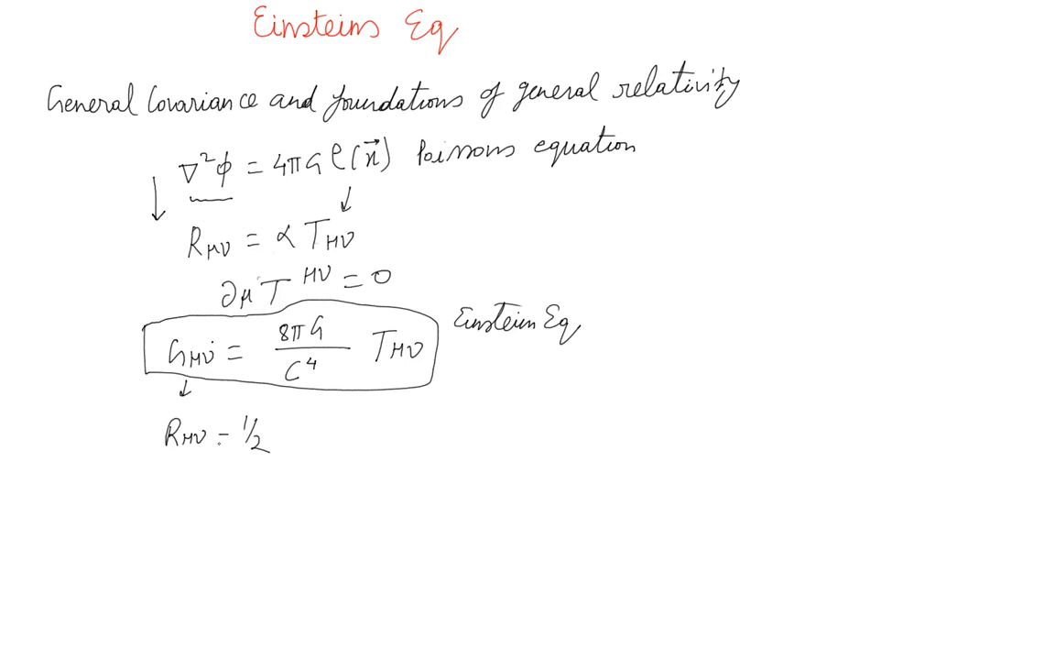
- Finish the expression R_μν − ½ R g_μν beneath the boxed equation
text(R)
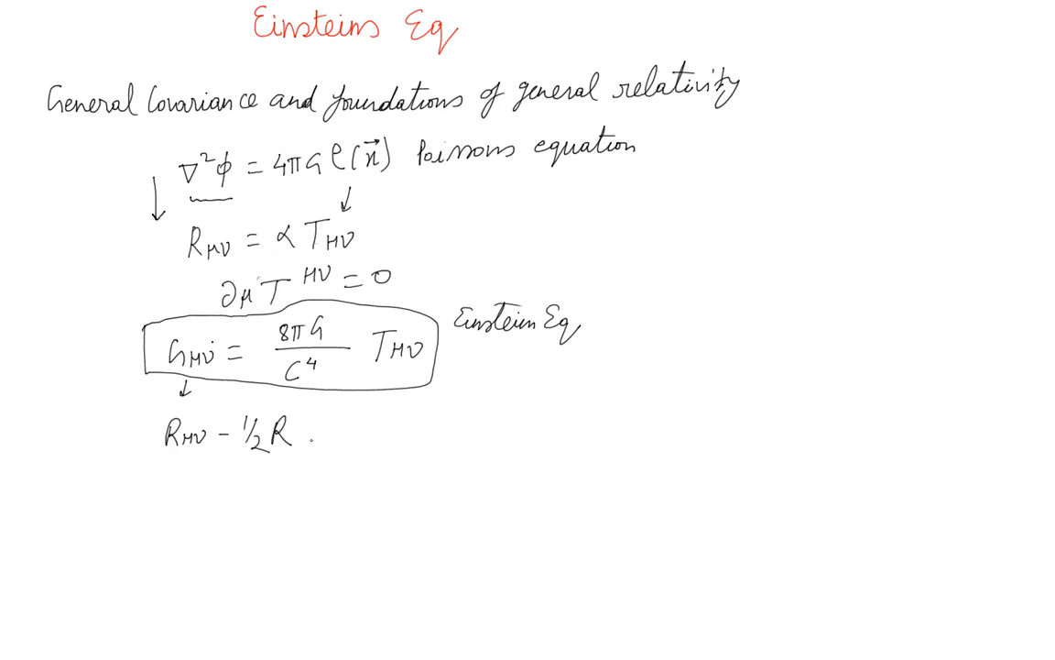
text(g_μ)
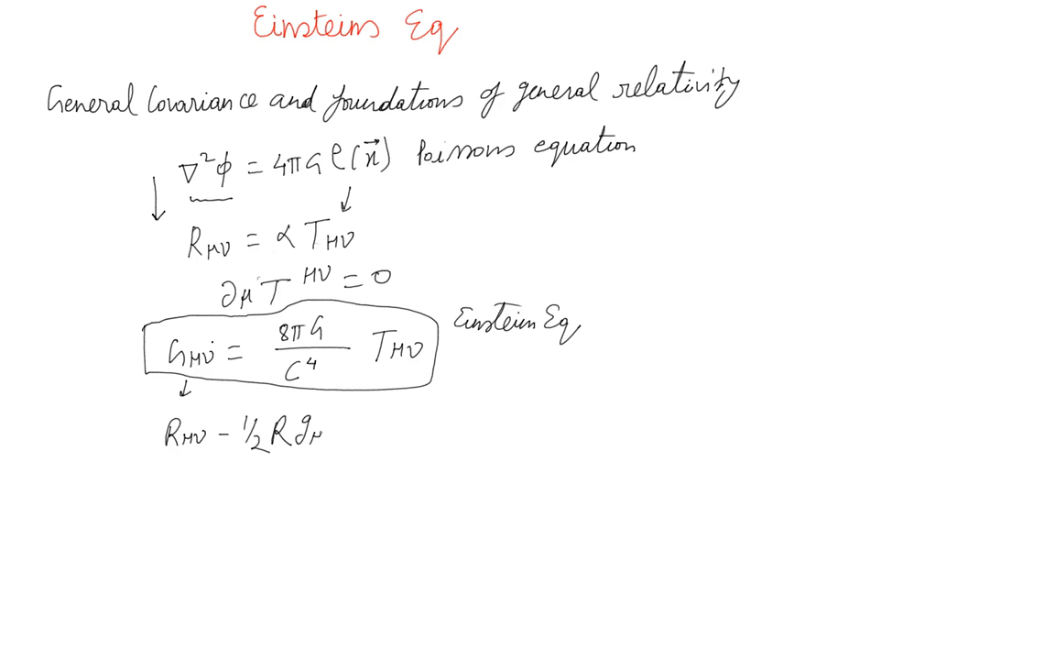
text(μν)
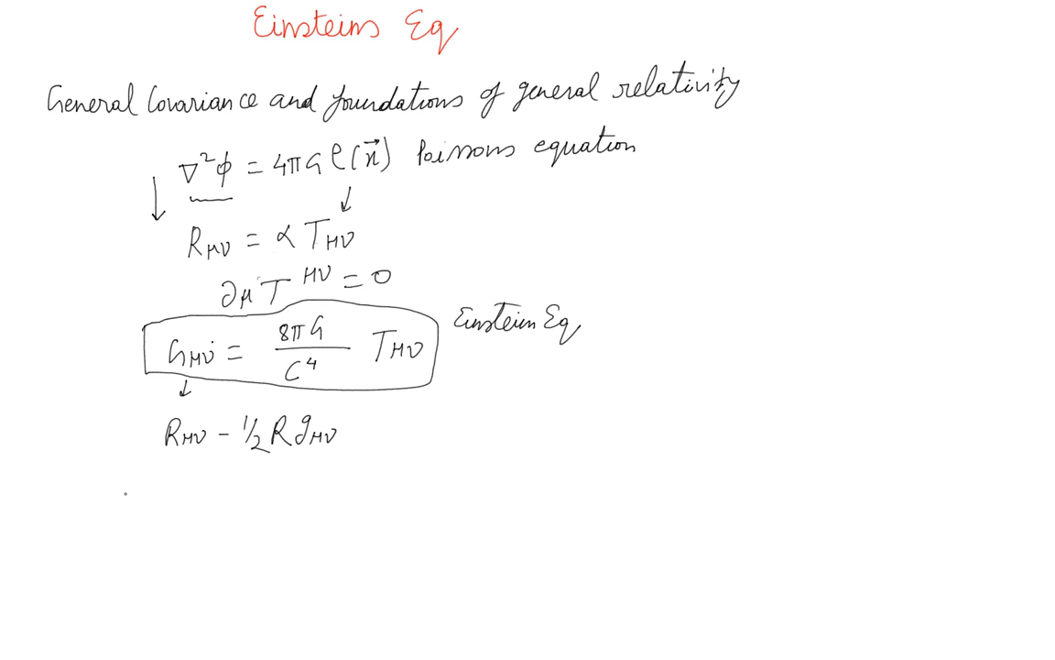
- Write that the low velocity limit of SR gives the Galilean transformation
text(dov)
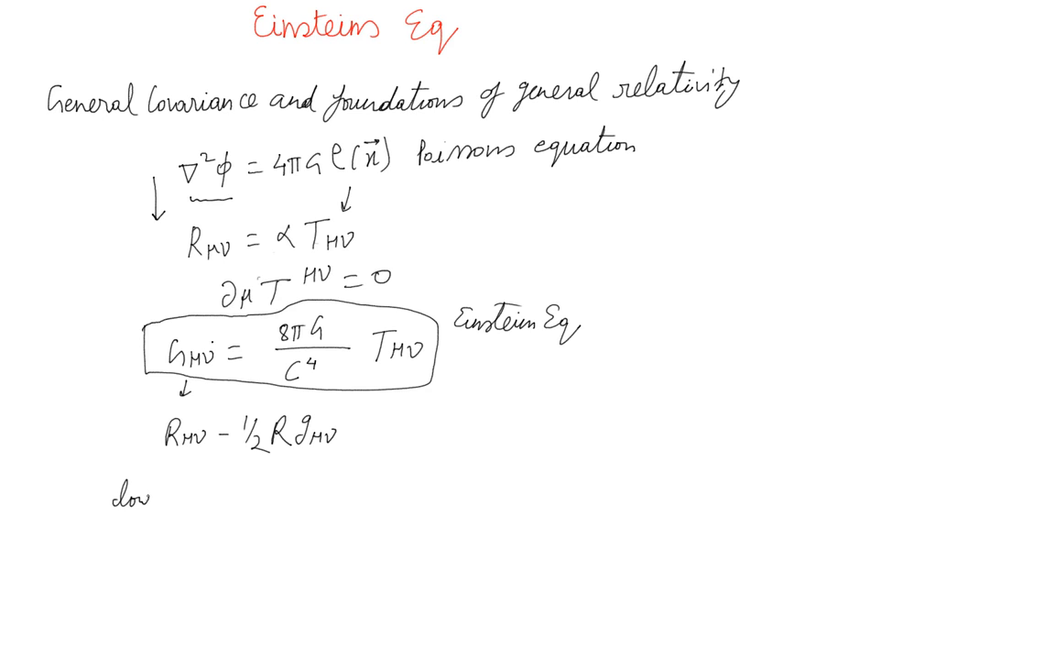
text(velocity limit of)
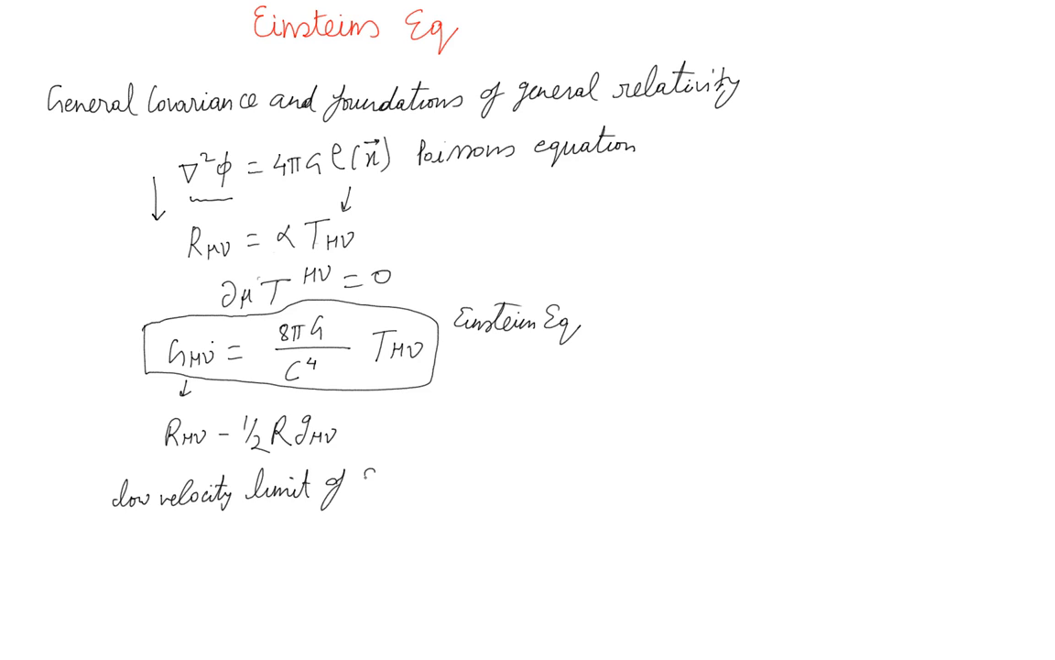
text(SR →)
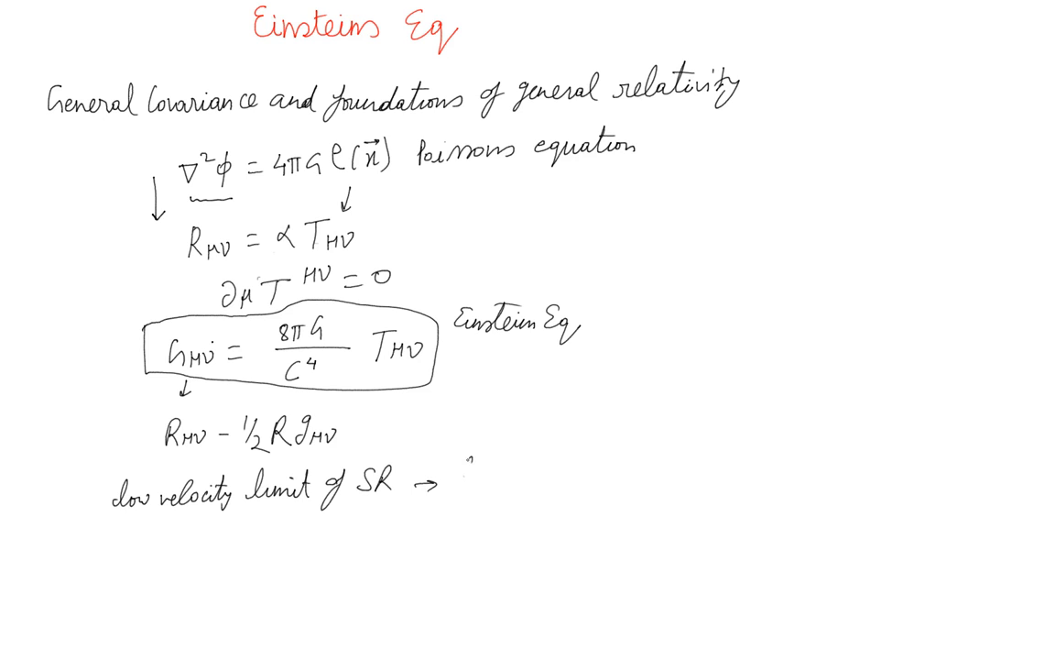
text(halilean)
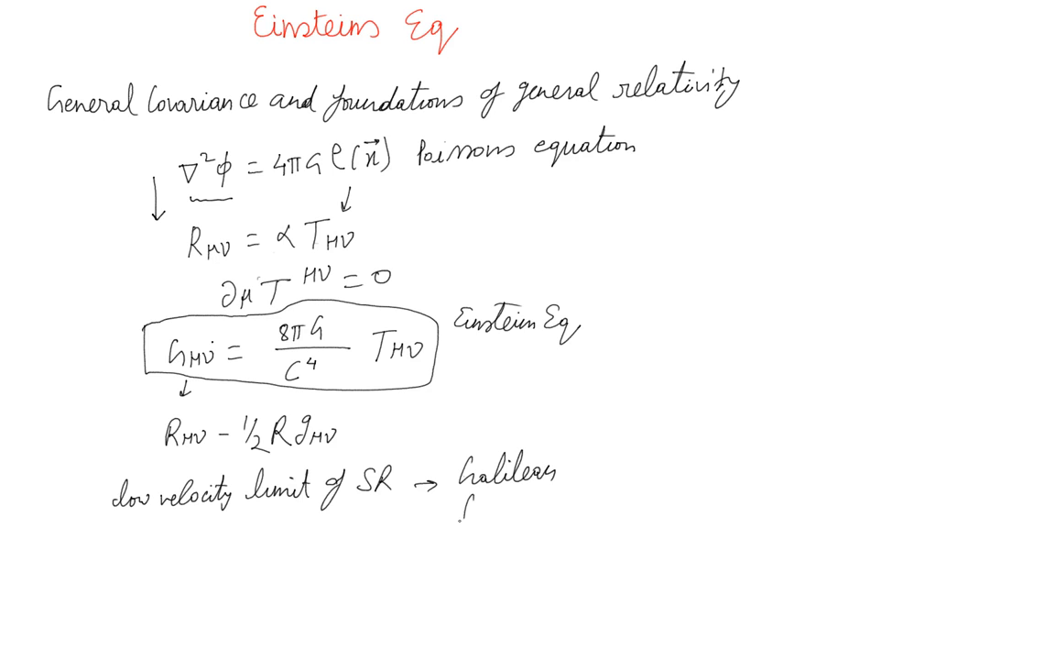
text(transf)
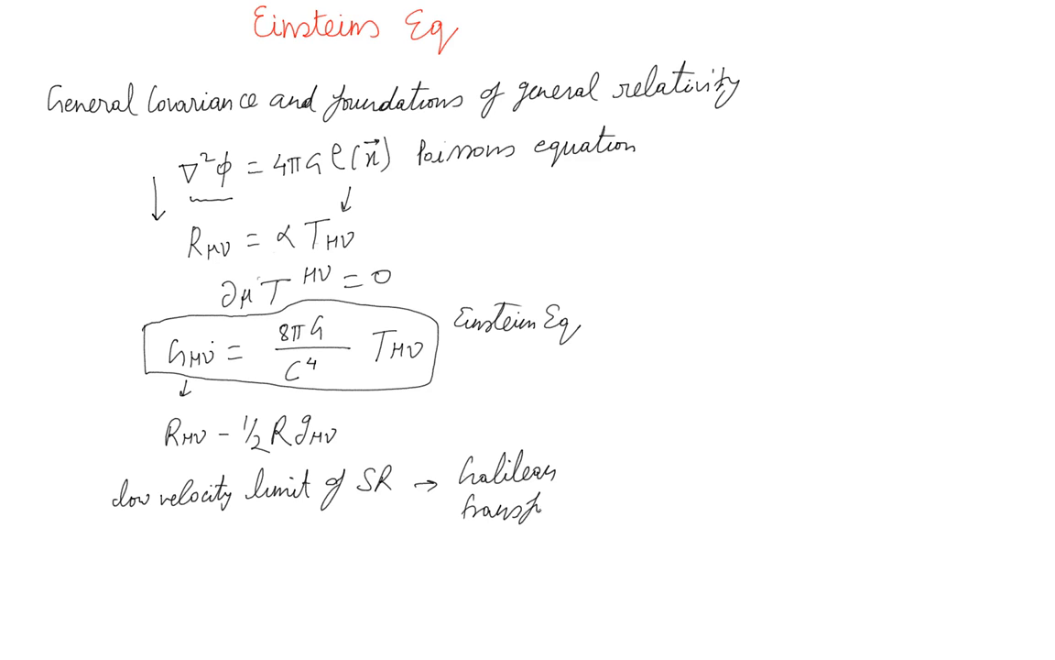
text(omale)
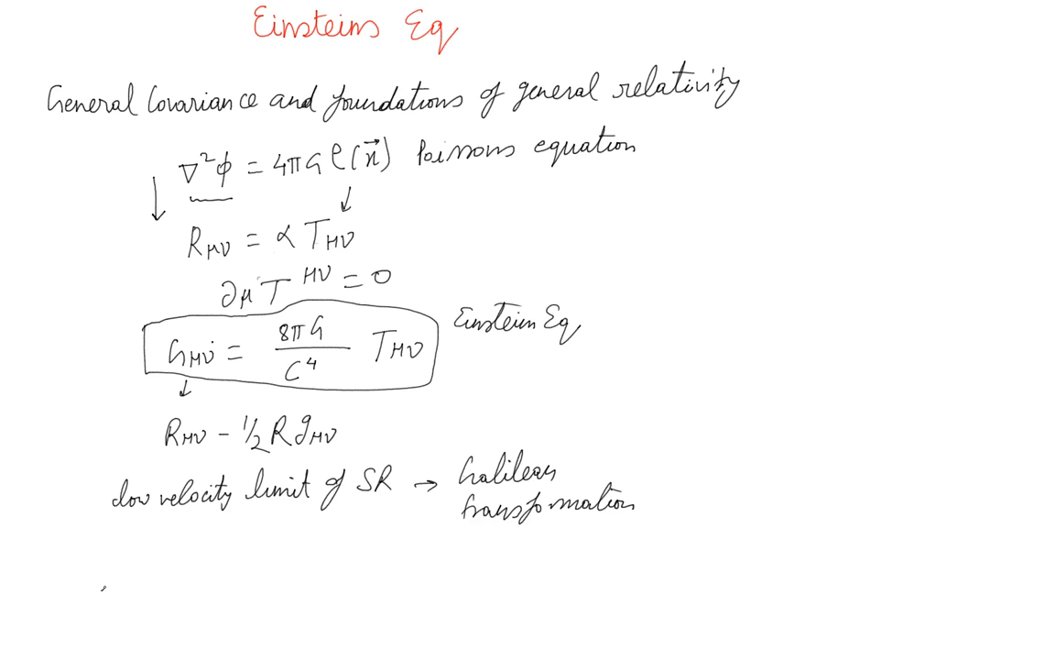
- Write that the low velocity/weak field limit of GR gives Newtonian theory
text(low vel)
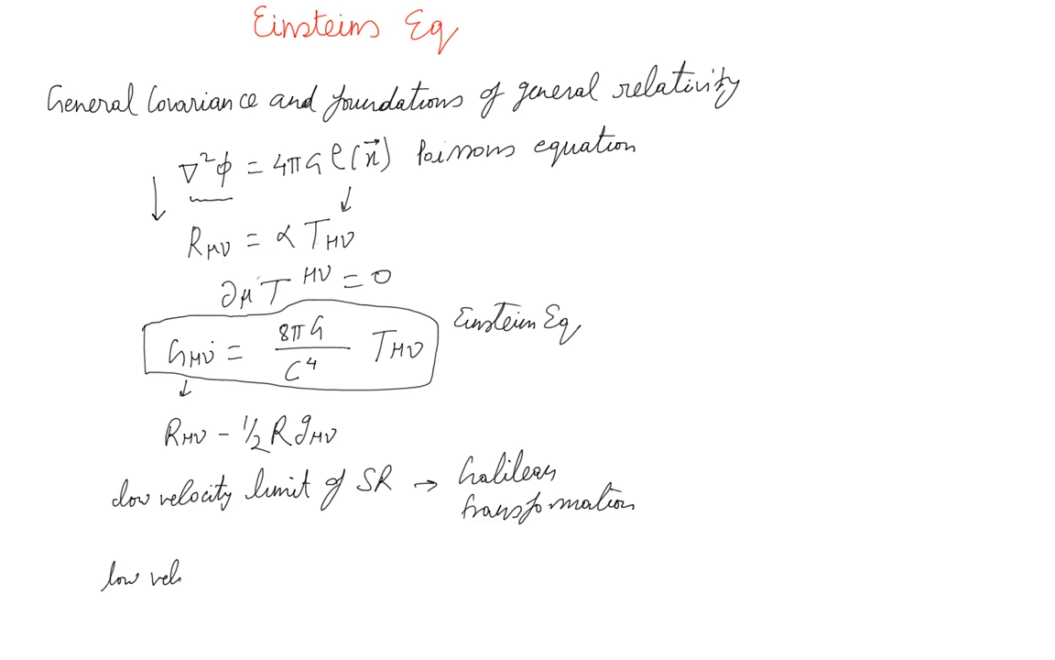
text(velocity)
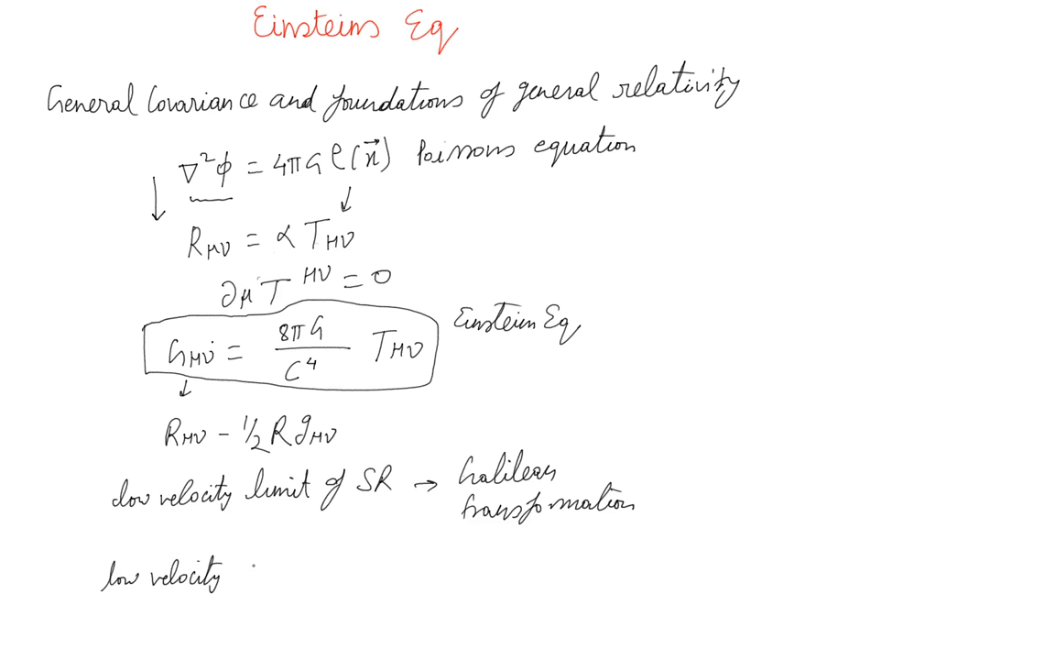
text(/low)
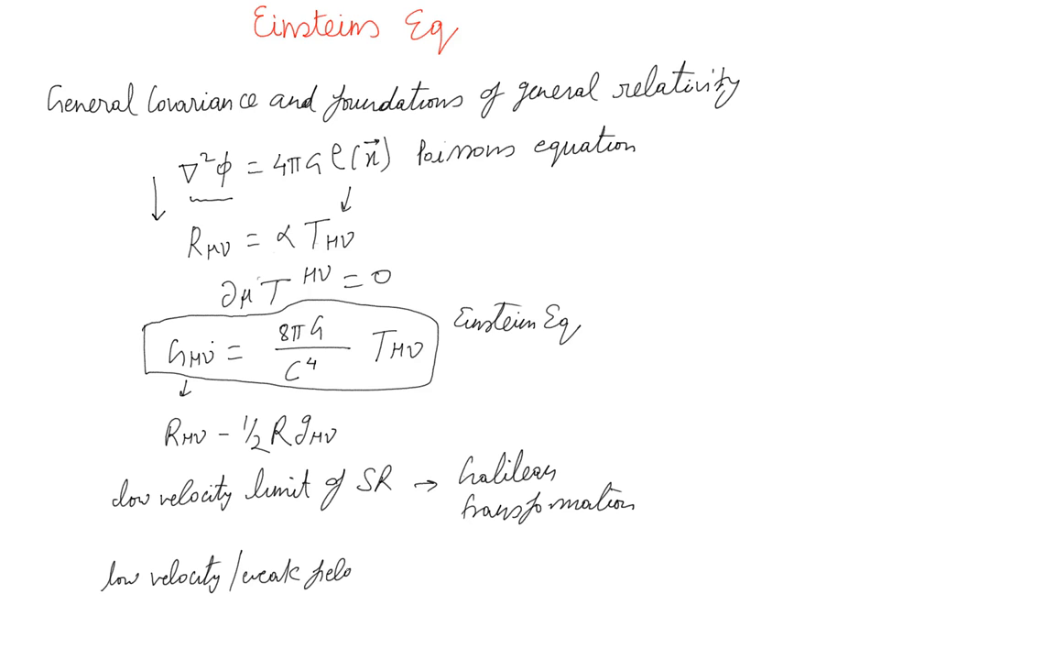
text(limit of)
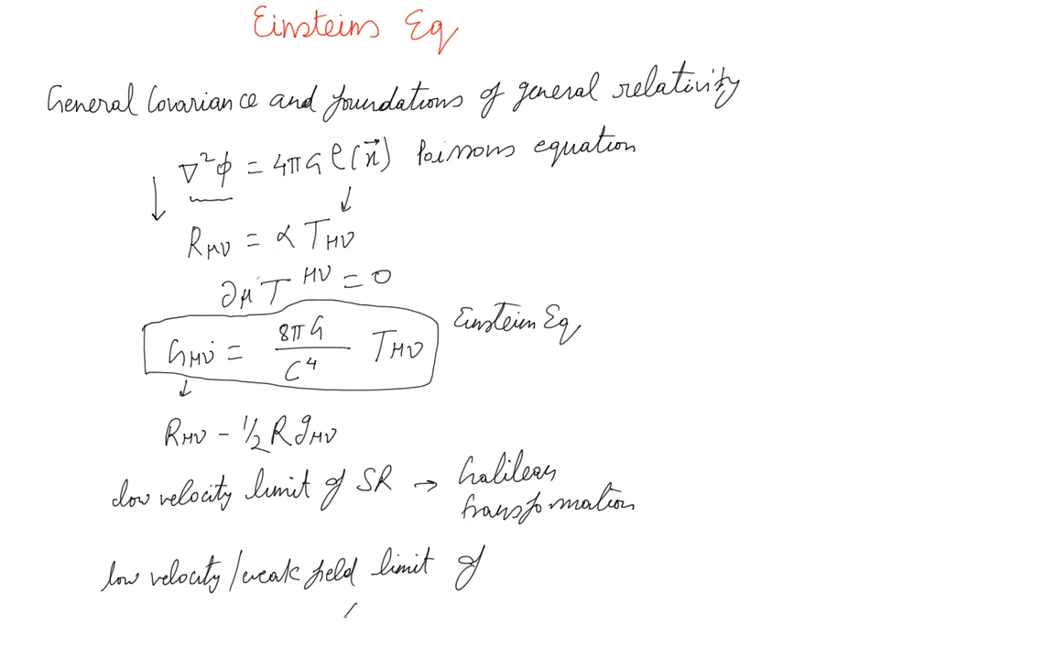
text(GR → 1)
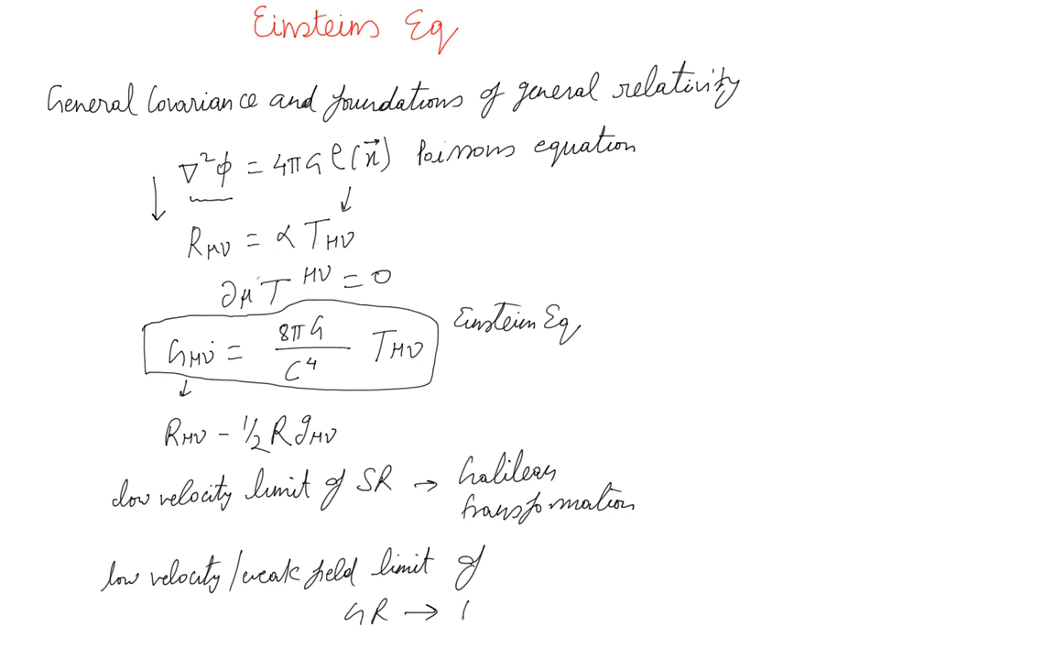
text(New)
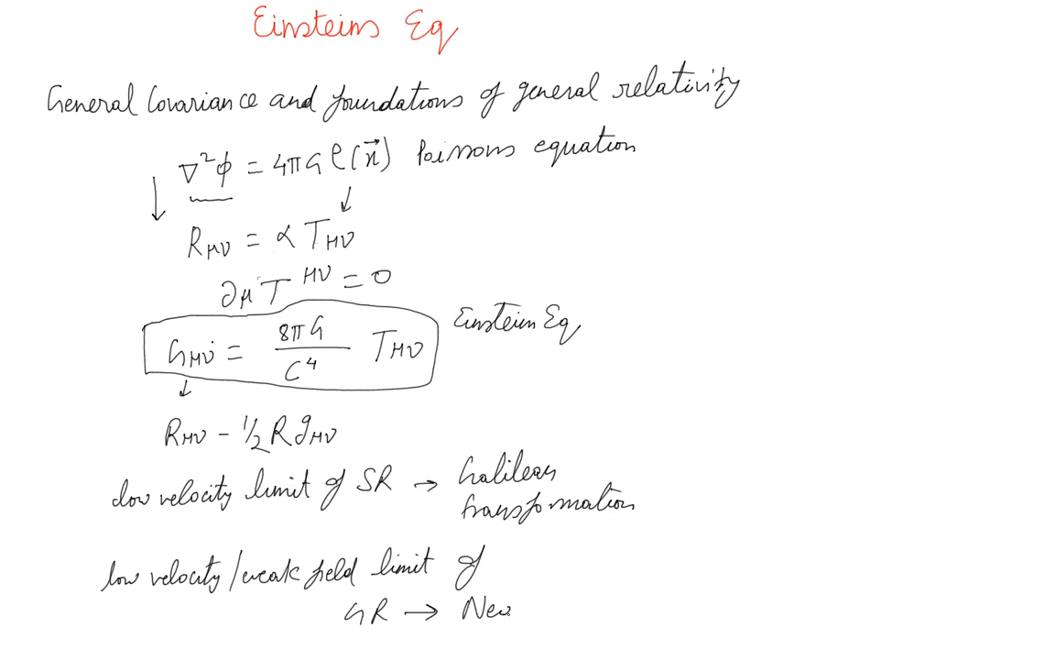
text(!)
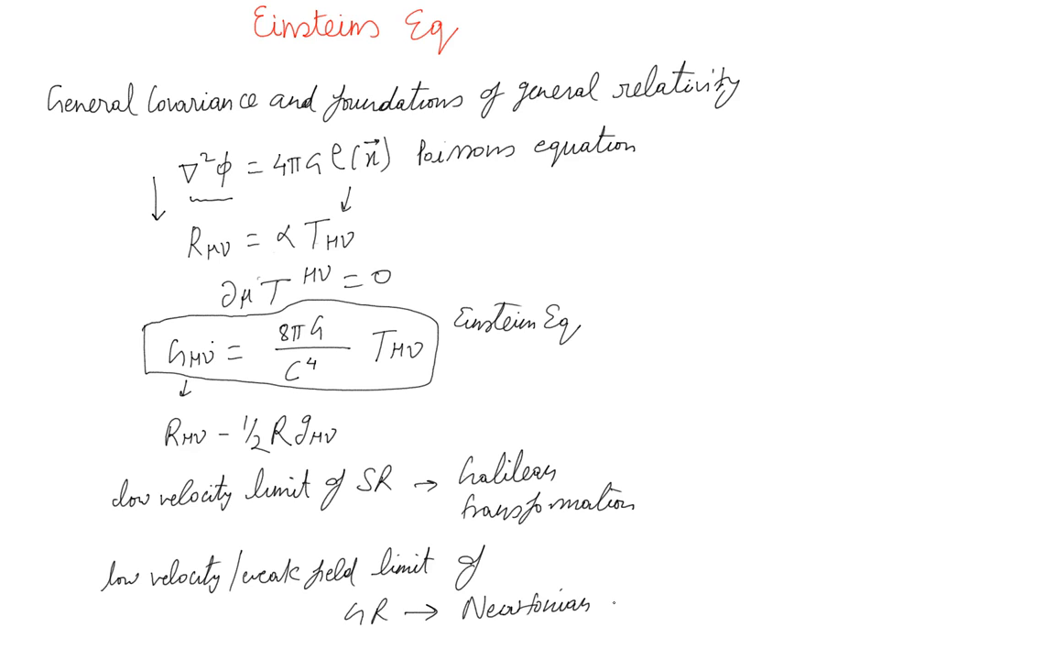
text(theo)
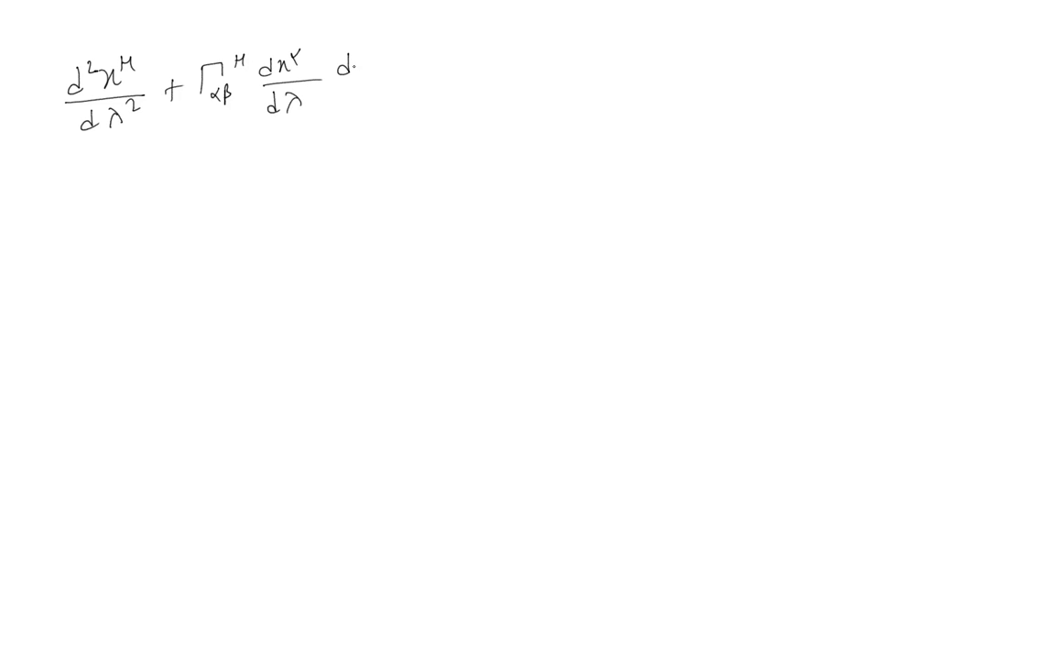
- Finish the geodesic equation in λ, sketch a worldline marked dτ, and note dτ → proper time
text(x)
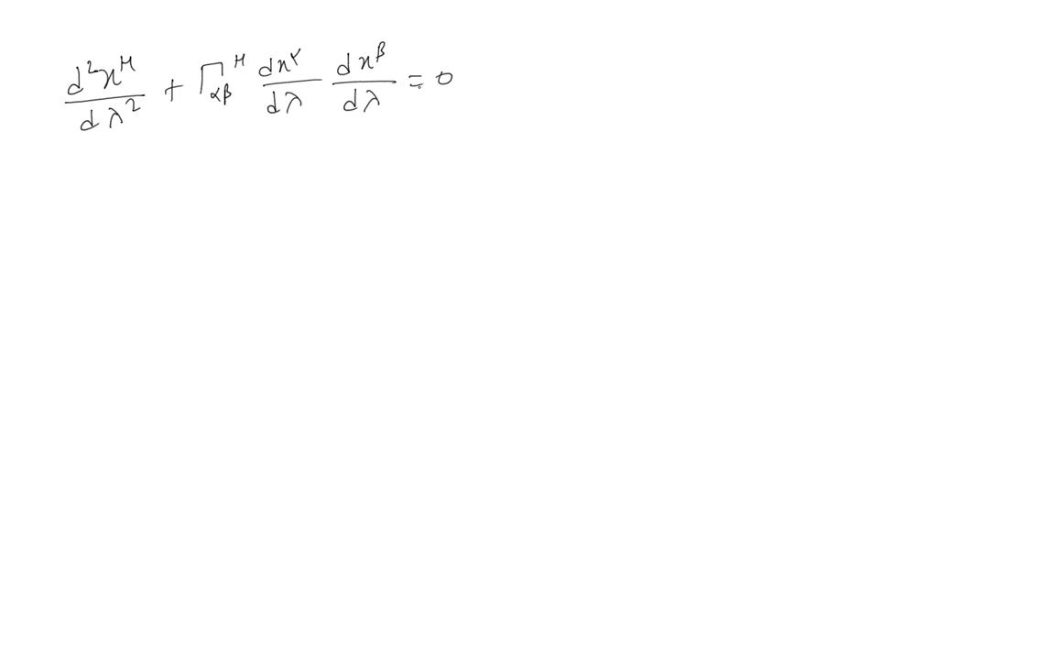
drag(69, 265, 216, 176)
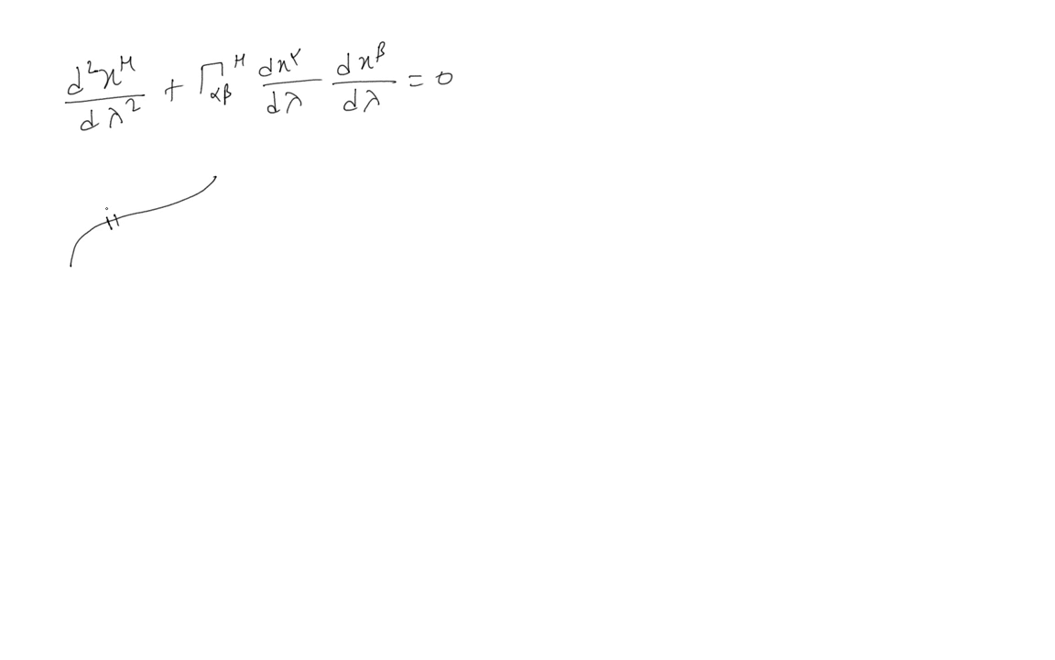
text(dτ)
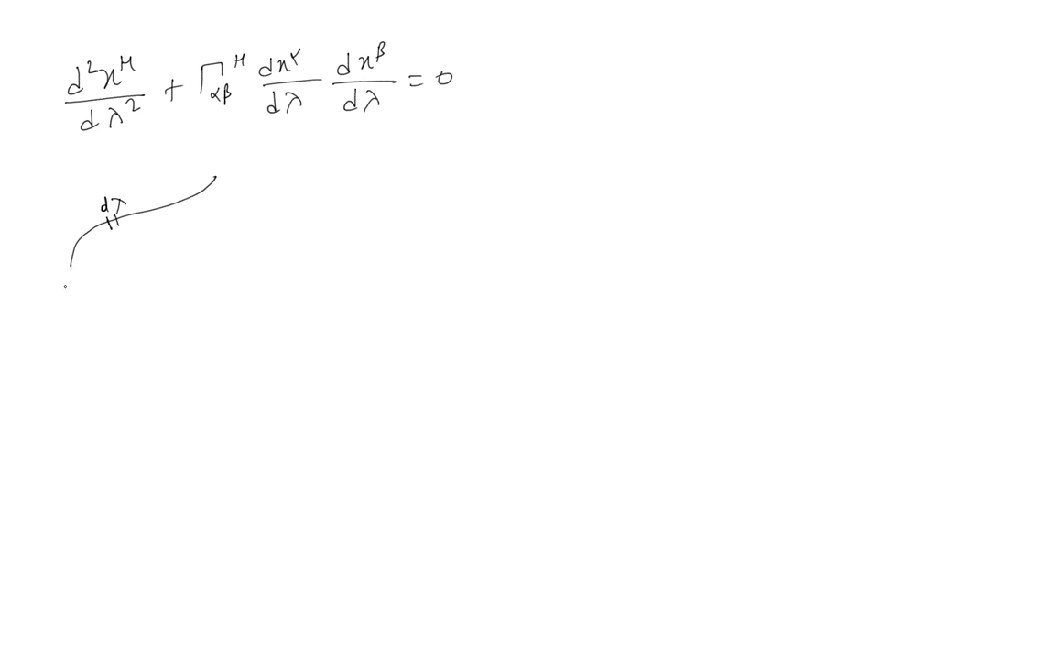
text(dτ → prop)
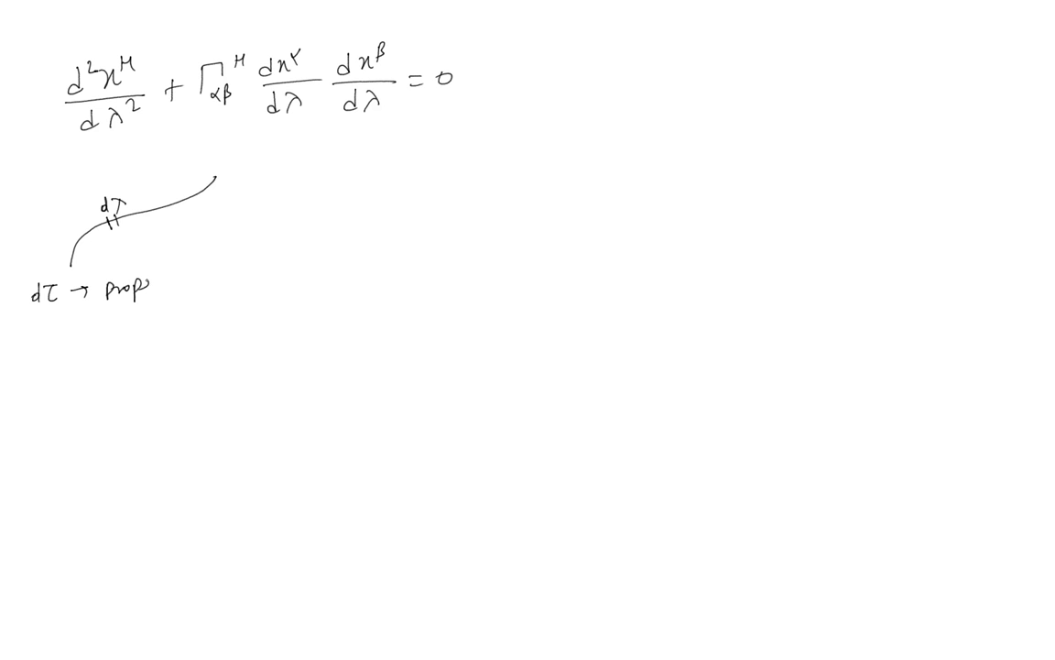
text(time)
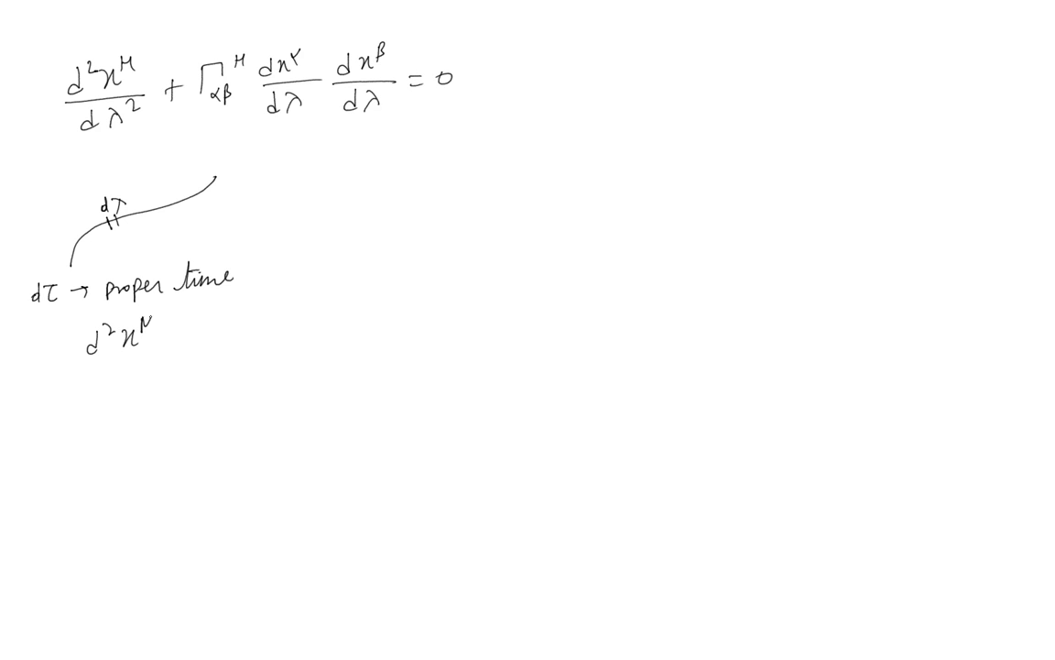
- Rewrite the geodesic equation with dτ², note dτ → dt, and begin the version in t
text(dτ²)
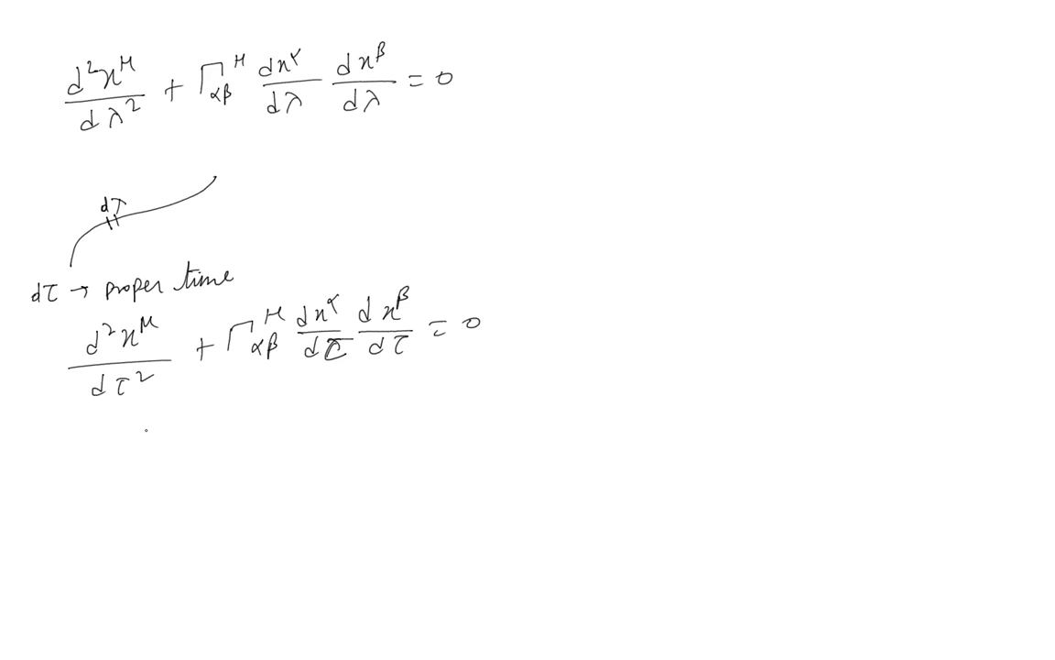
text(dτ)
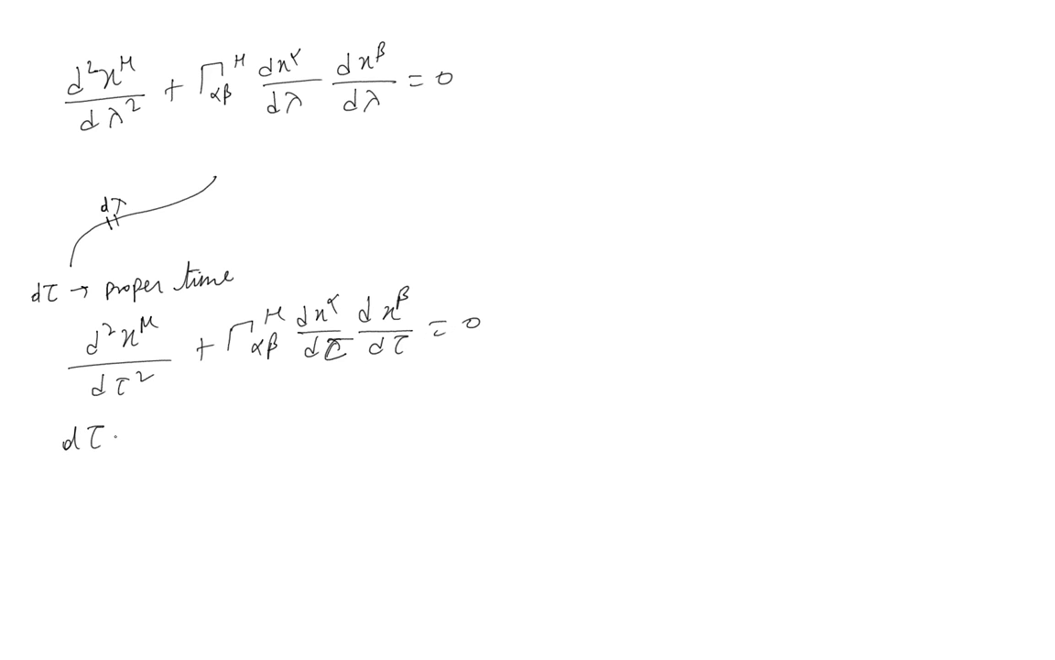
text(→dt)
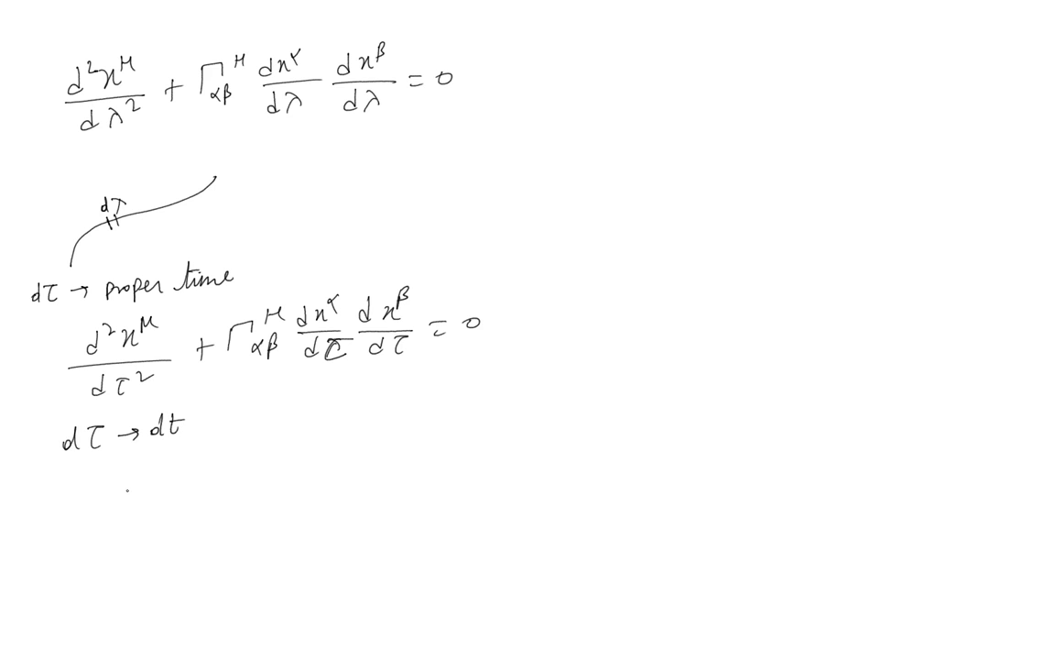
text(d²x)
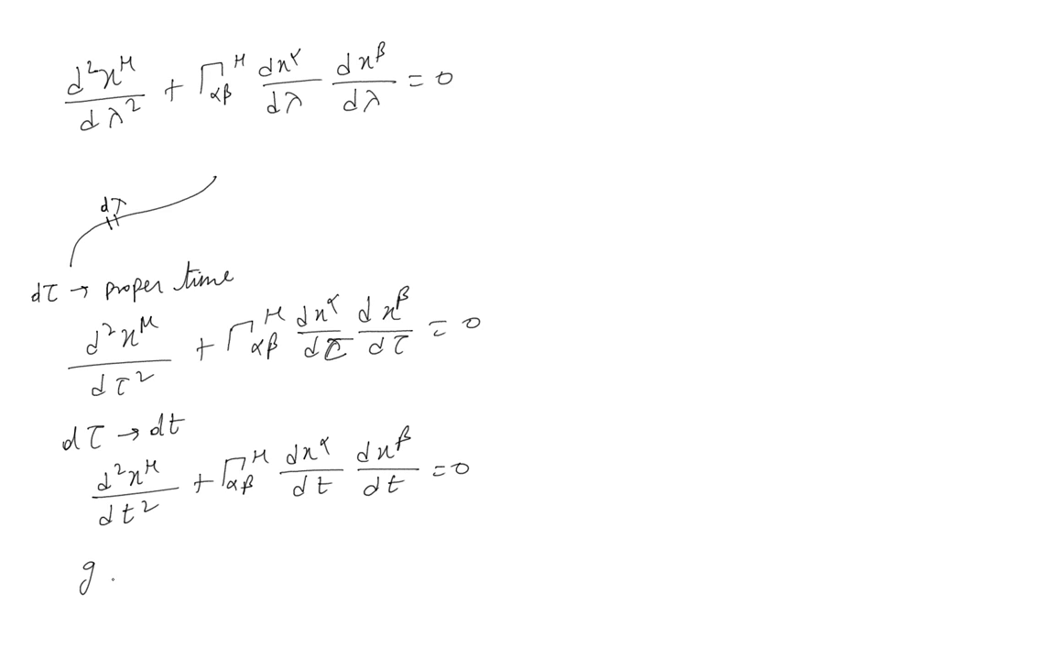
- Write g_μν = η_μν + h_μν and g^μν = η^μν − h^μν, then draw a tall brace for a new column
text(μν =)
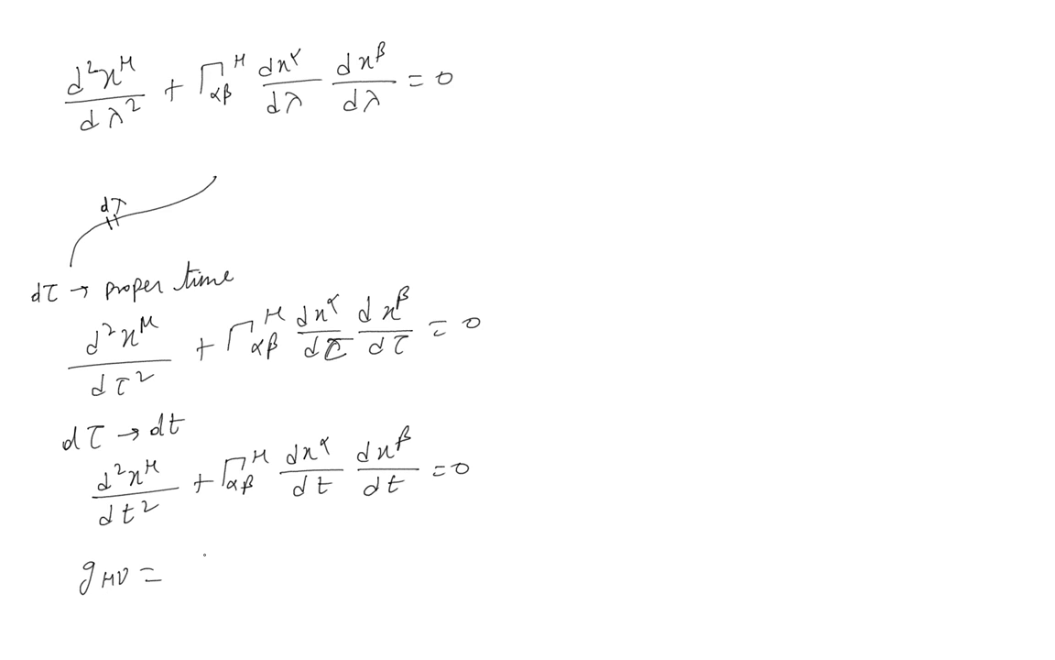
text(η_μν)
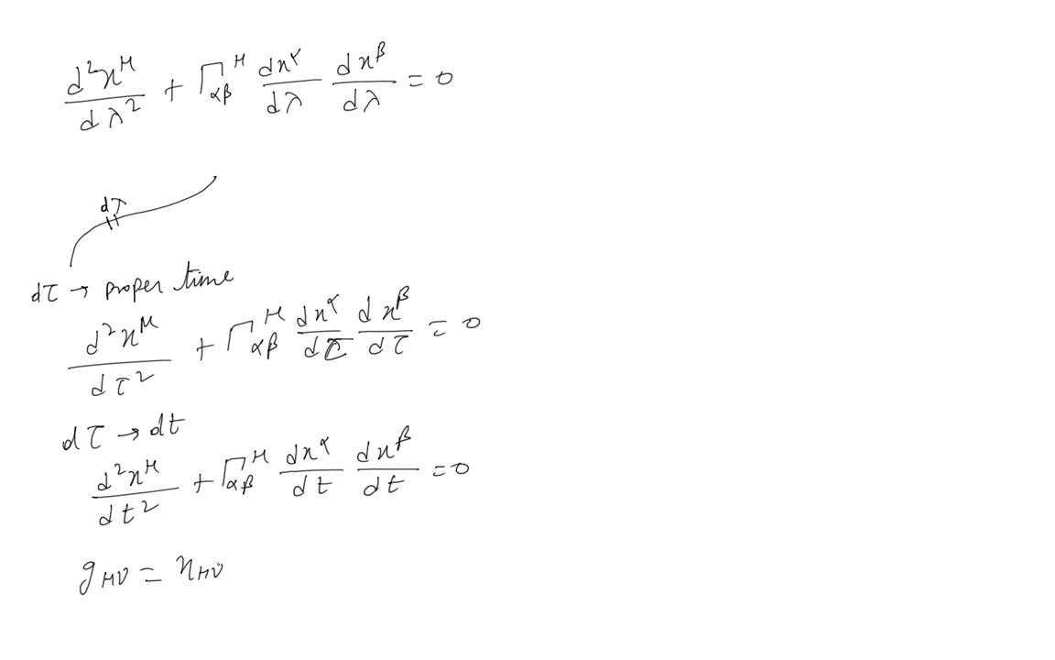
text(+ h_μν)
text(g^μν =)
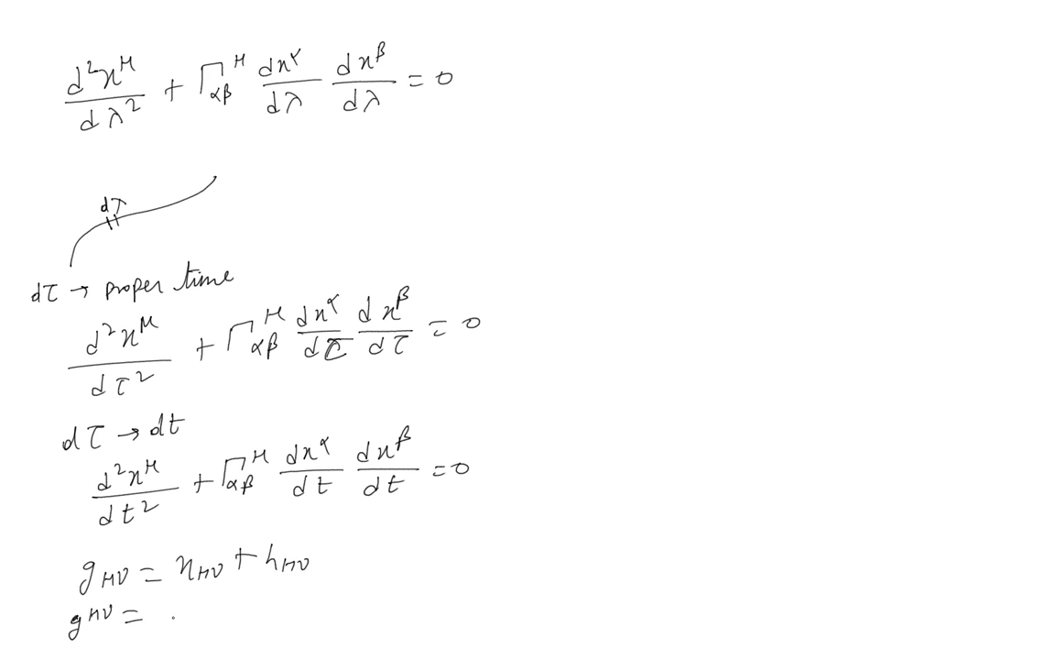
text(η^μν)
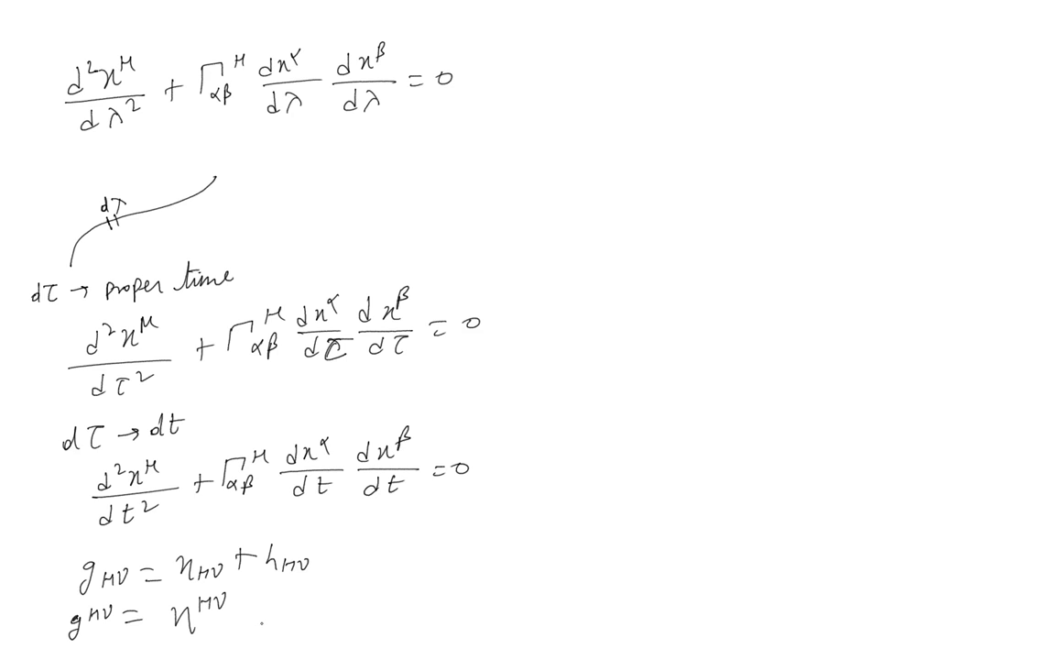
text(-h^{\mu\nu})
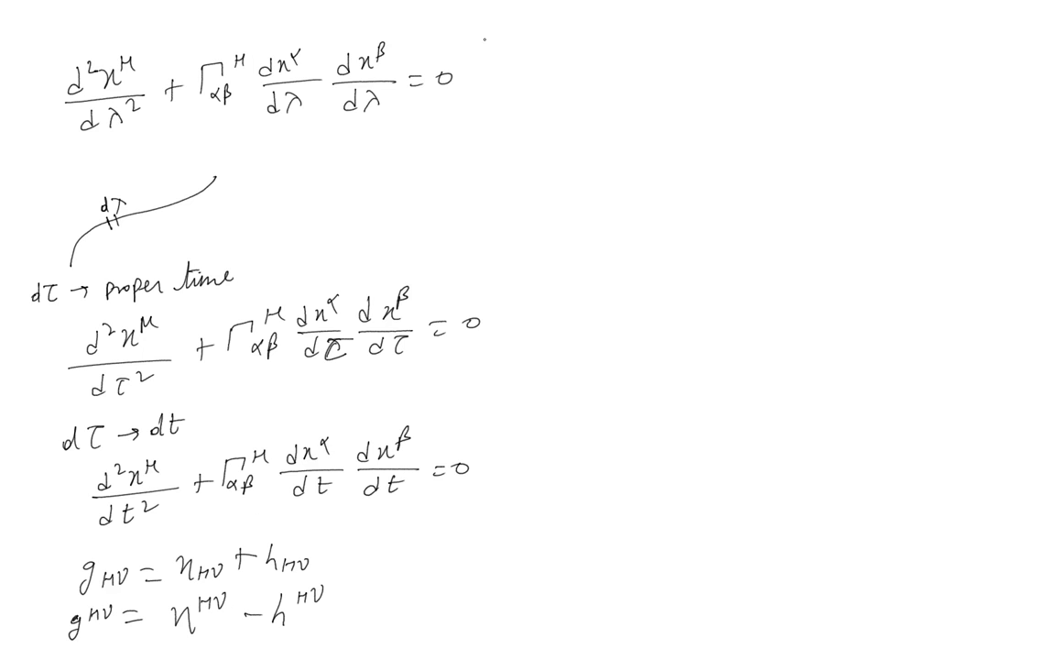
drag(491, 9, 495, 363)
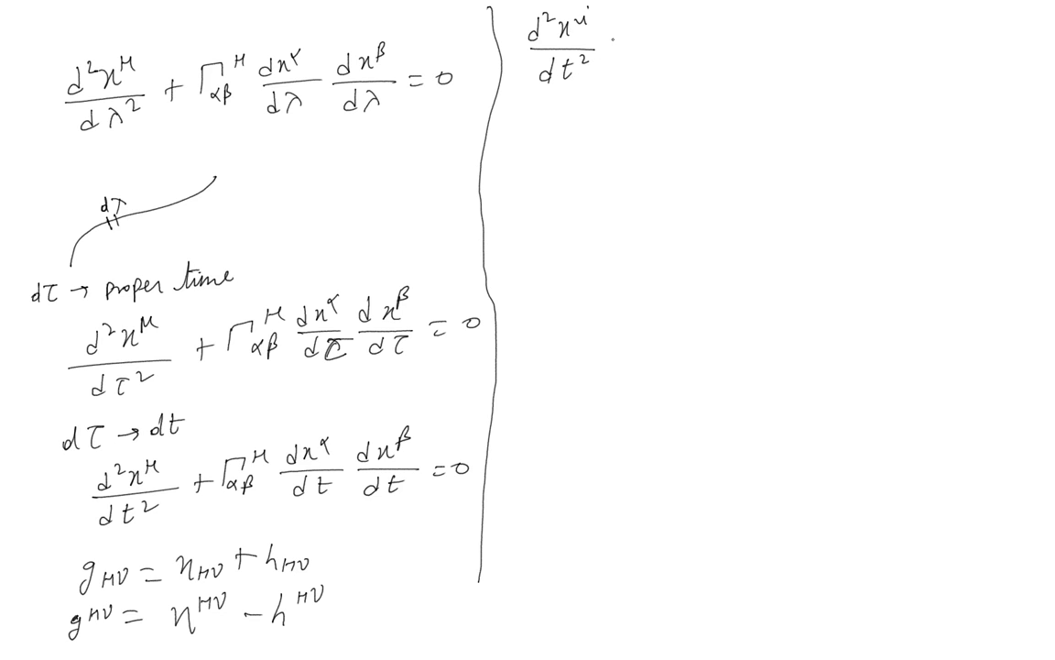
- Write the geodesic term Γ^i_00 (dx⁰/dt)(dx⁰/dt) and dx⁰/dt = c in the right column
click(626, 44)
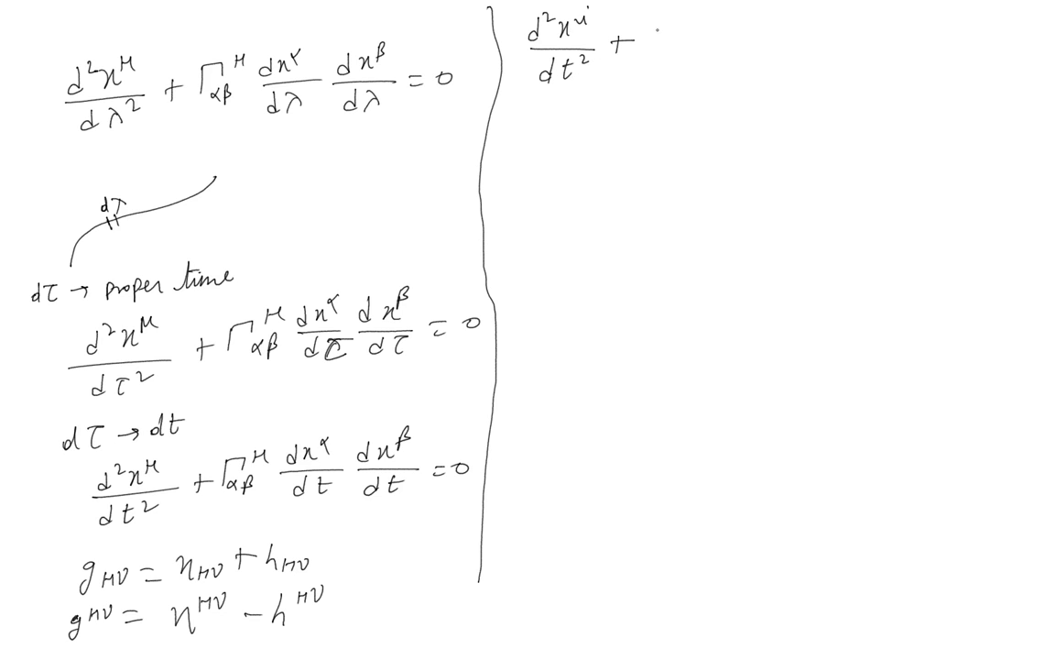
text(Γ^i)
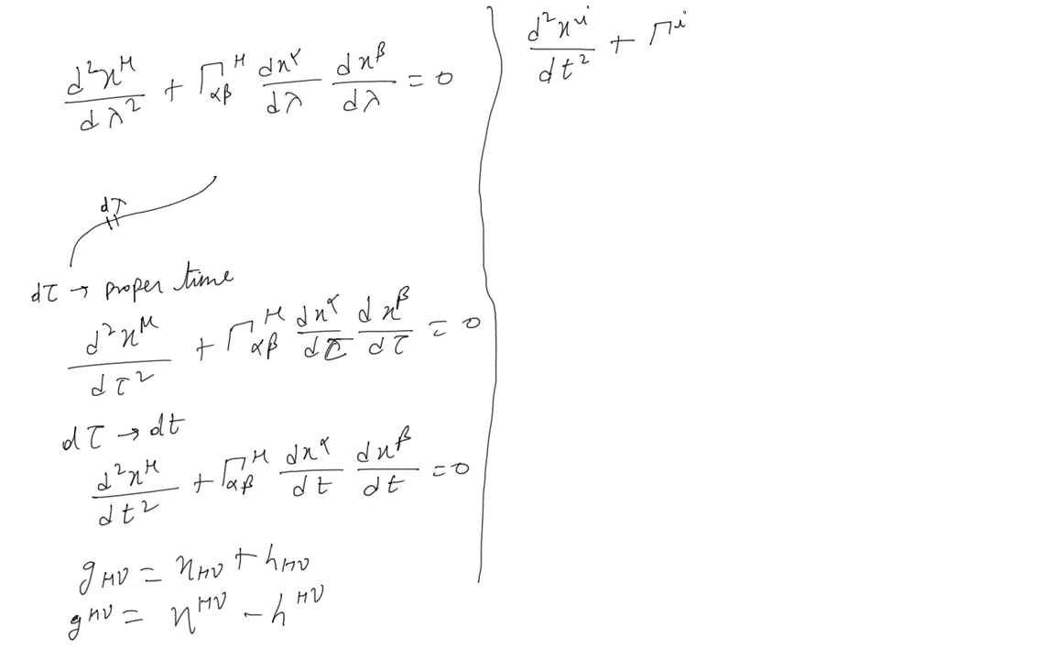
text(00)
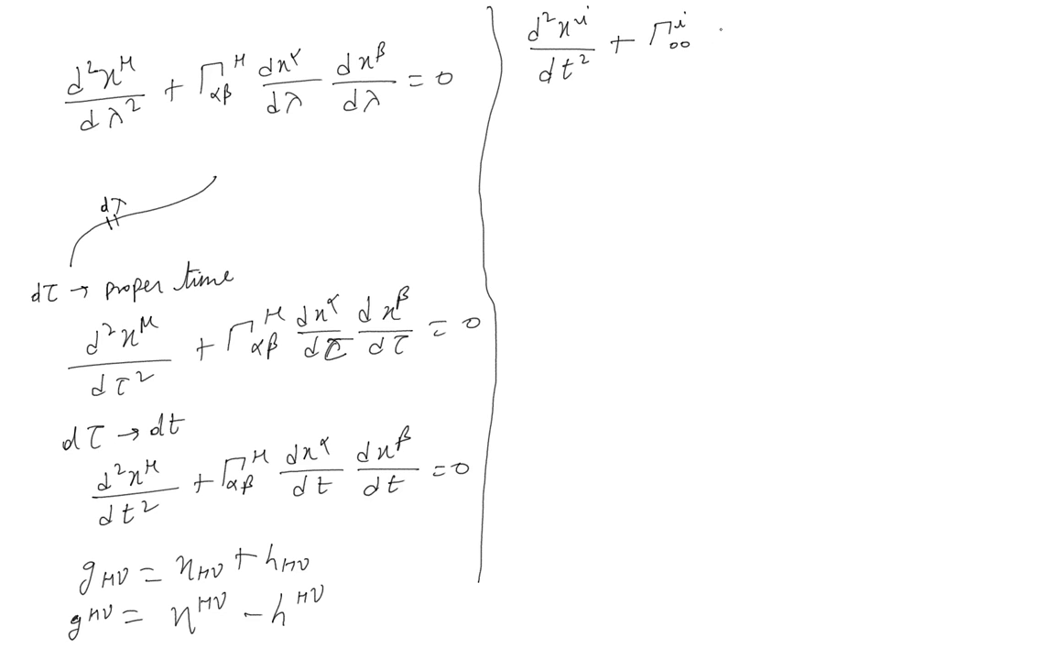
text(dx^0/dt)
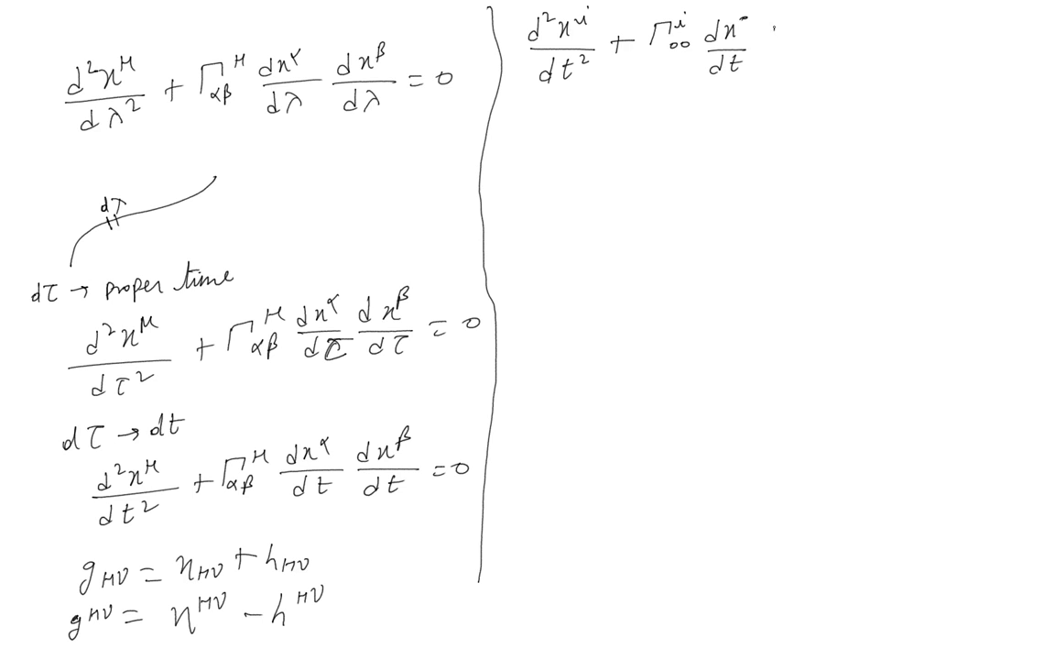
text(dx^0/dt = 0)
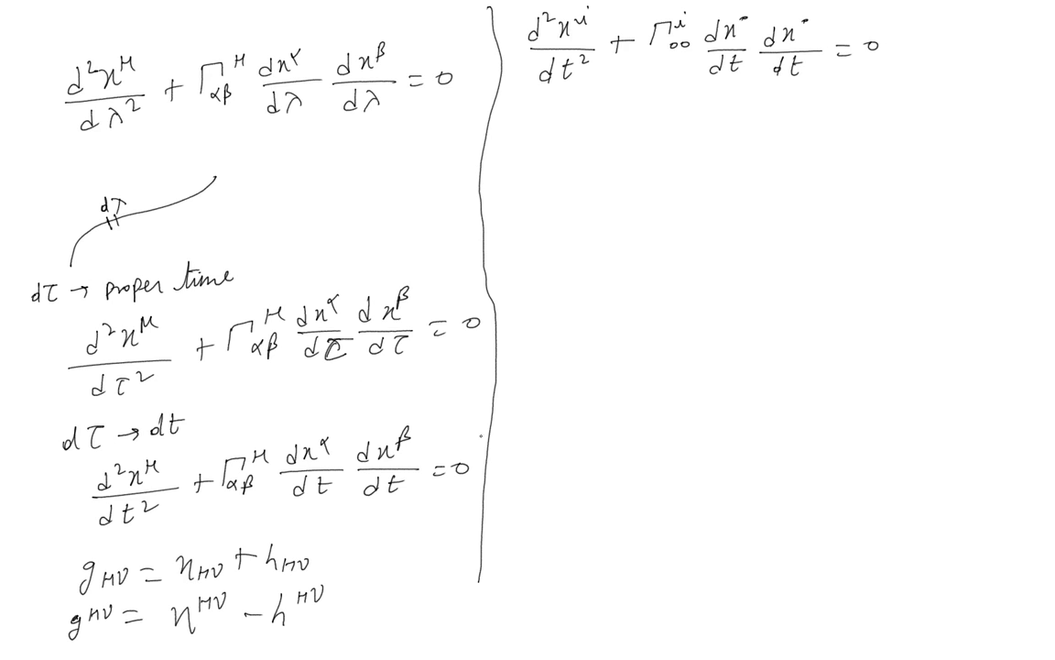
mouse_move(560, 388)
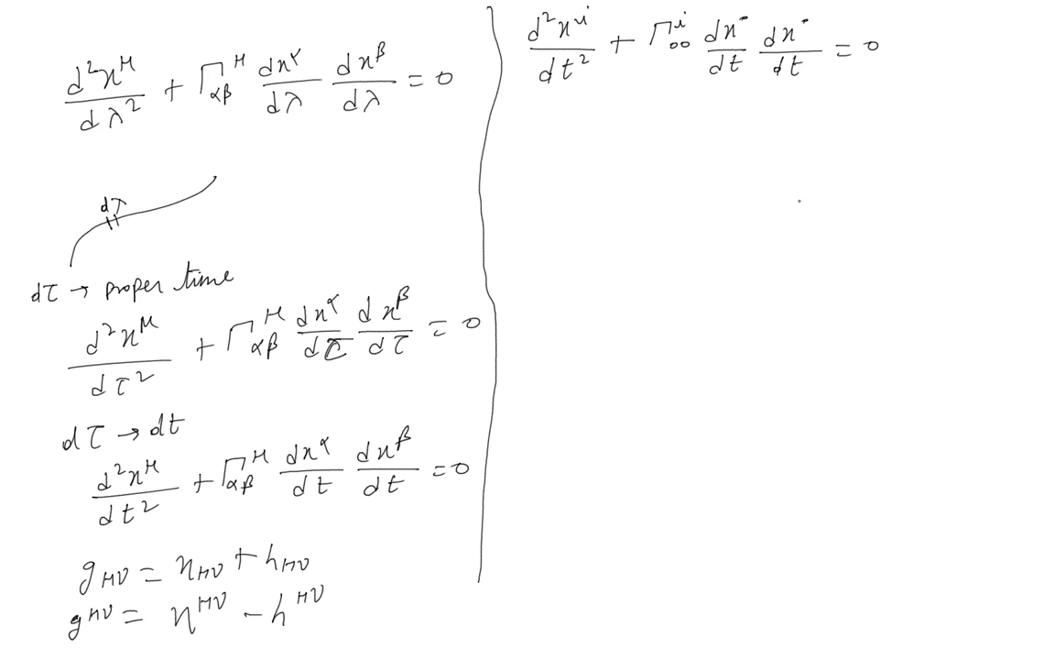
text(d)
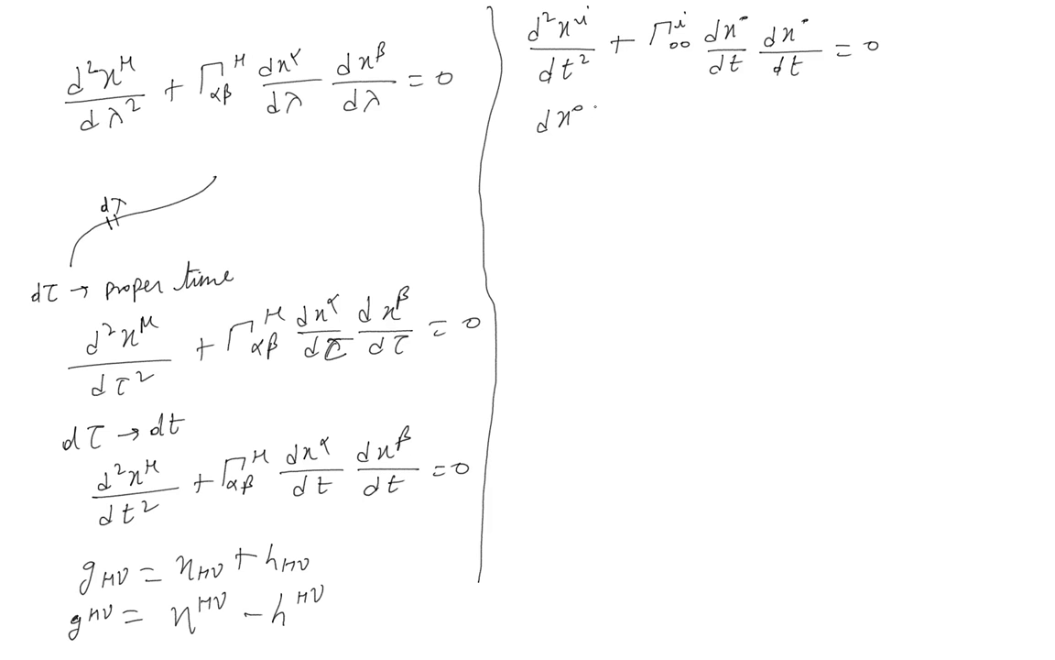
text(/dt)
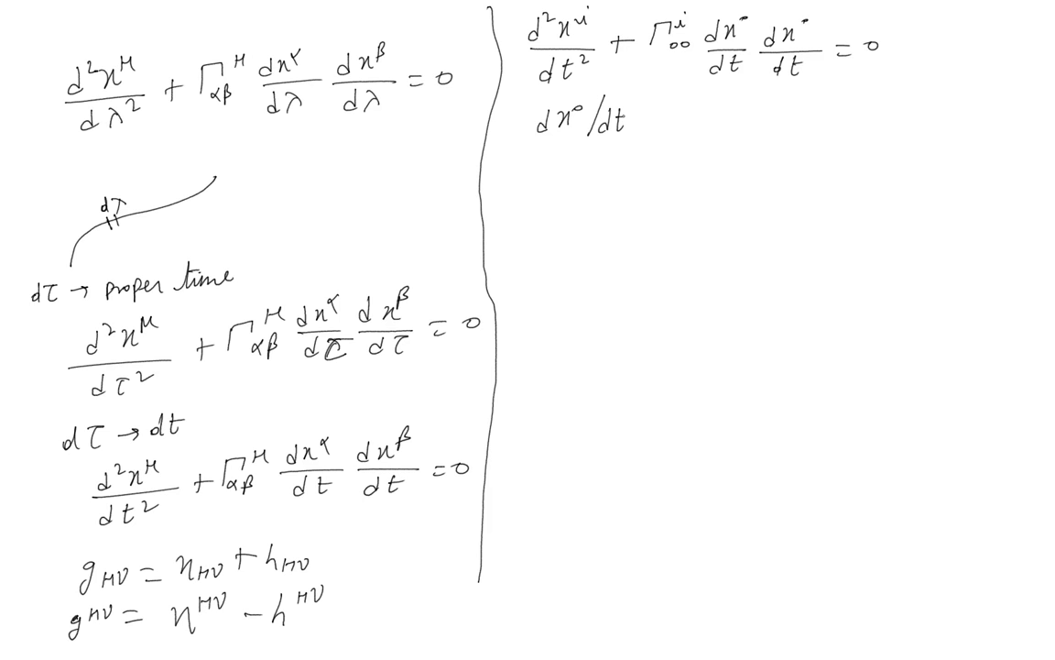
text(= c)
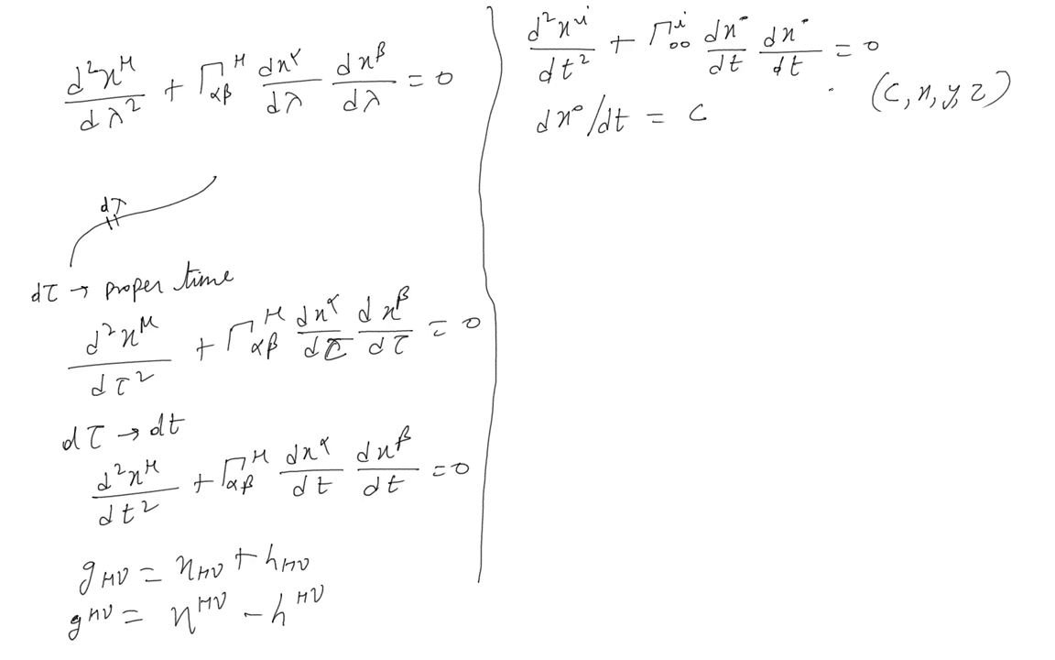
- Write x⃗ = (c,x,y,z) and the reduced result d²x^i/dt² = (c²/2)∂^i h00
text(x⃗=)
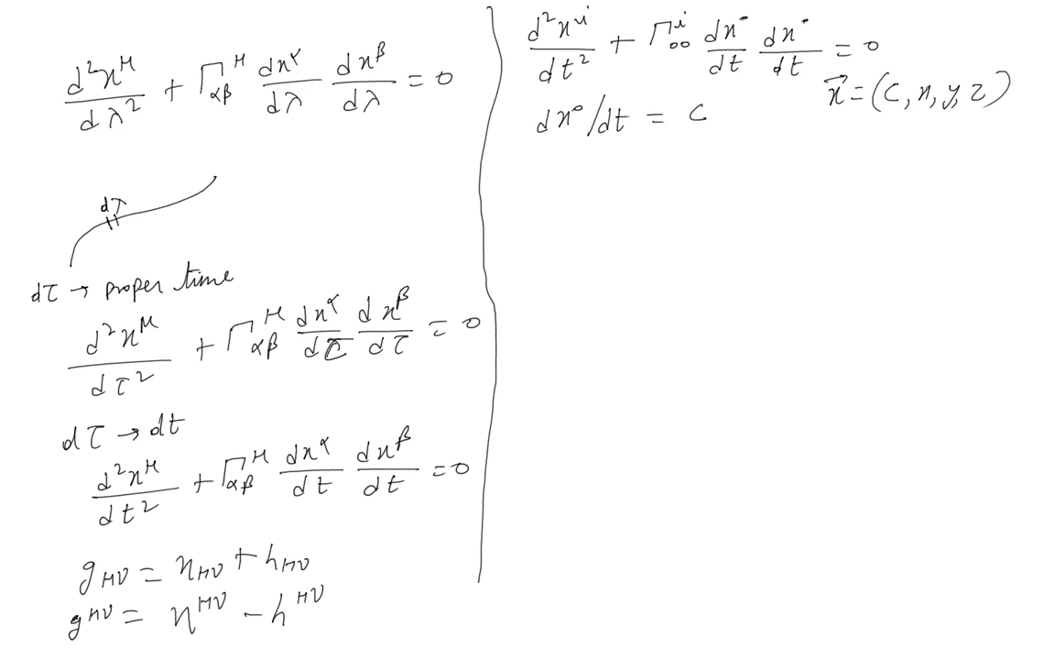
text(x)
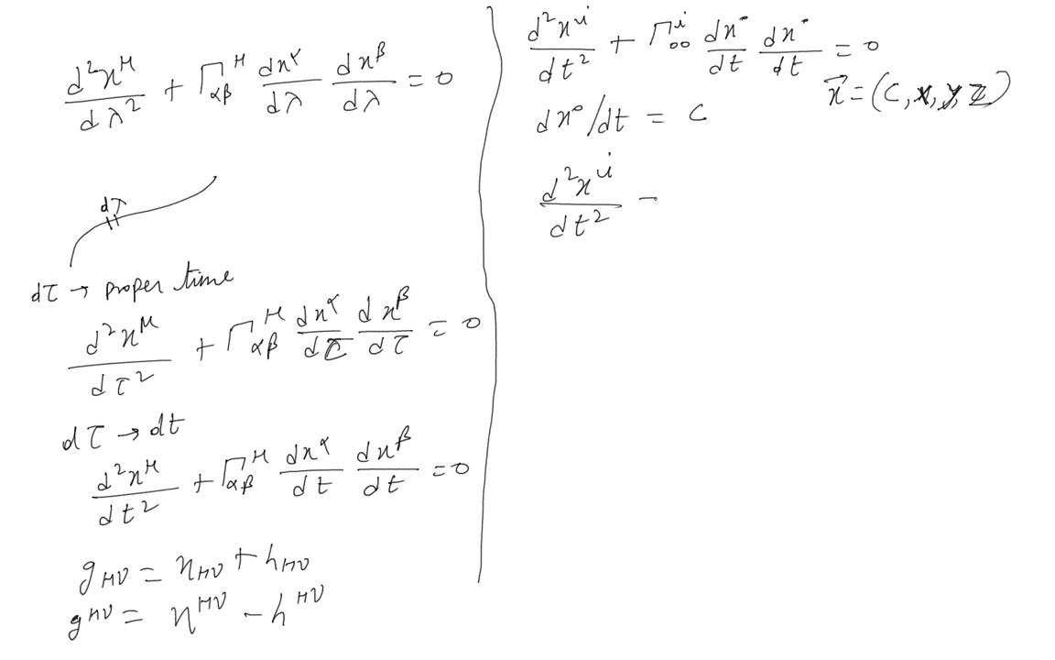
text(= c²/2)
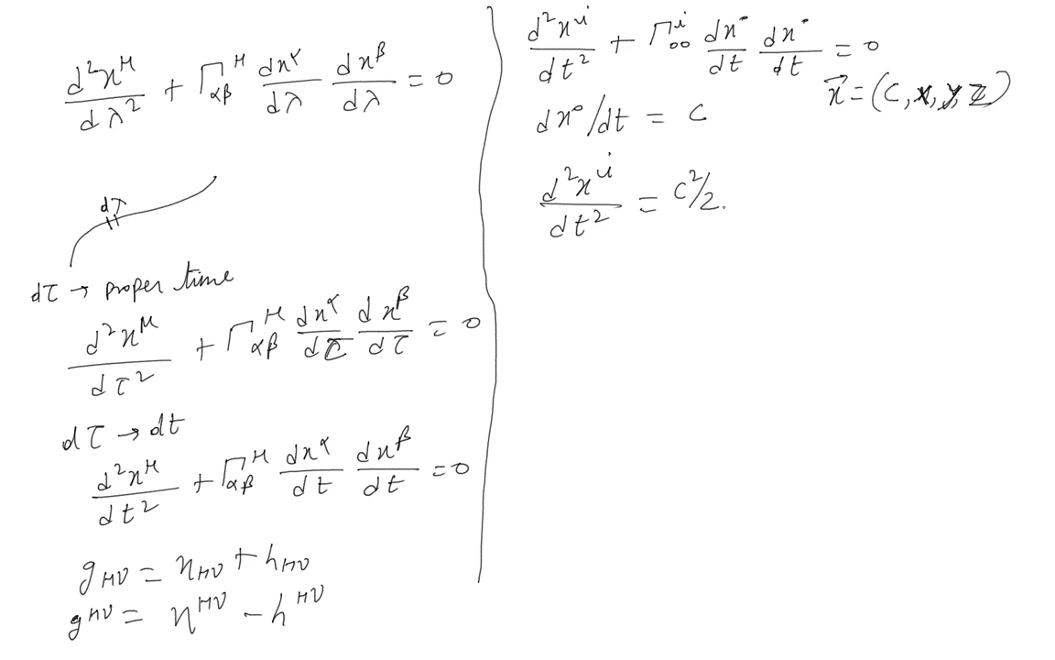
text(∂h.)
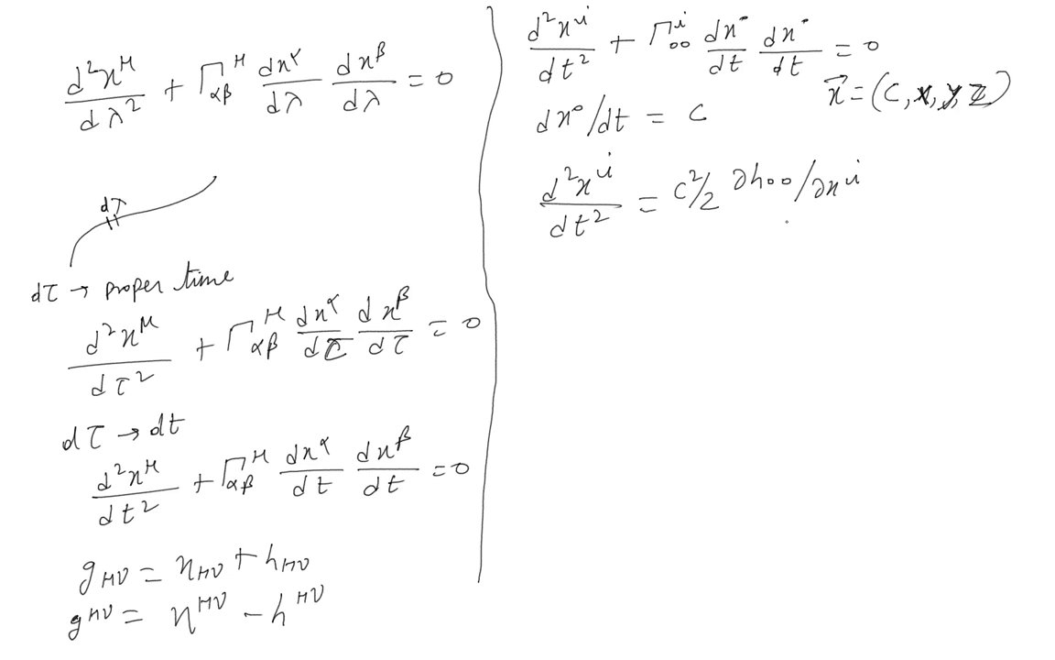
text(= c²/2 D)
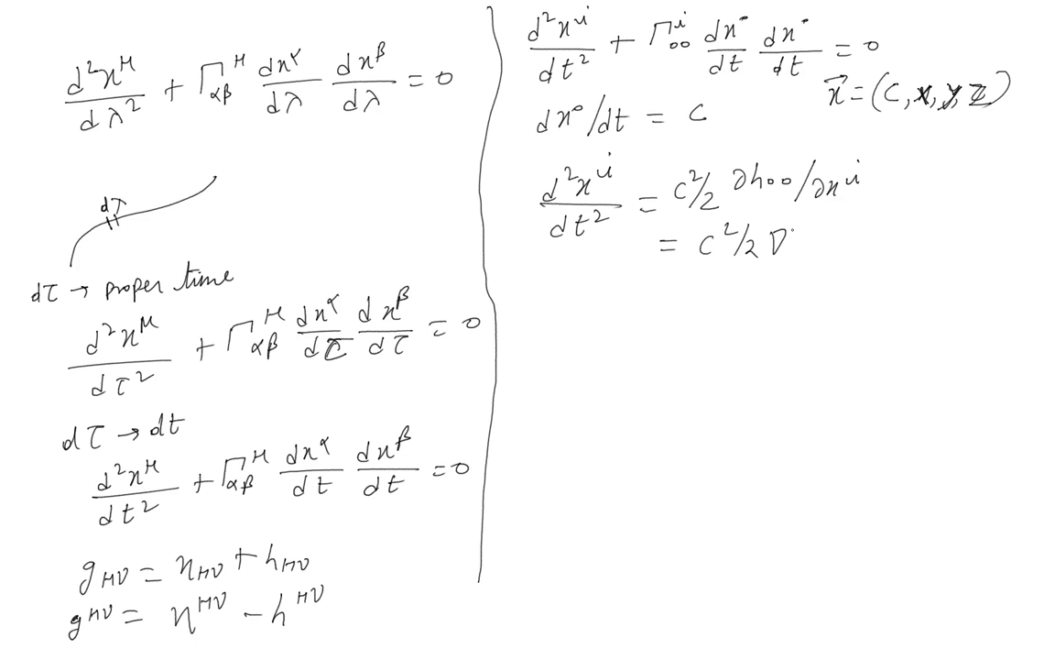
text(i)
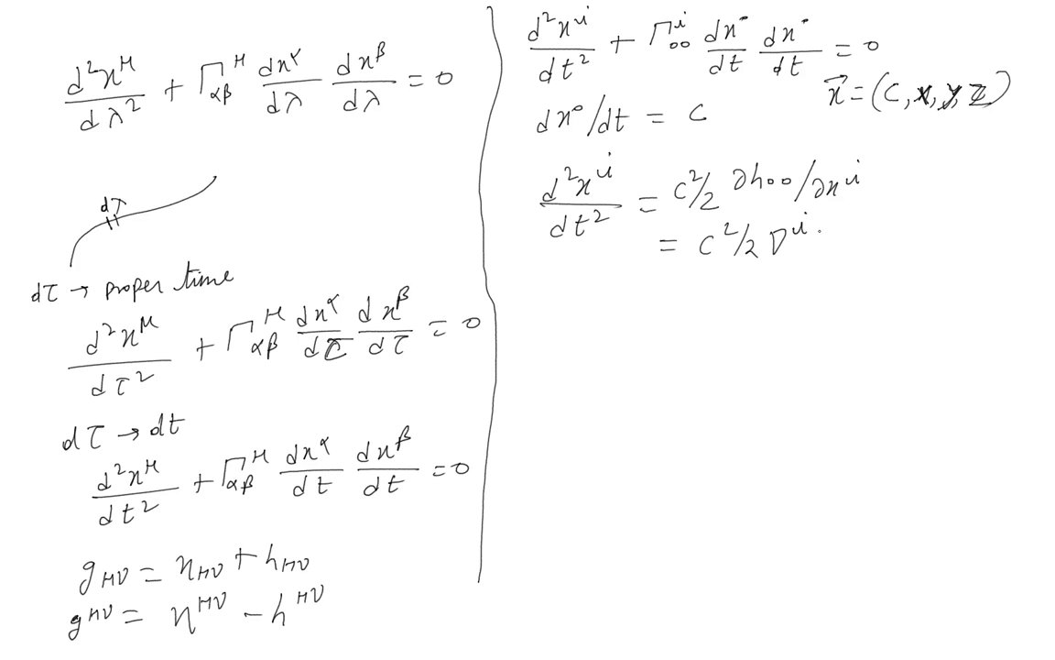
text(h00)
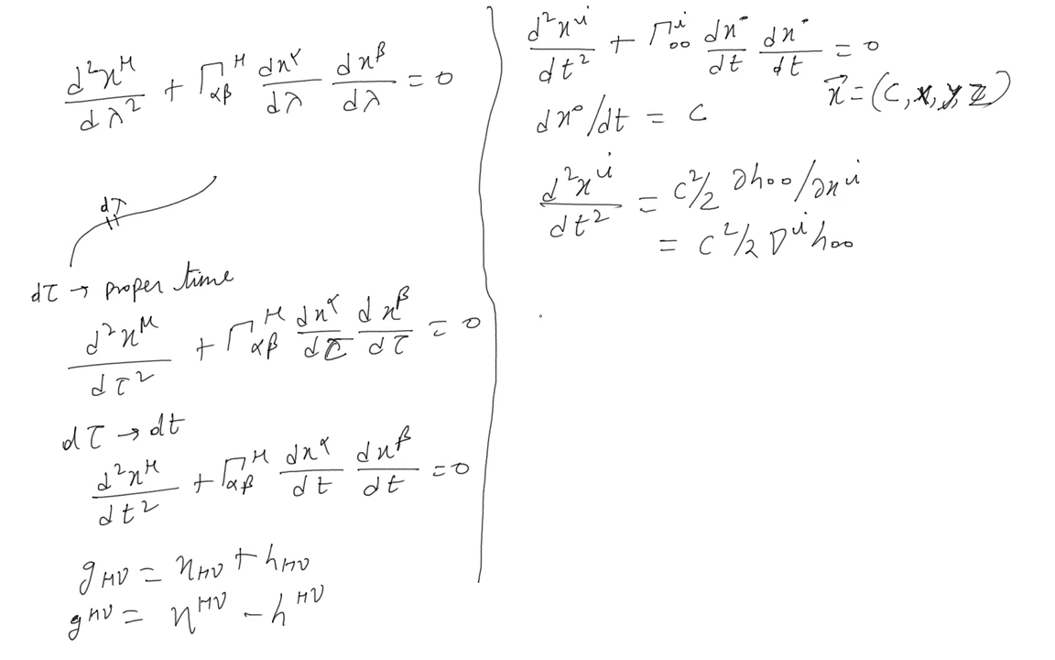
- Write g00 = −(1 + 2φ/c²) labelled ① beneath the reduced geodesic equation
text(g00 = -()
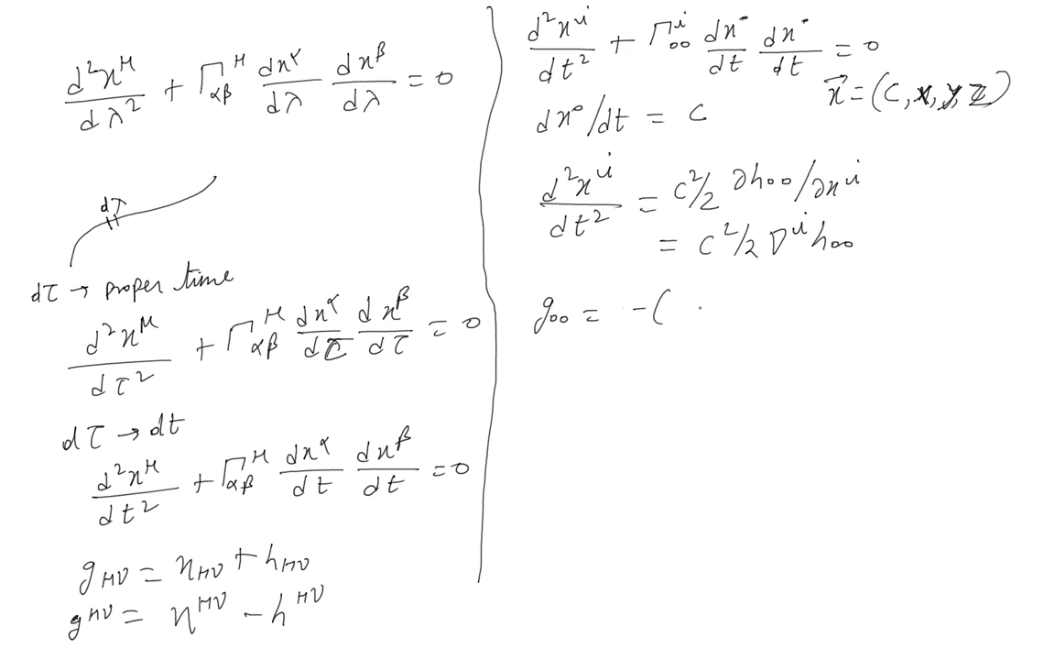
text(1+2φ/c²) — ①)
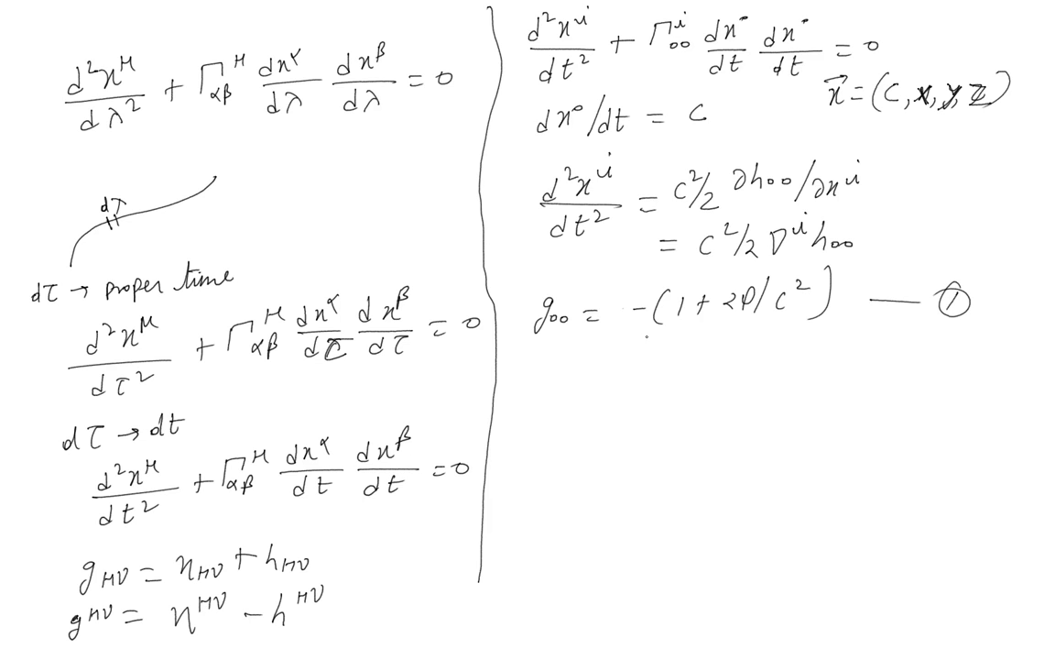
text(ρ)
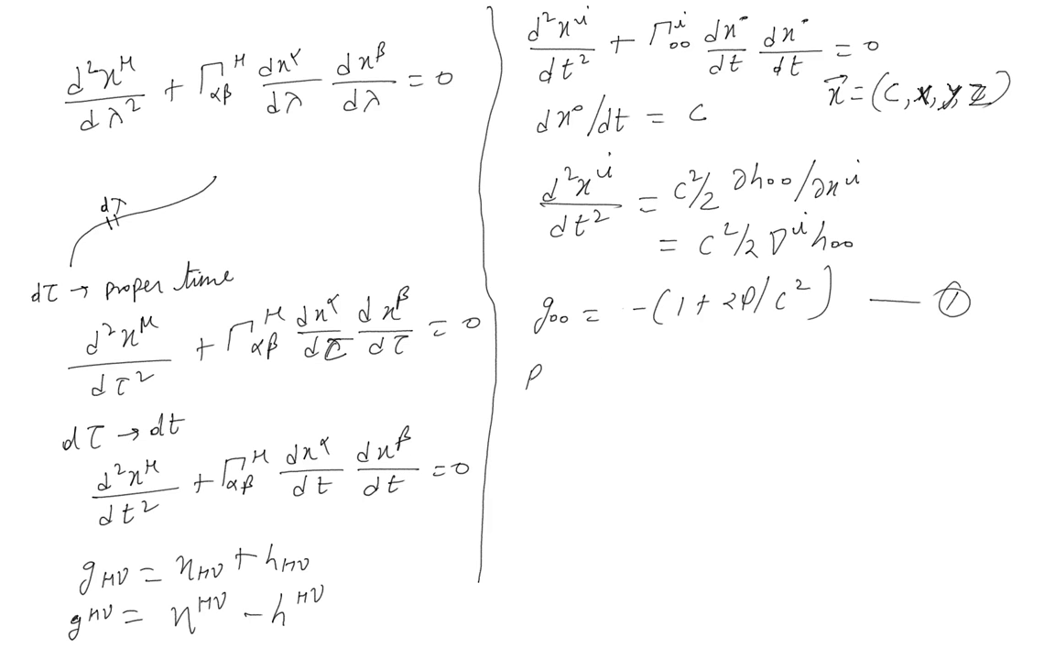
- Write R_αβ − ½g_αβR = KT_αβ and begin the next line with ⇒ R00 =
text(Rα)
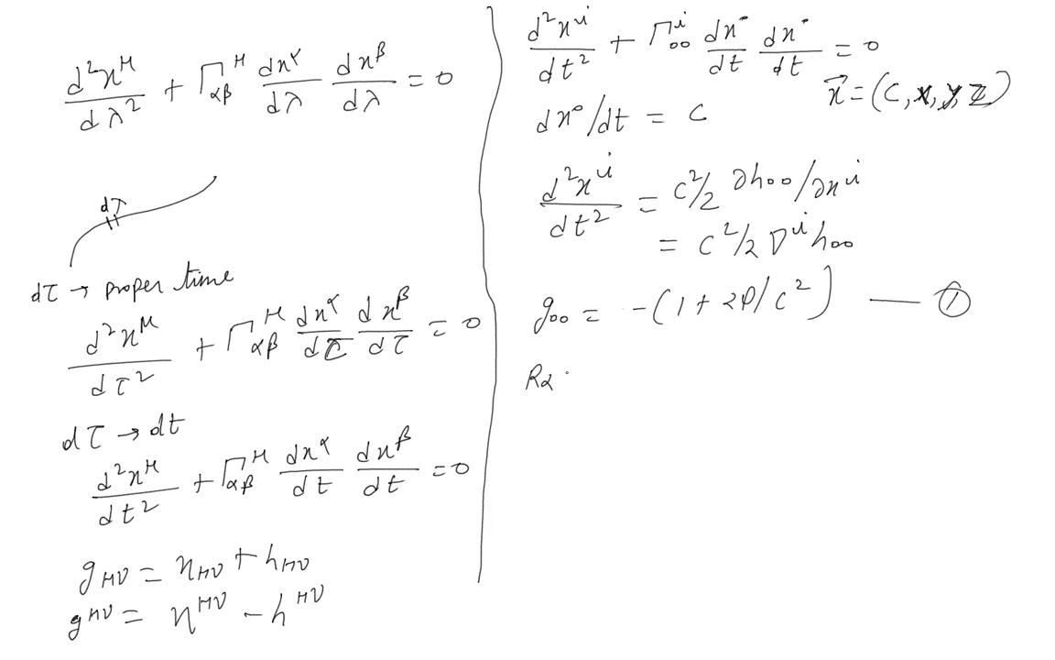
text(β −1/2g)
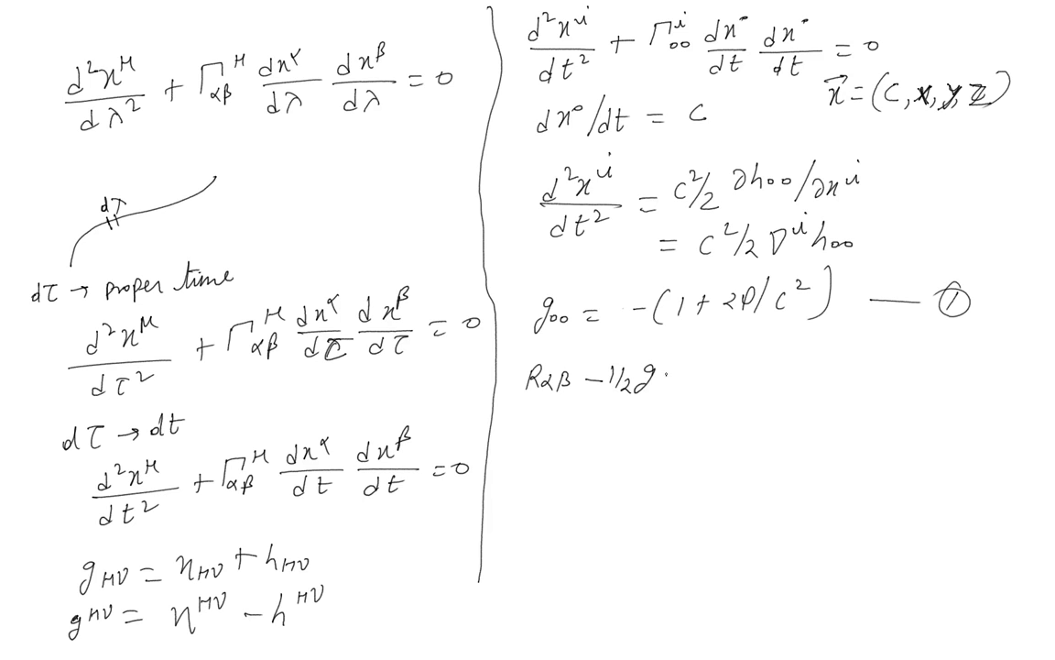
text(αβR)
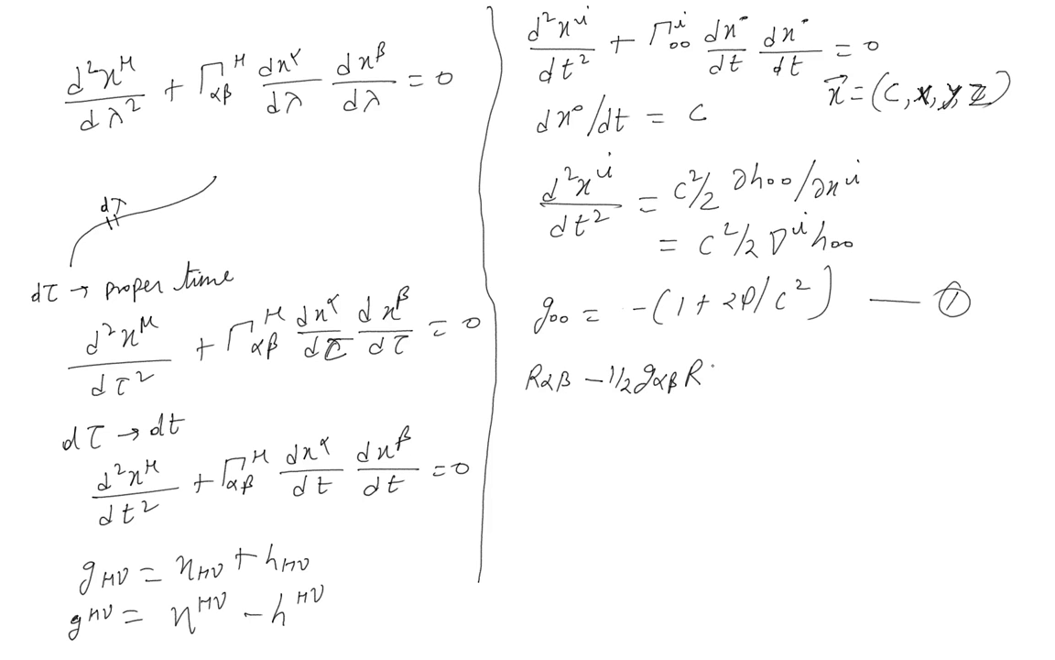
text(= k)
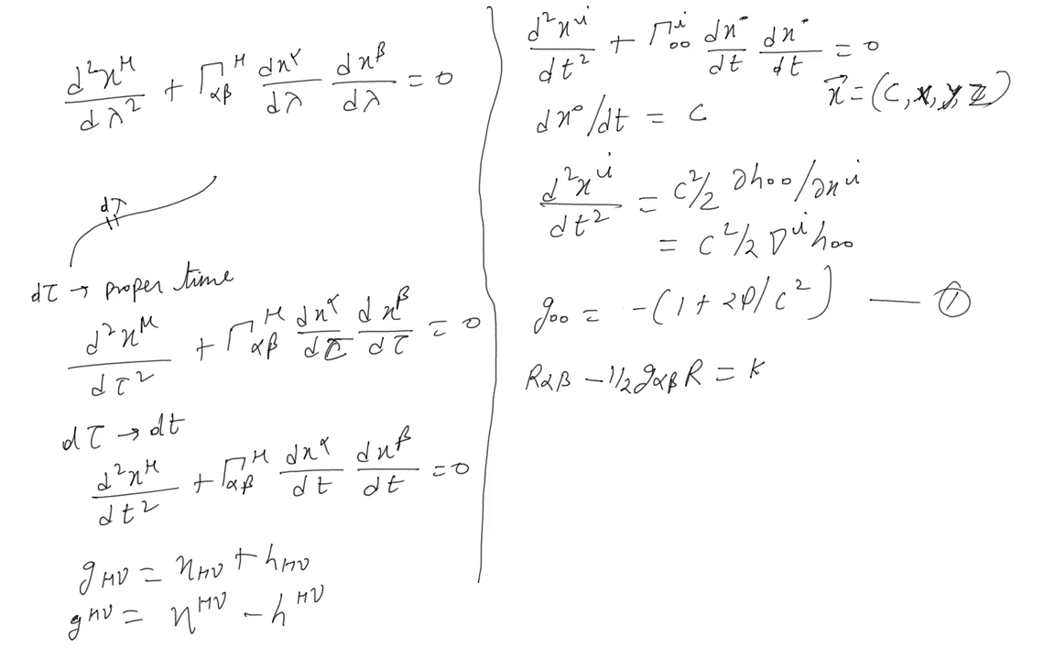
text(Tαβ)
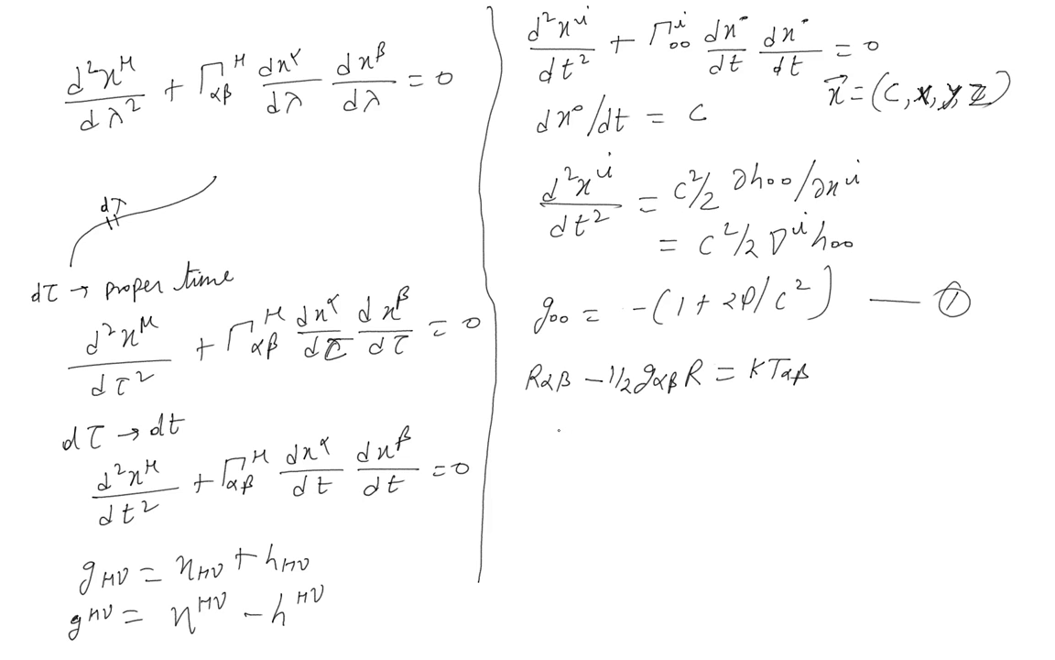
text(⇒ R.)
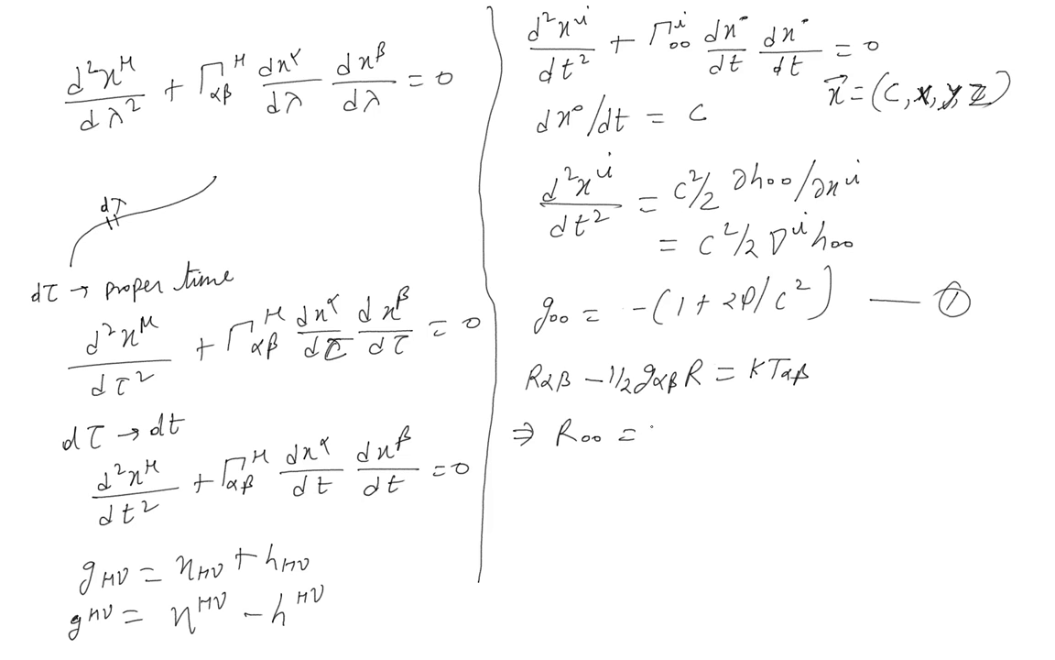
- Complete R00 = ½Kρc² and start the expansion R00 = ∂Γ
text(1/2 K.)
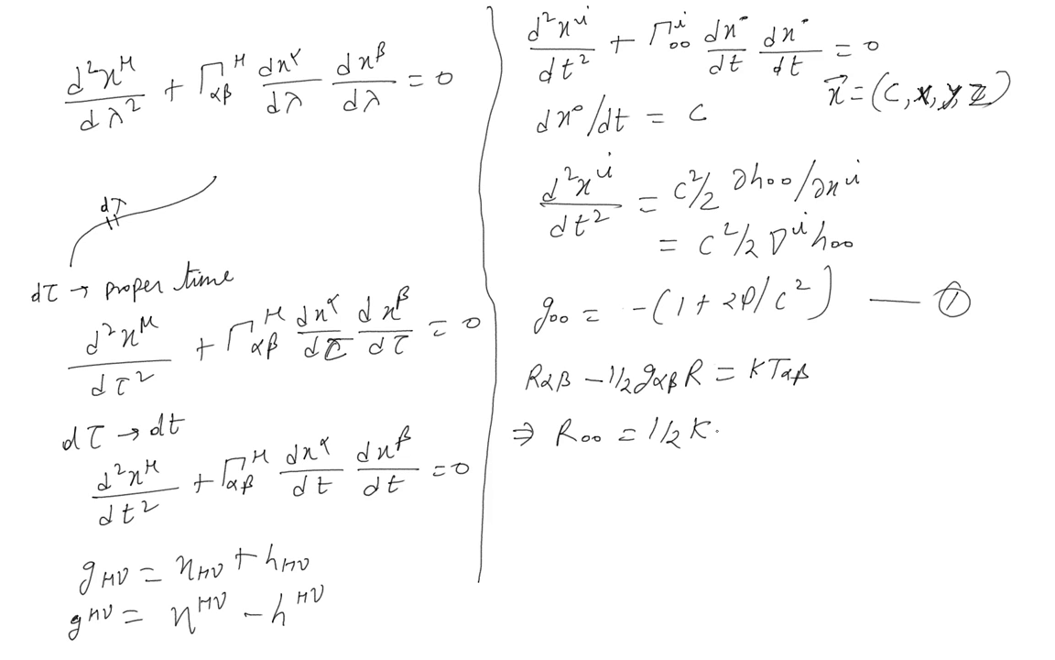
text(ρc²)
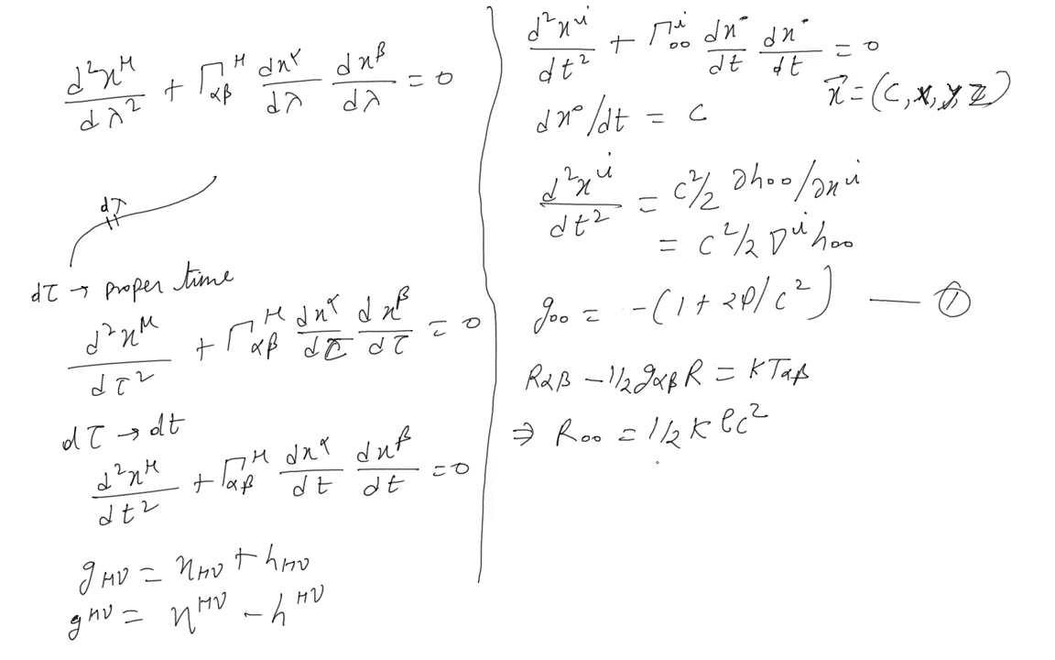
text(R)
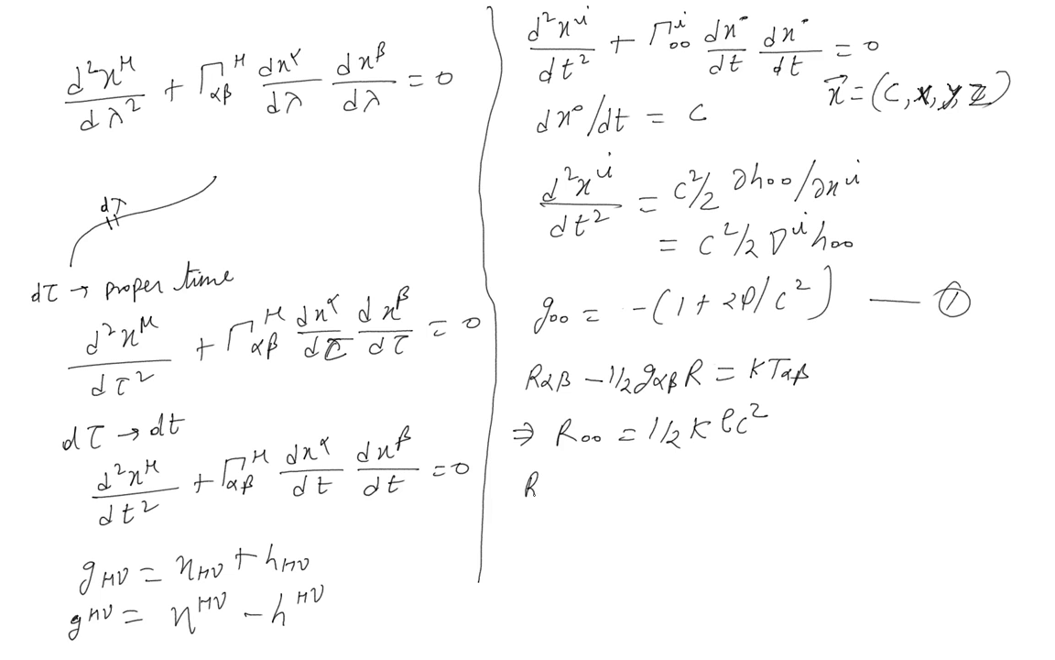
text(Roo = ∂1)
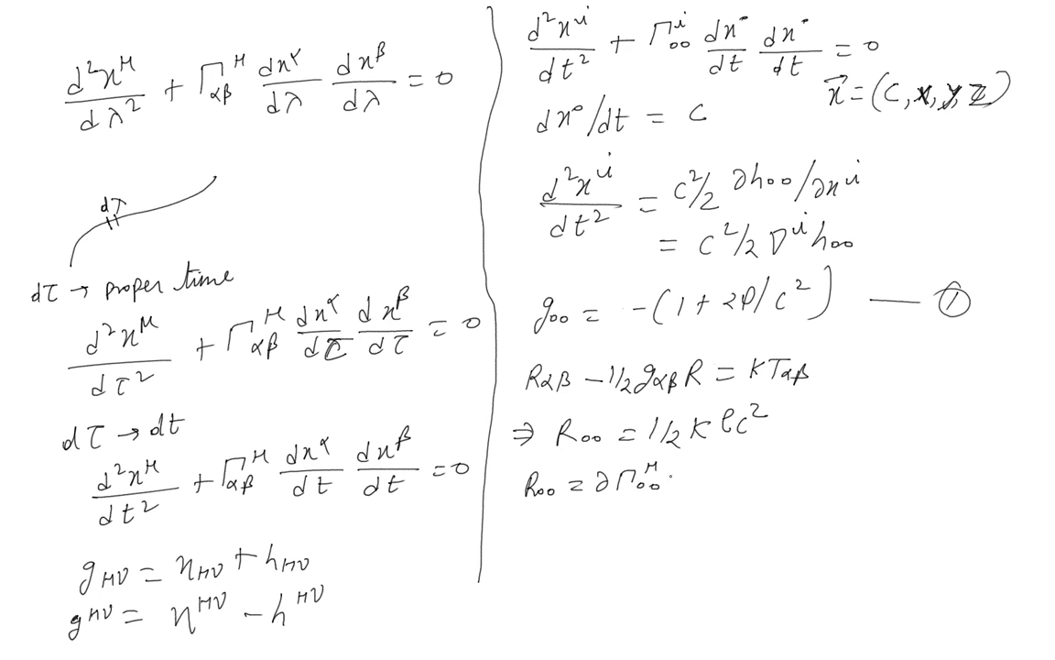
- Finish R00 = ∂Γ^μ_00/∂x^μ − ∂Γ^μ_0μ/∂x⁰ and begin the word 'weak'
text(/∂x^M -∂Γ)
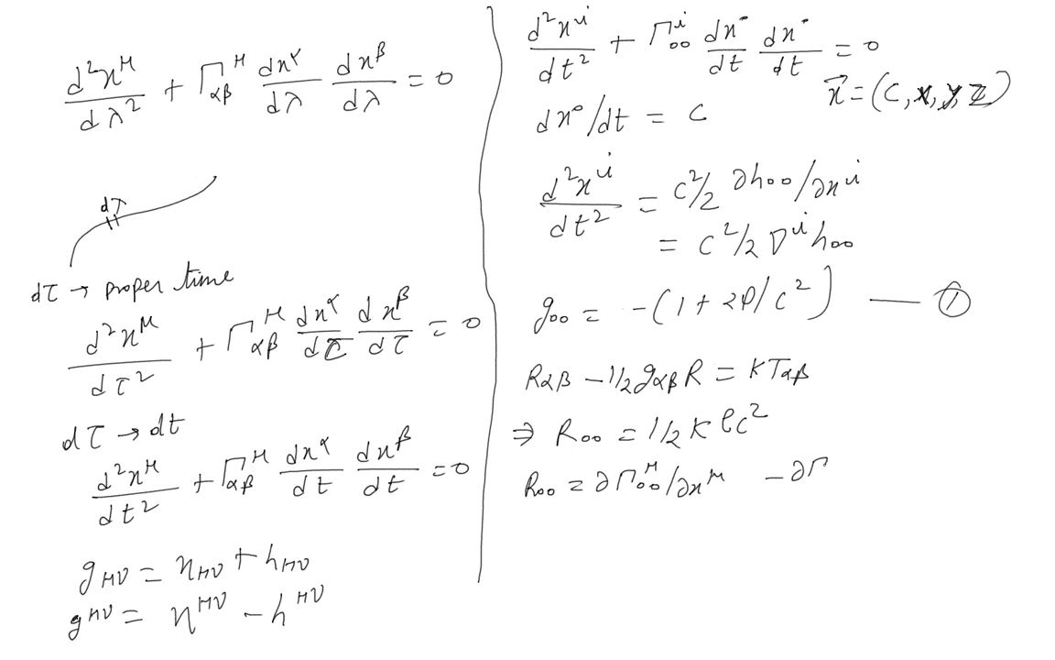
text(μ)
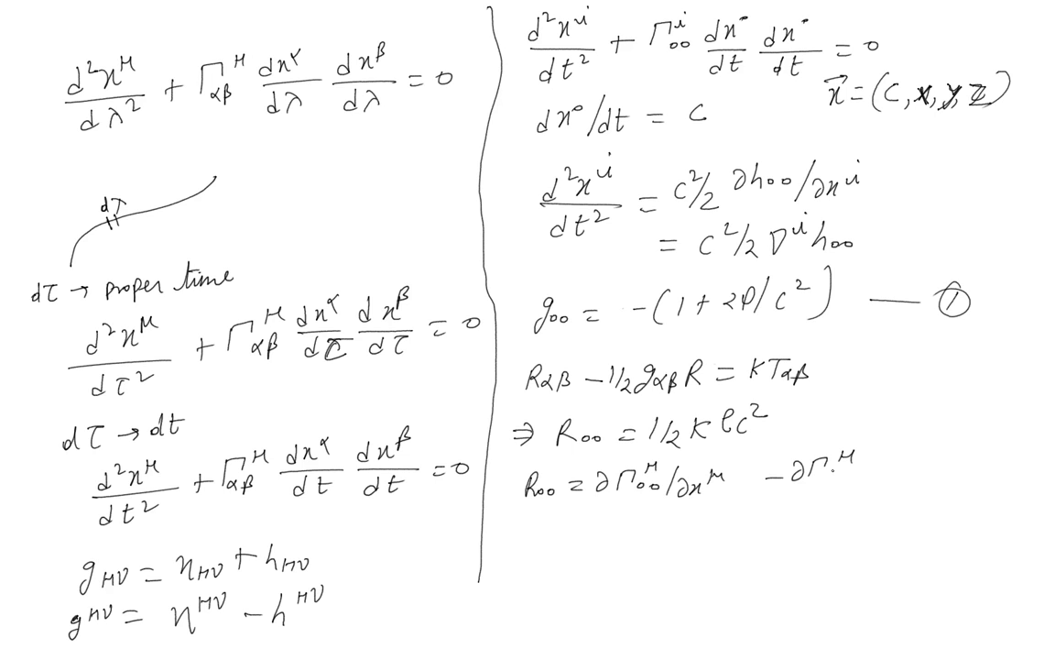
text(om/∂)
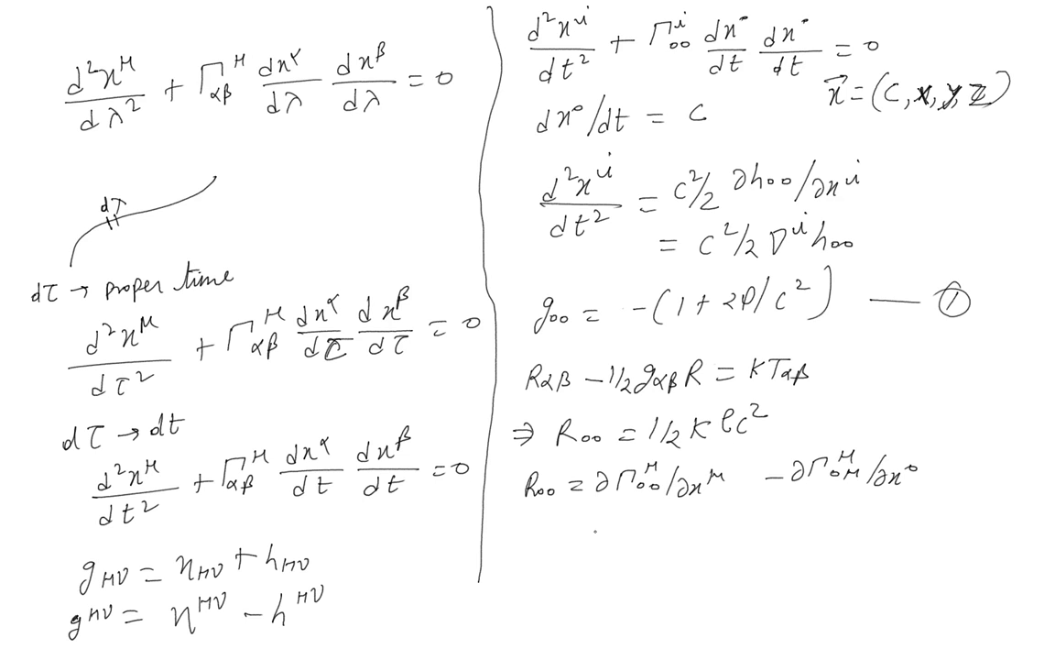
text(wei)
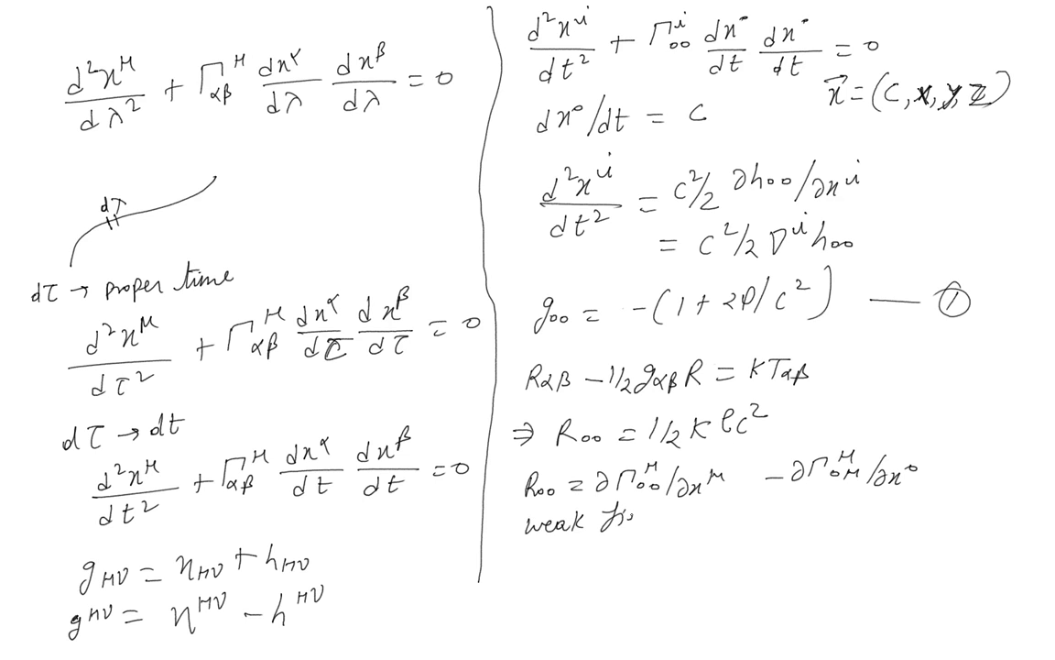
- Finish 'weak field limit' and write R00 = ∂Γ^i_00/∂x^i
text(field limit)
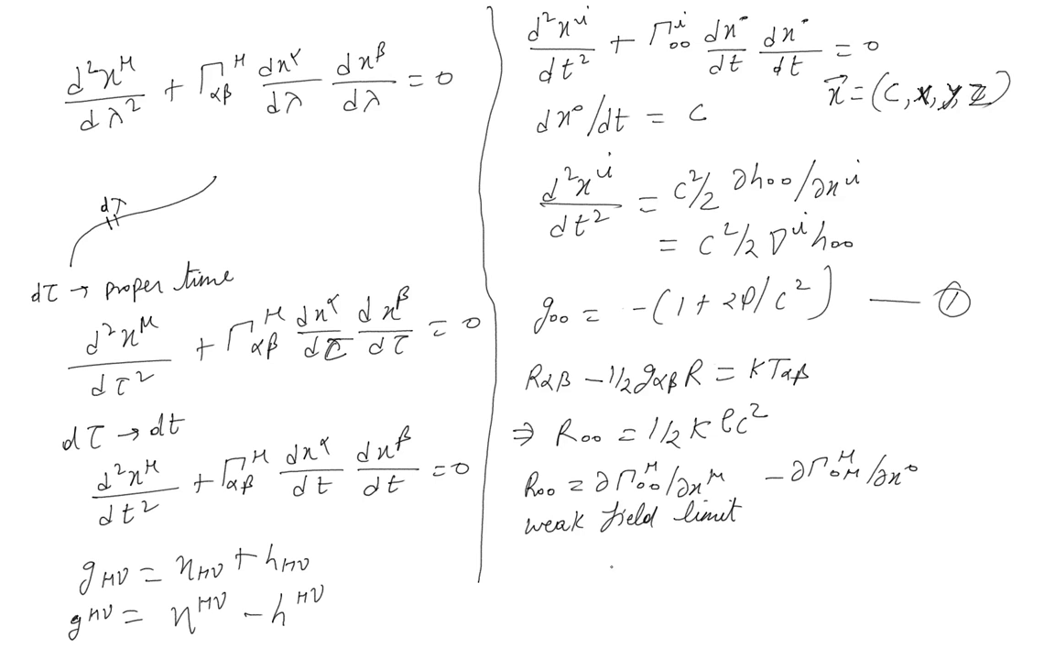
text(Roo = ∂Γⁱ₀₀)
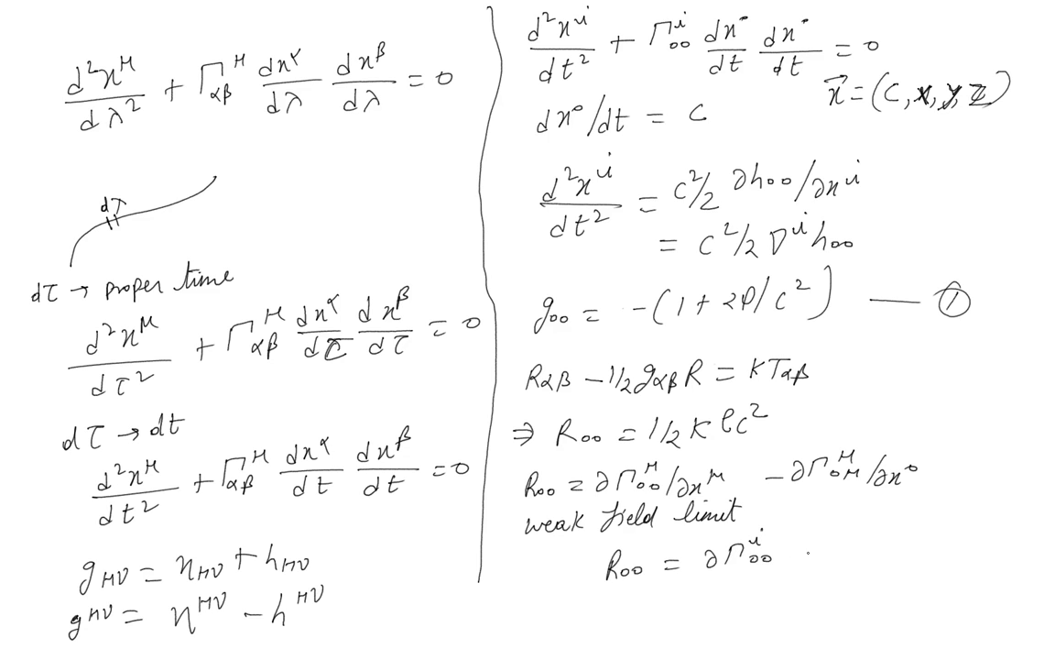
text(/∂x)
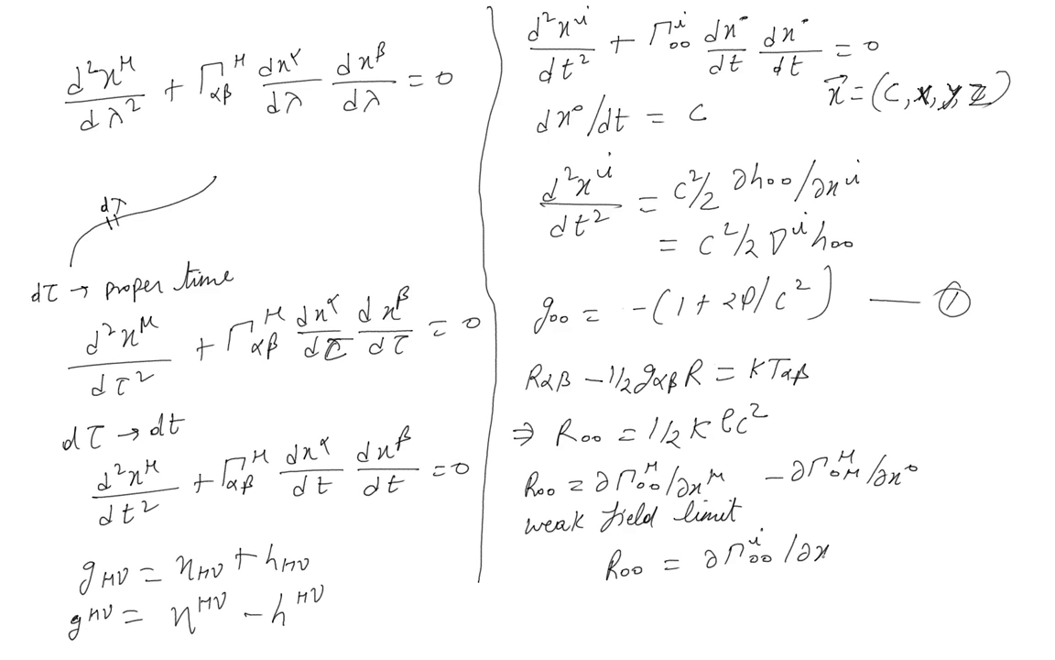
text(i)
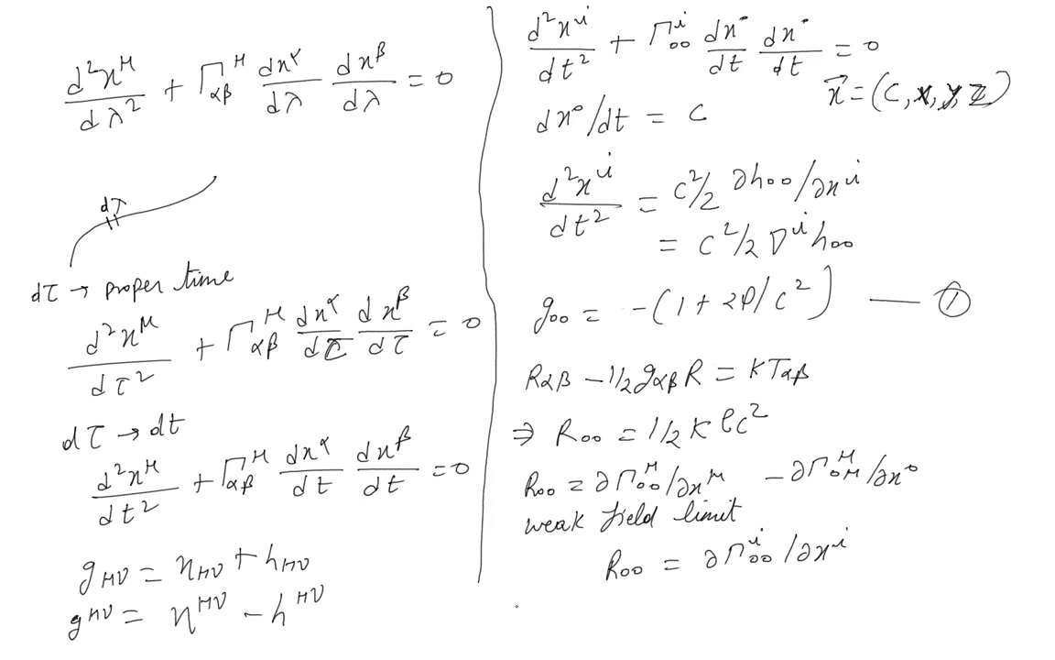
- Write η^ij ∂²h00/∂x^i∂x^j = ½Kρc²
text(η)
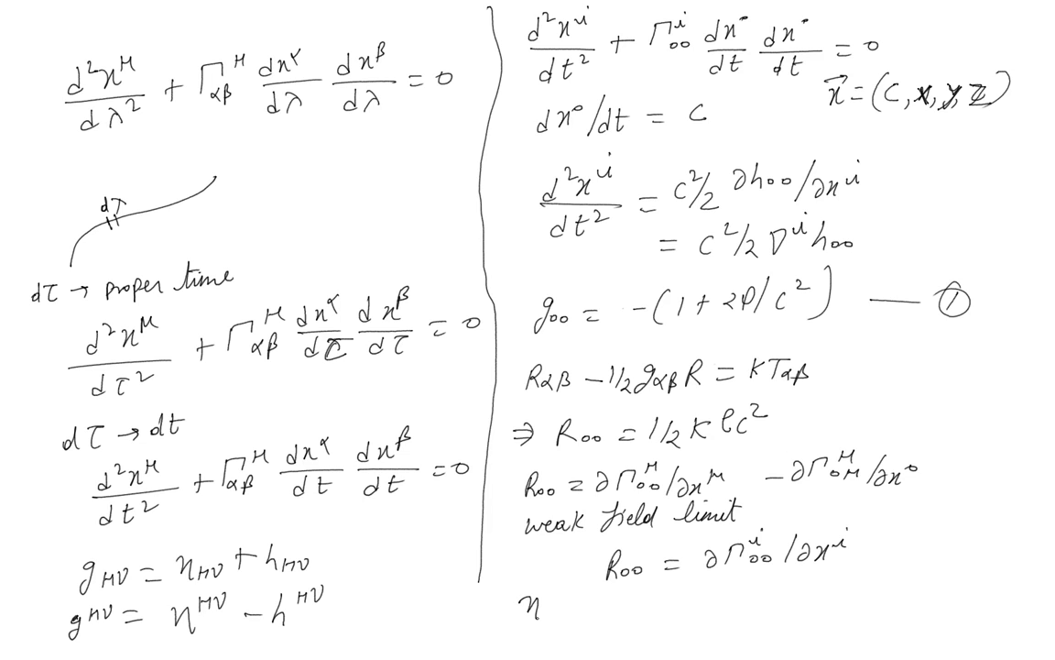
text(ij)
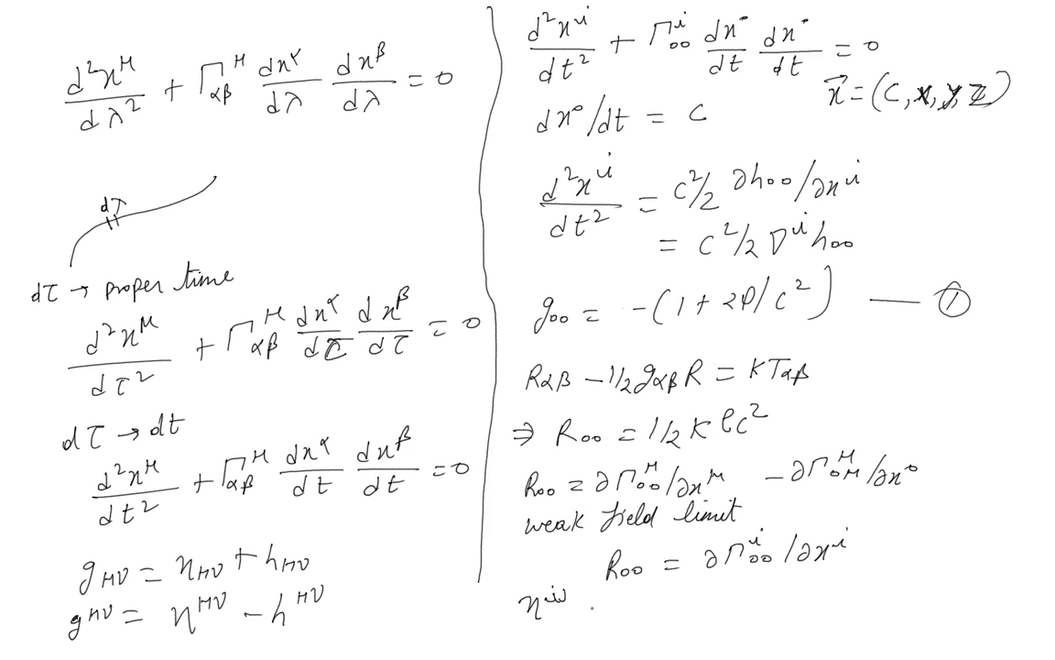
text(∂²h)
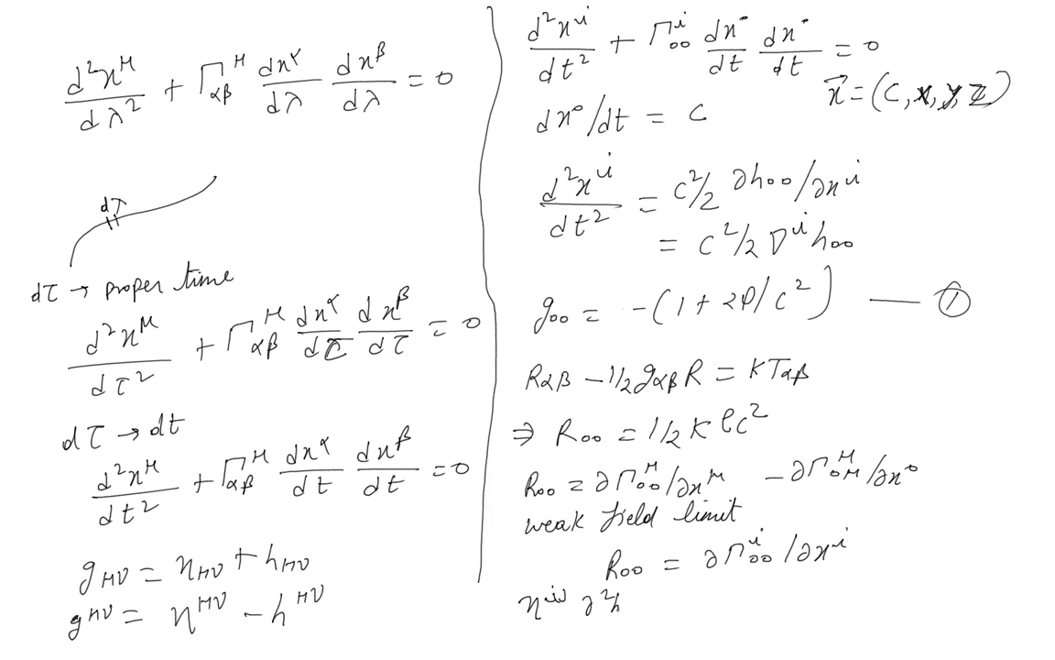
text(h00/∂)
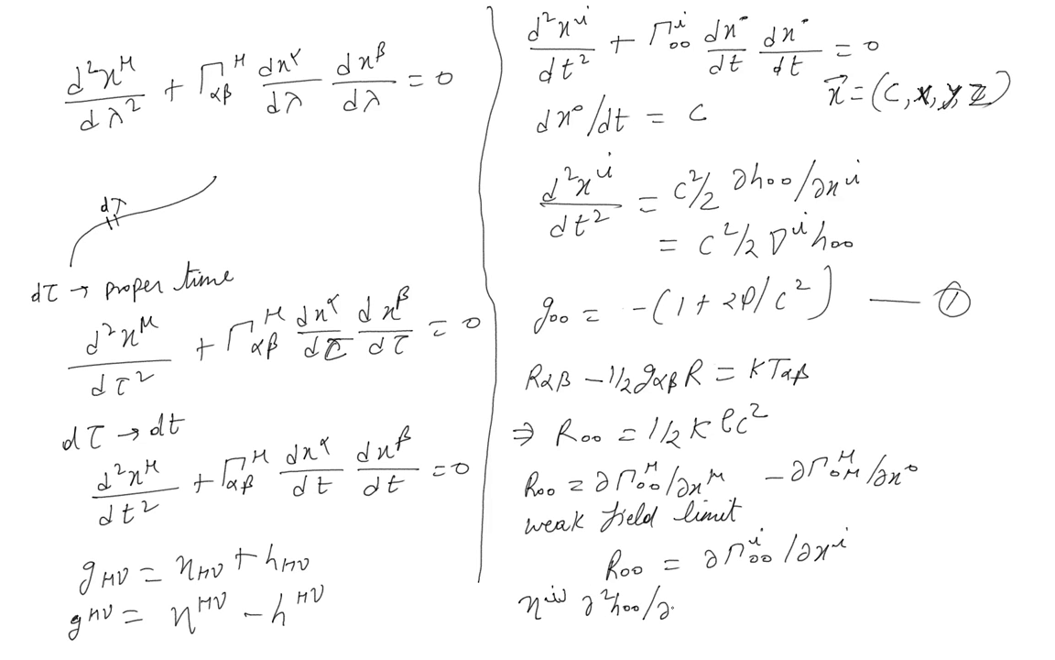
text(∂x^i ∂)
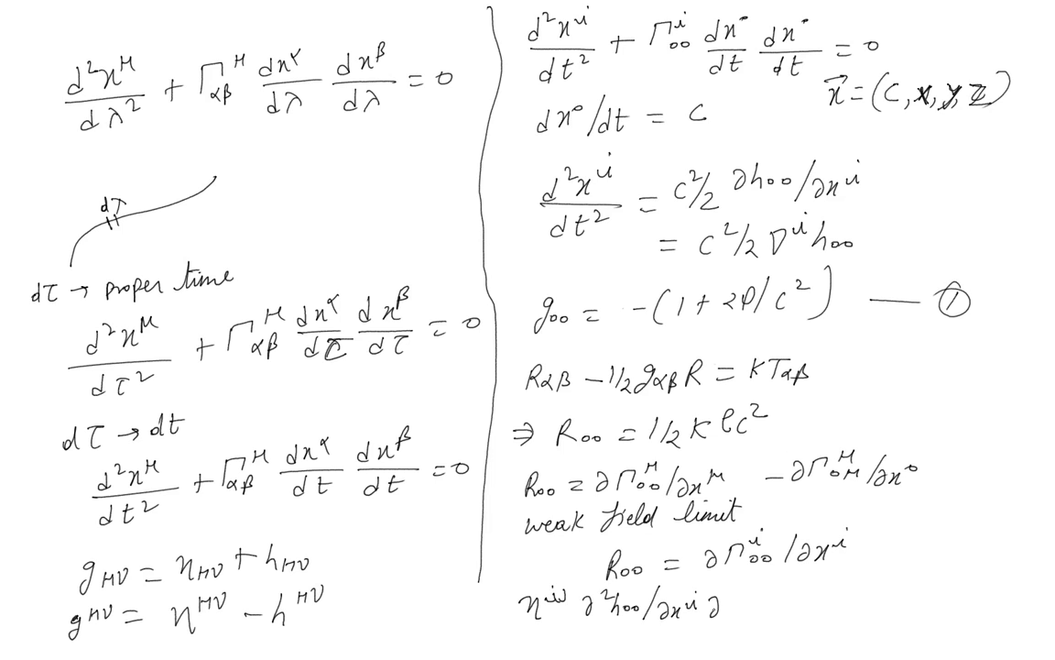
text(∂x^i)
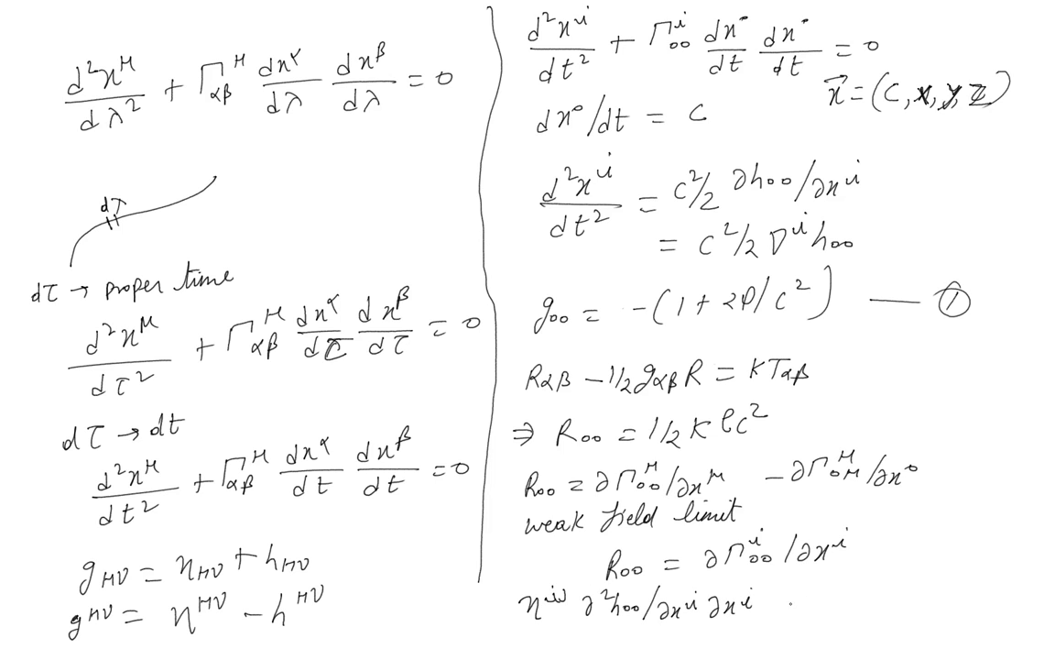
text(= 1/2 l)
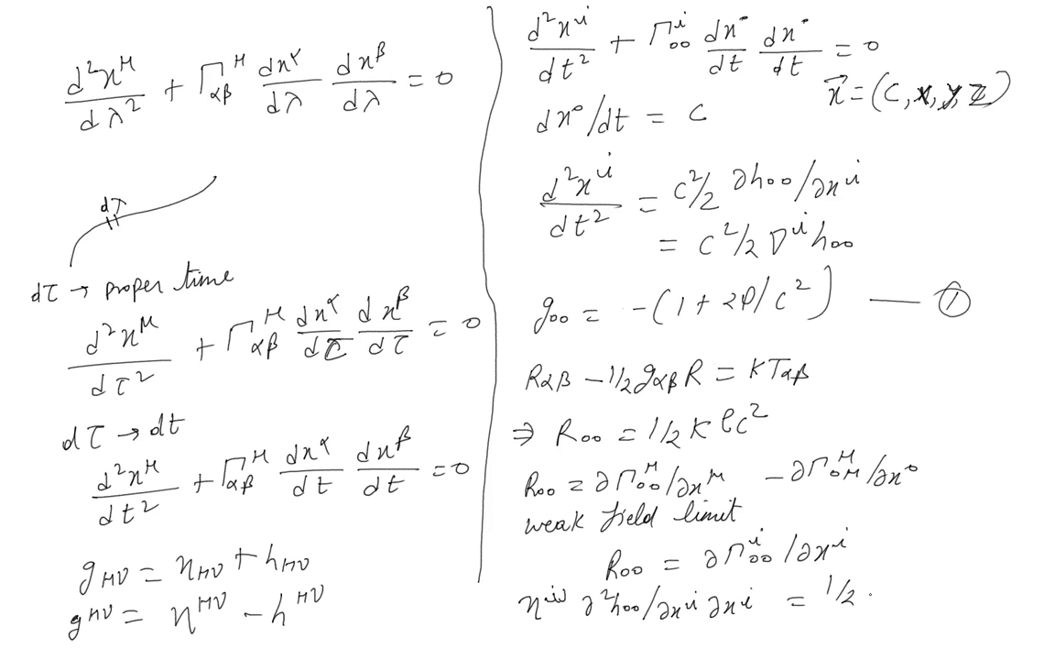
text(Kl)
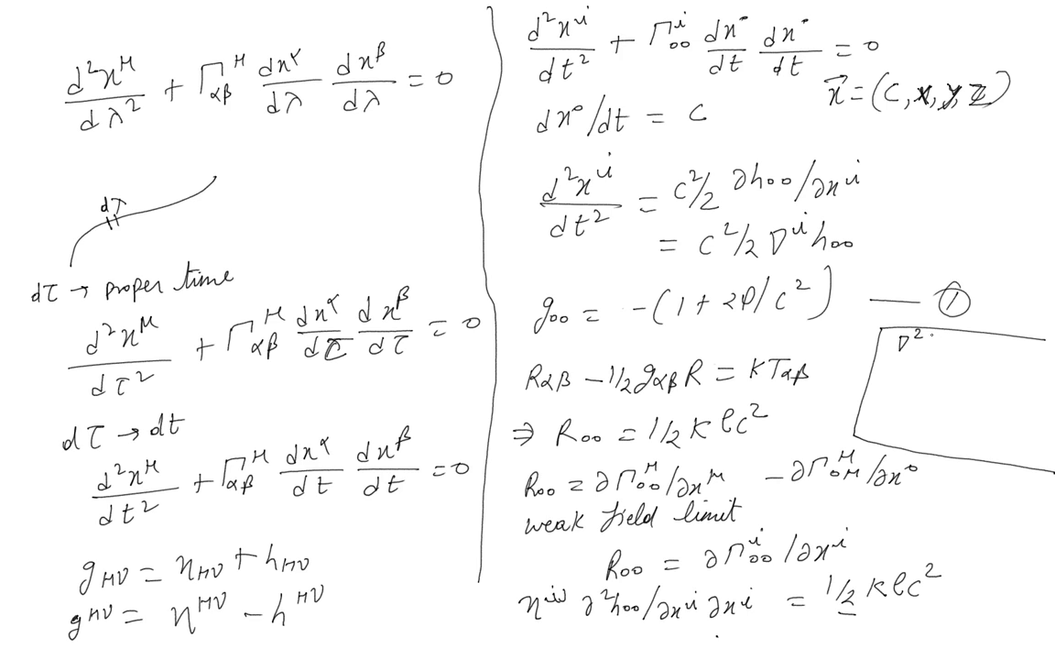
- Write the boxed results ∇²φ = ½Kρc⁴, K = 8πG/c⁴ and ∇²φ = 4πGρ
text(φ = 1/2 κρc⁴)
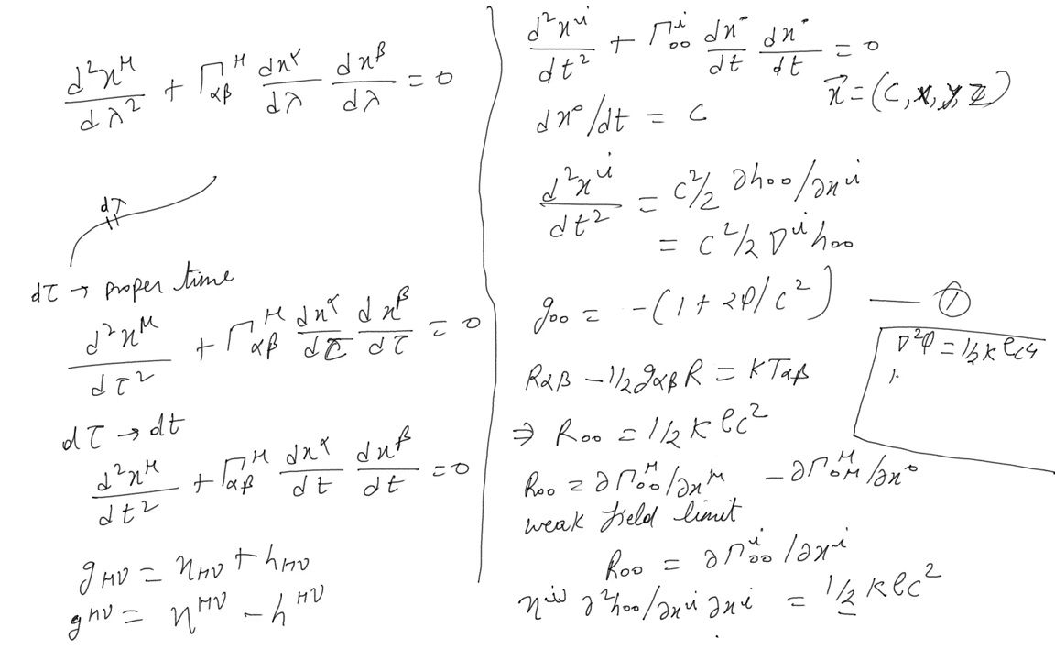
text(K= 8πG/c4)
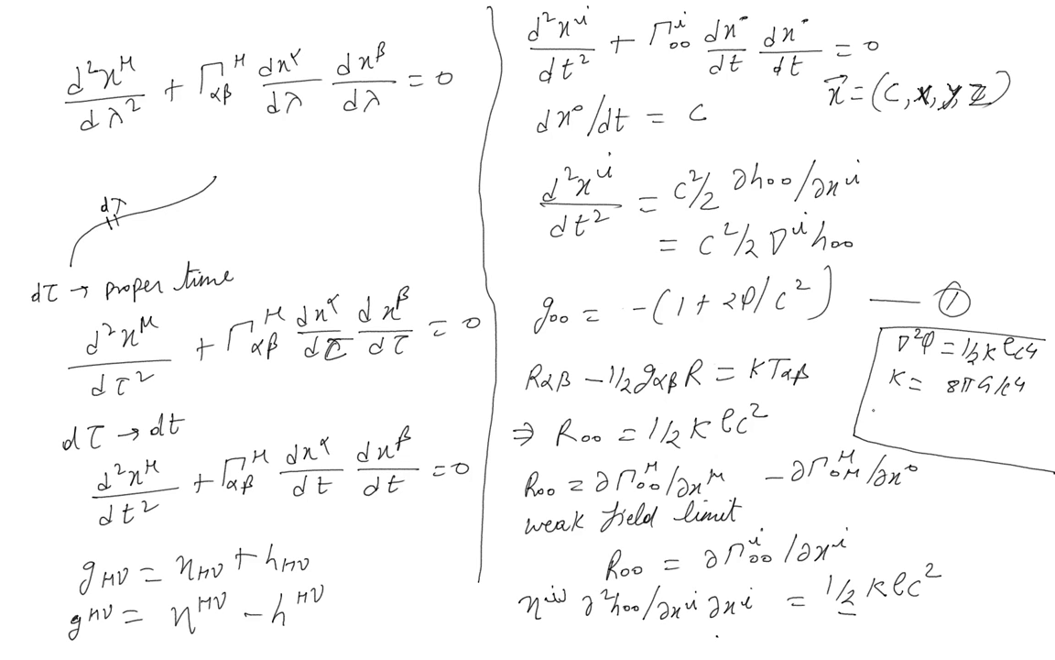
text(∇².)
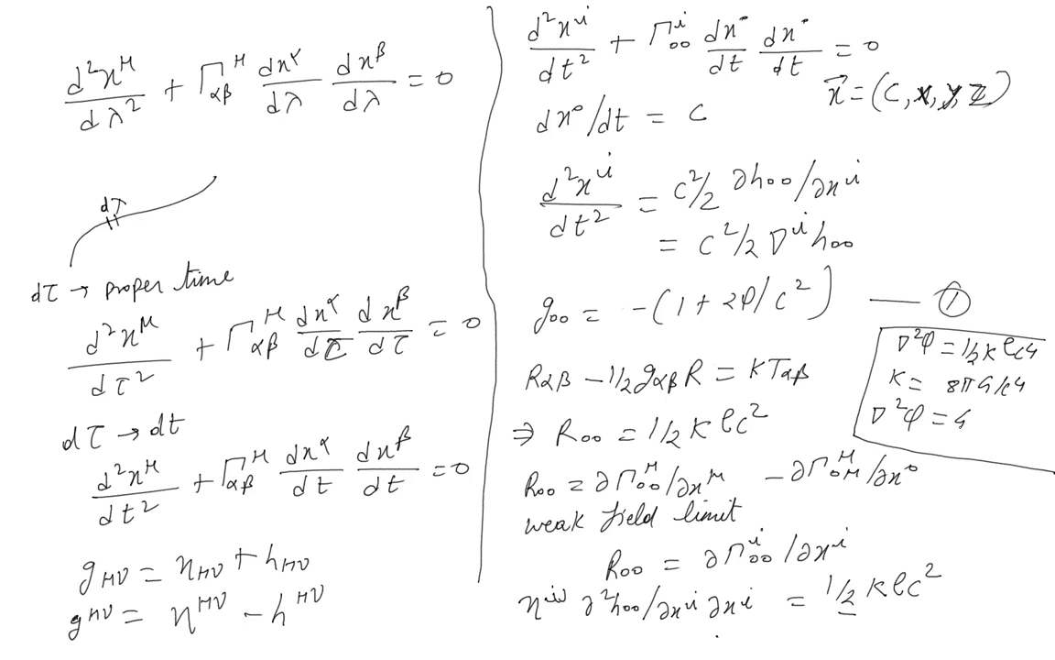
text(4πGℓ)
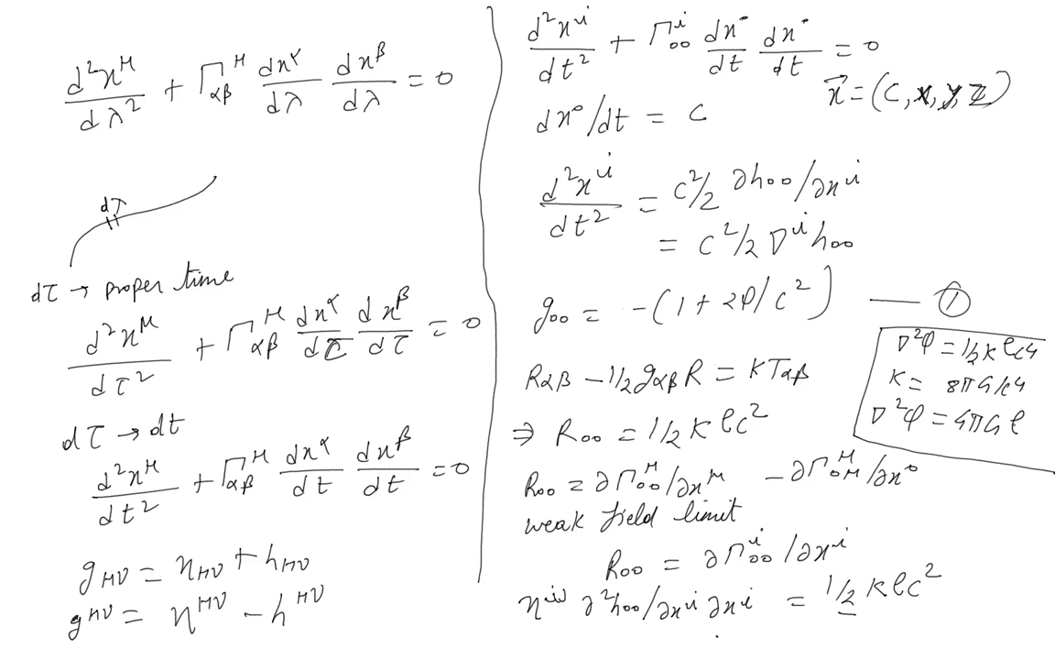